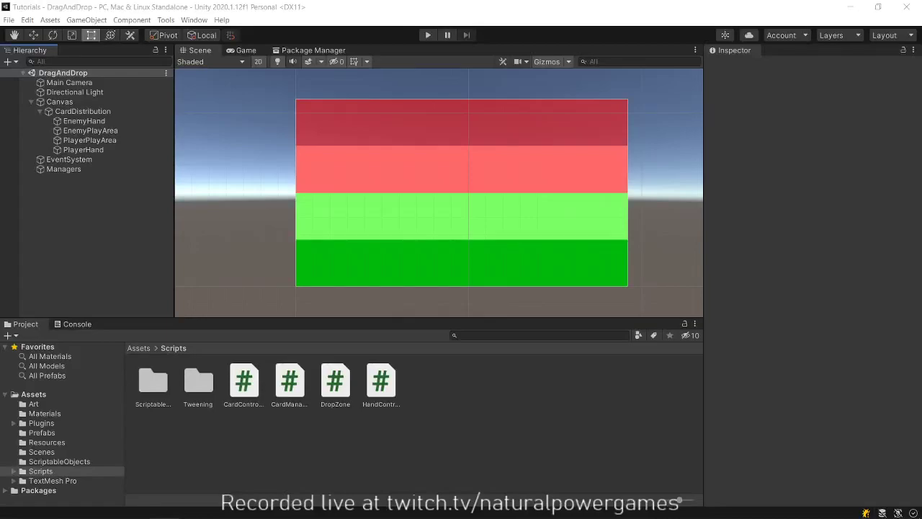
mouse_move(124, 441)
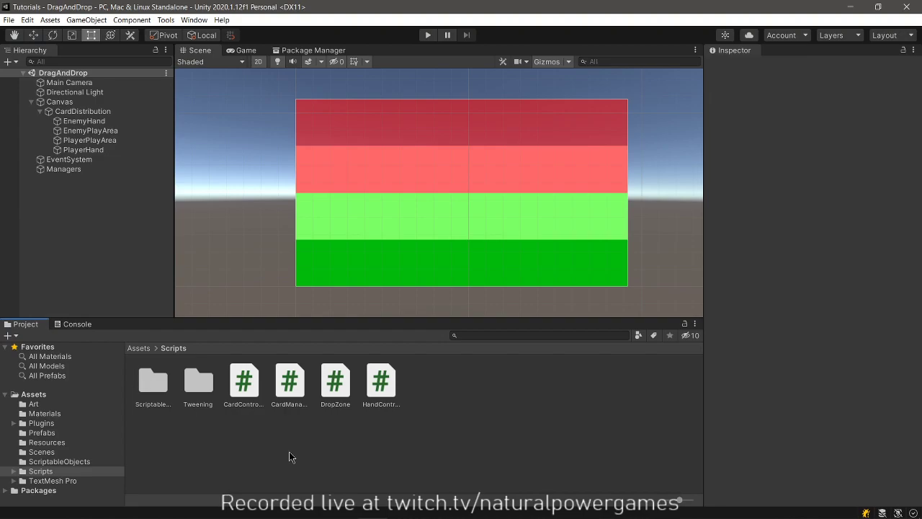
mouse_move(133, 233)
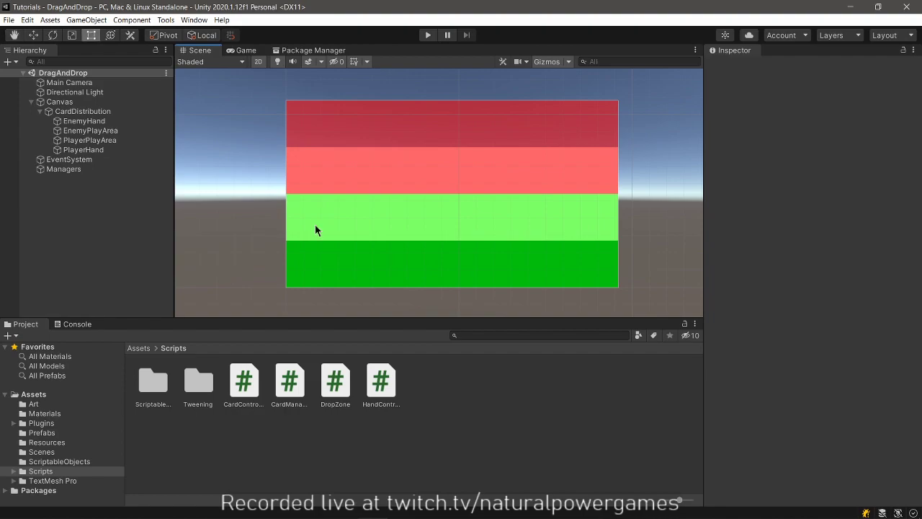
mouse_move(447, 137)
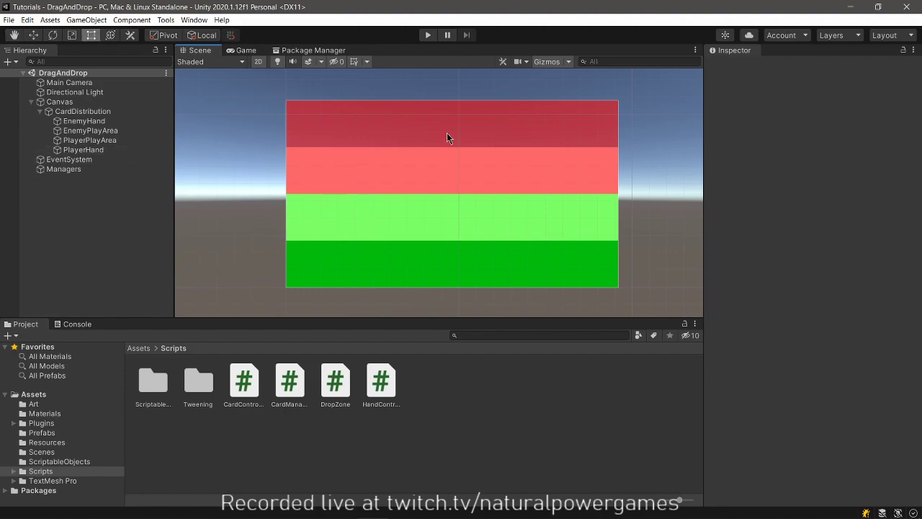
mouse_move(395, 257)
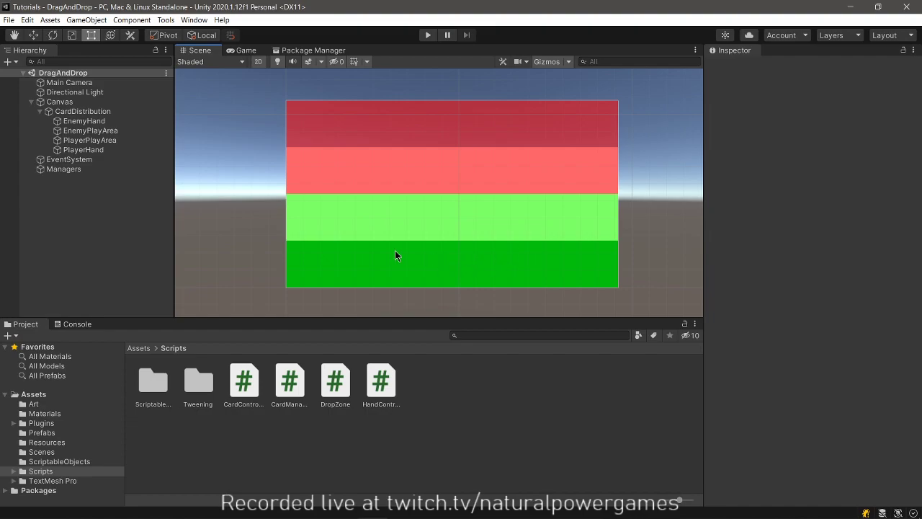
mouse_move(233, 247)
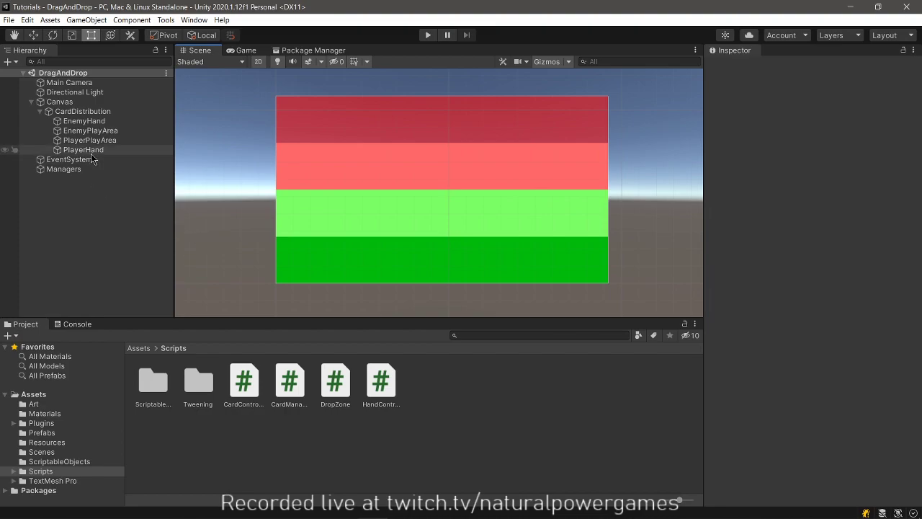
Review the CardController, DropZone and HandController scripts and the CardDistribution layout.
left_click(244, 380)
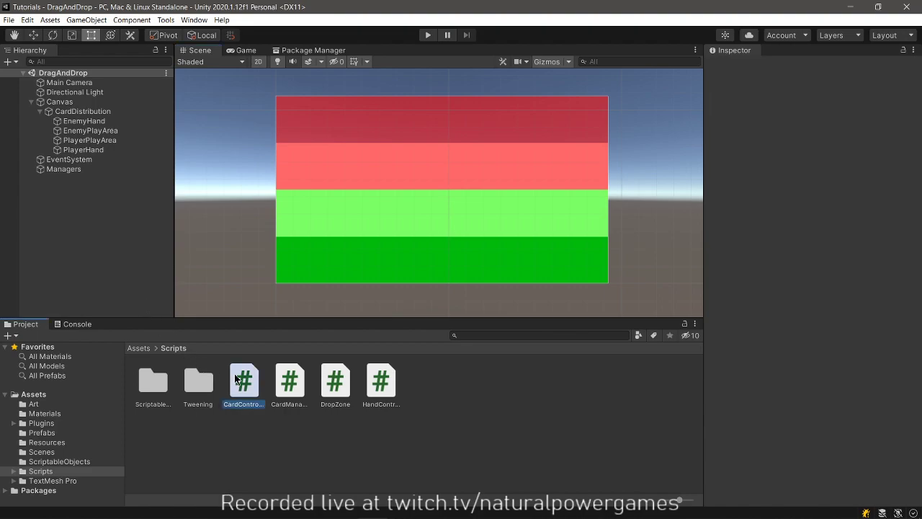
left_click(334, 380)
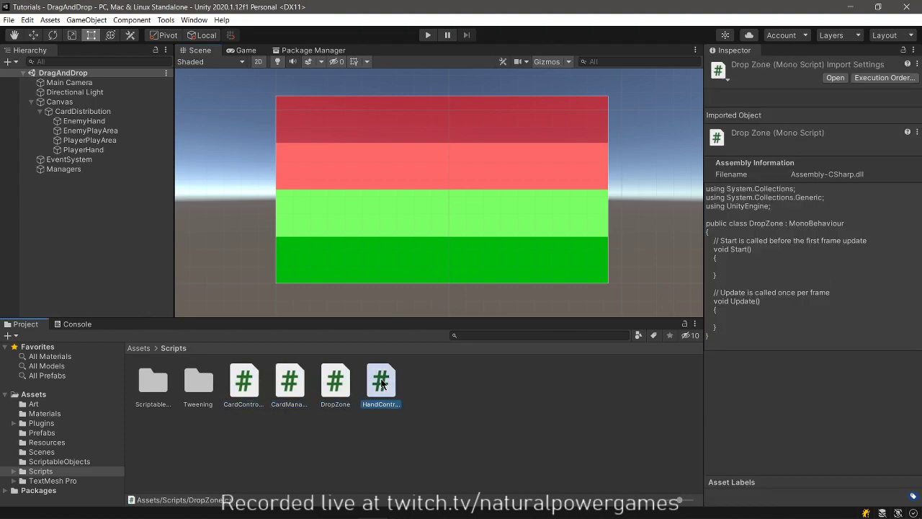
left_click(380, 380)
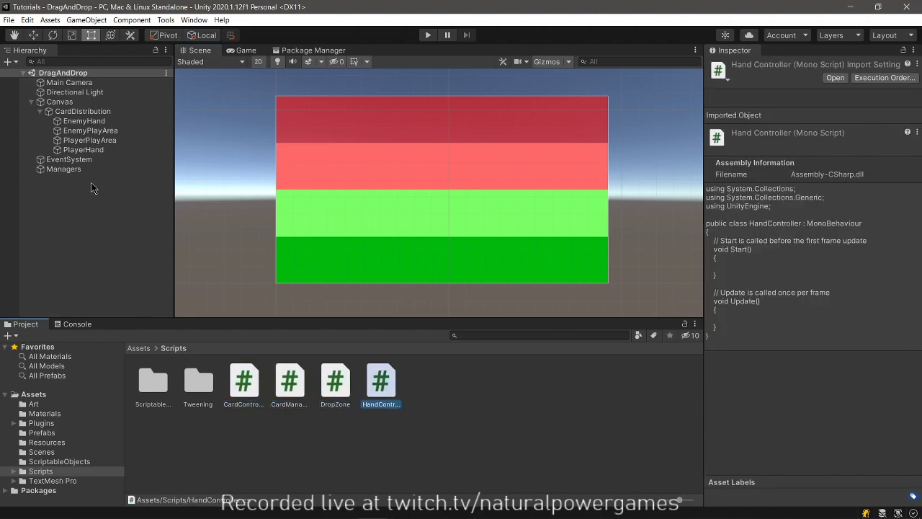
left_click(90, 130)
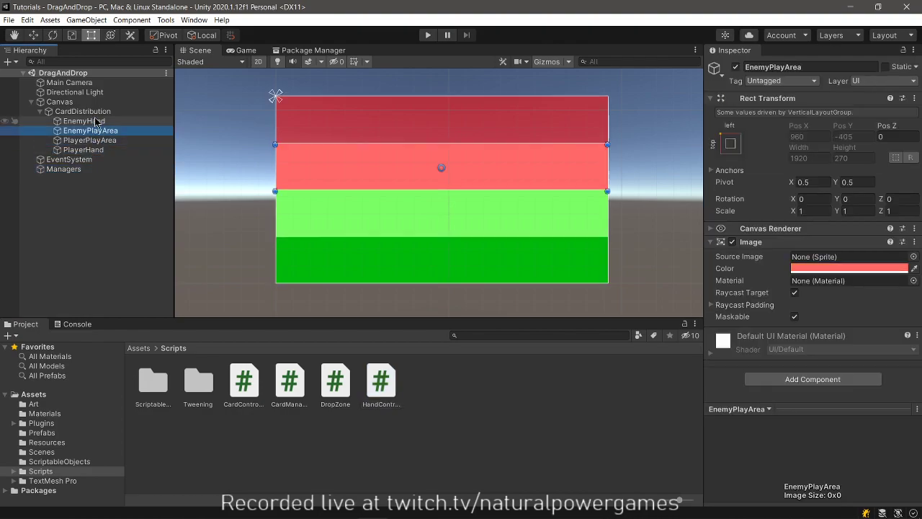
left_click(80, 110)
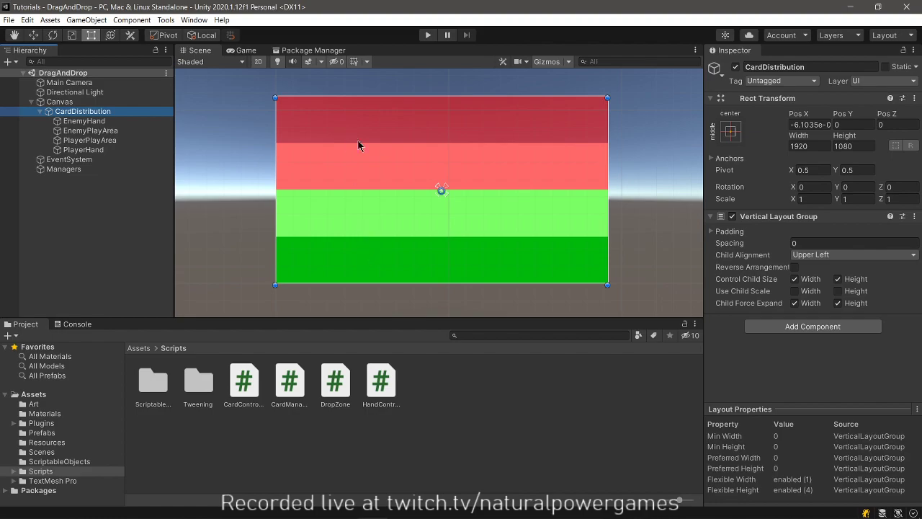
mouse_move(400, 251)
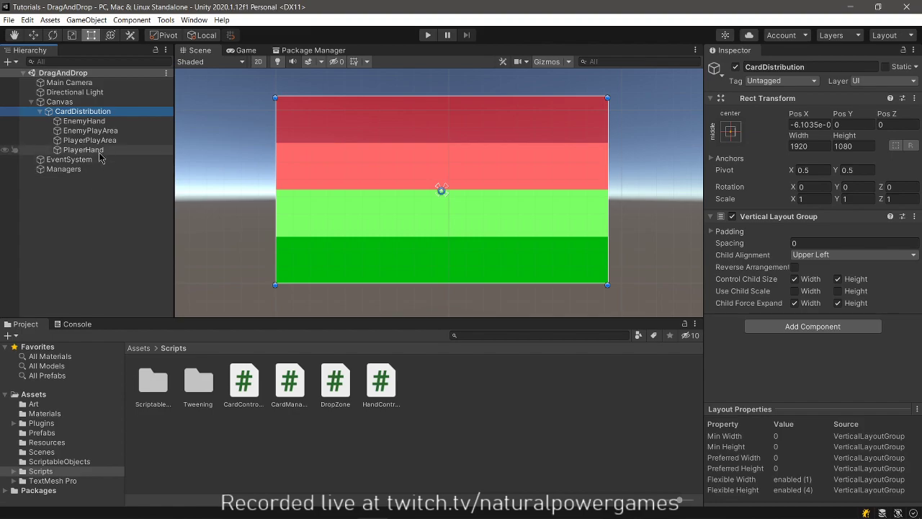
Check the enemy/player hand and play-area zone objects against the DropZone and HandController scripts.
left_click(84, 121)
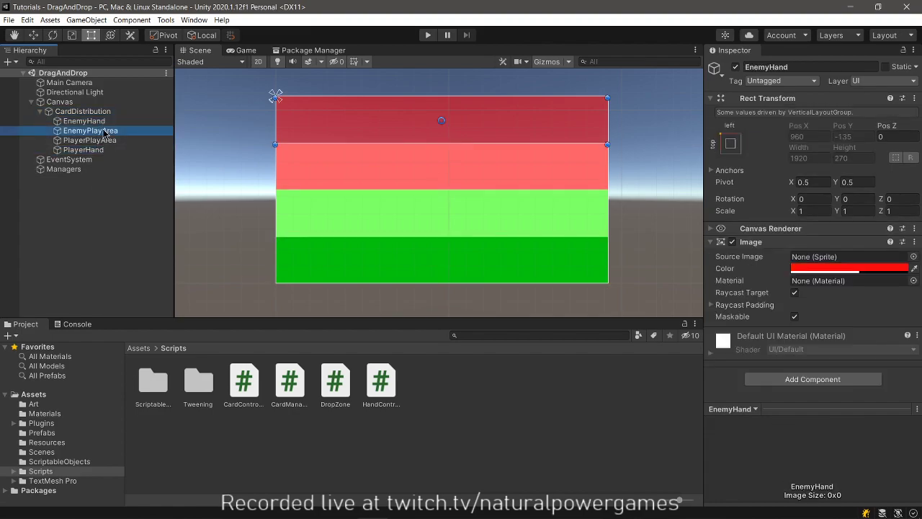
left_click(84, 148)
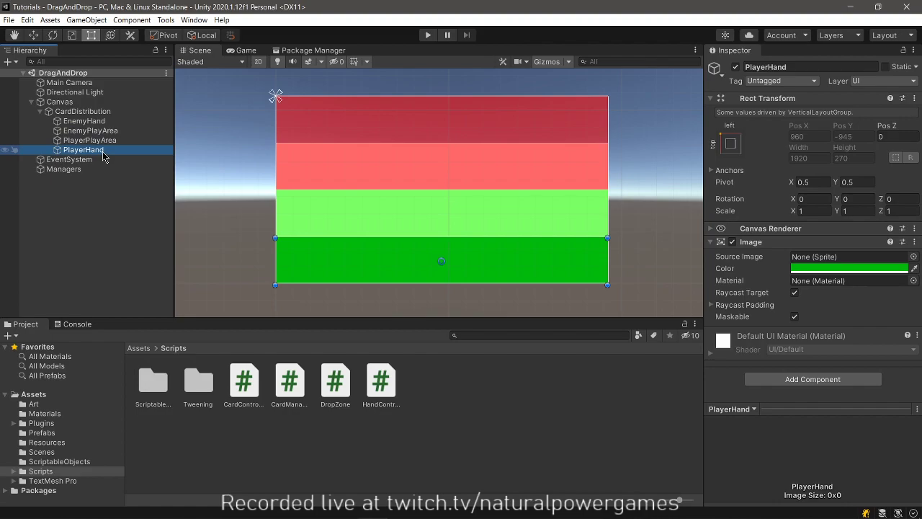
left_click(334, 380)
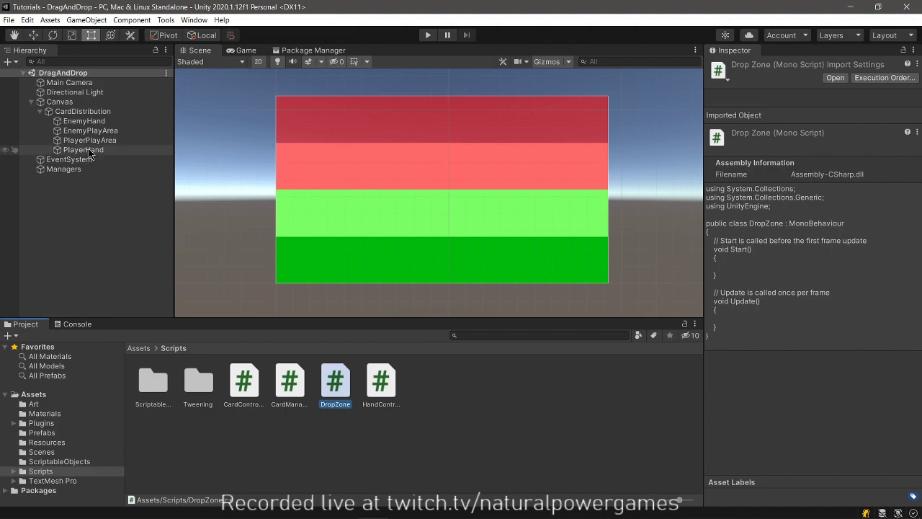
left_click(85, 121)
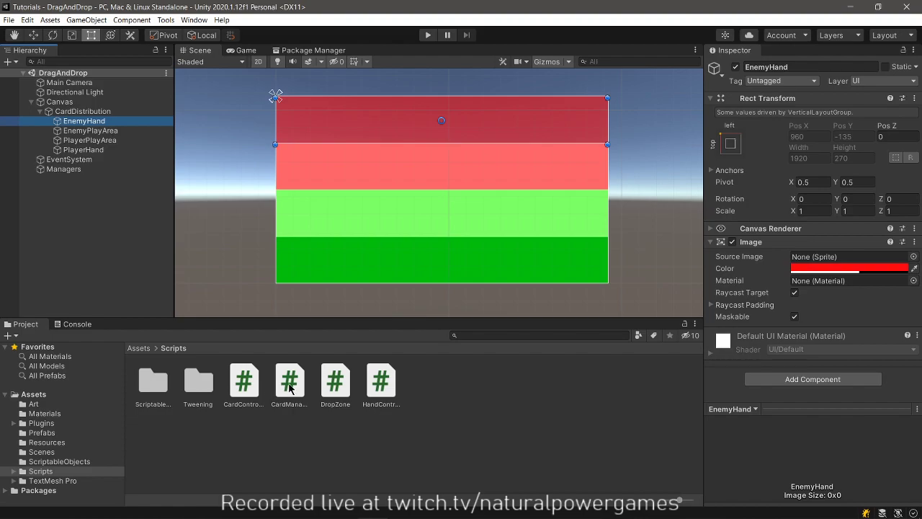
left_click(381, 380)
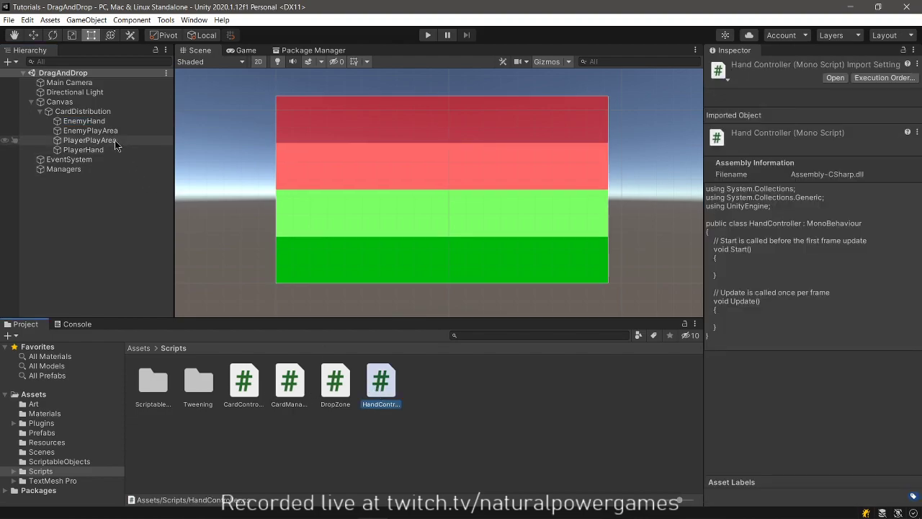
left_click(89, 140)
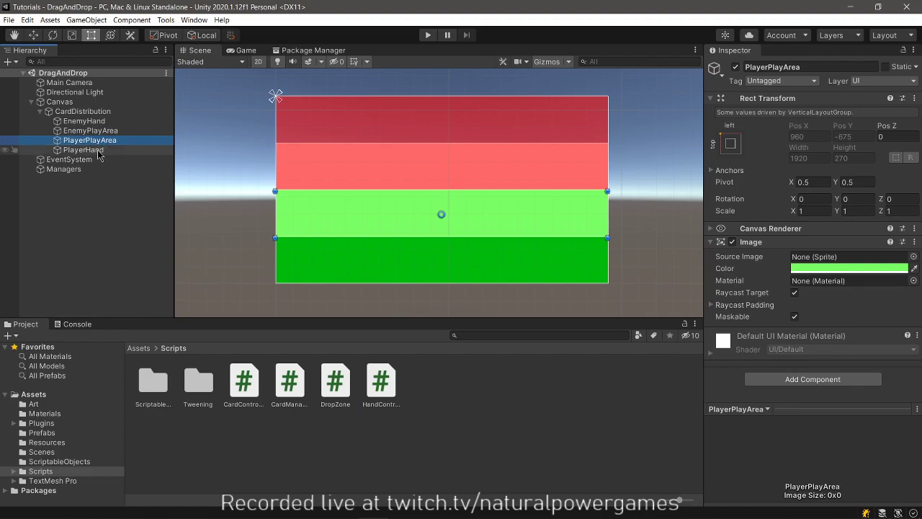
Attach HandController to both hand zones and create a PlayAreaController C# script in Scripts.
left_click(84, 148)
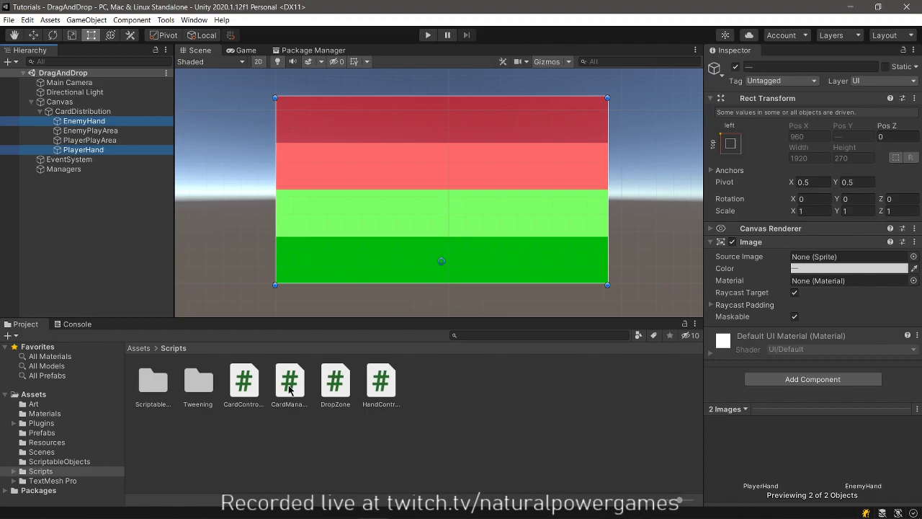
left_click(381, 380)
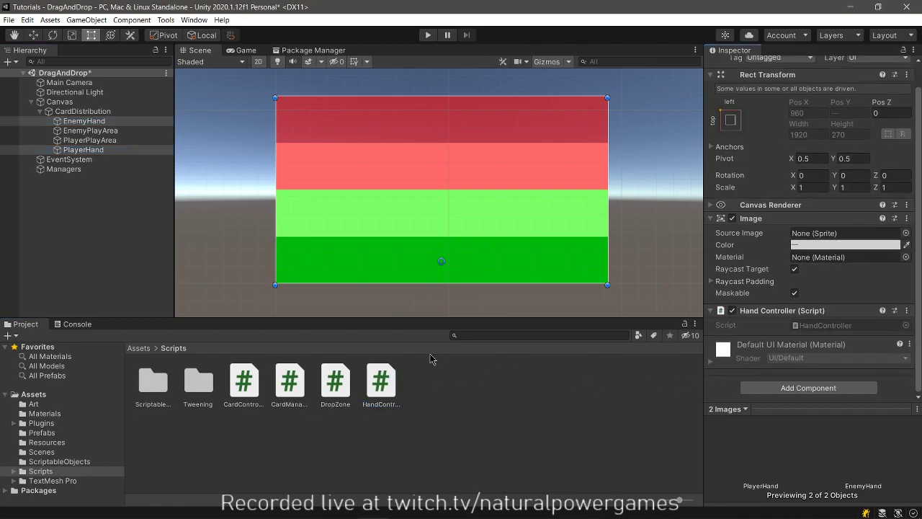
left_click(89, 140)
type("Play")
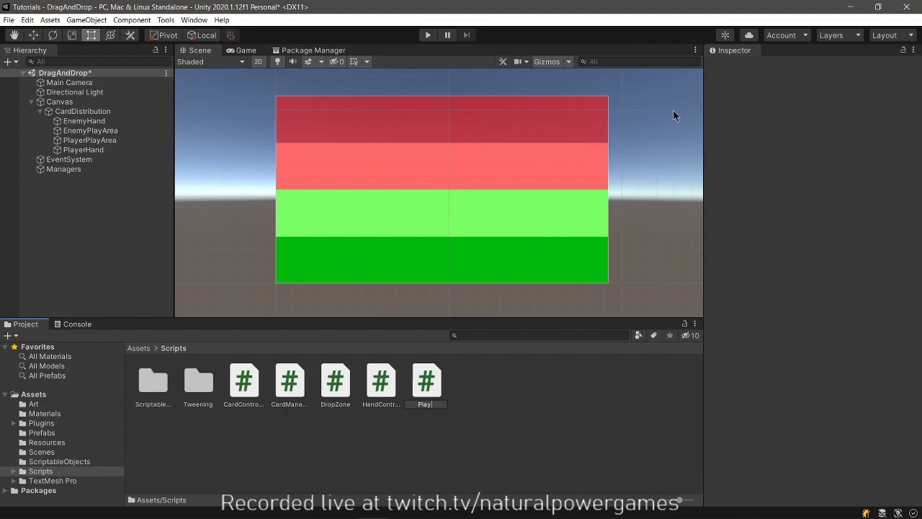
type("reaController")
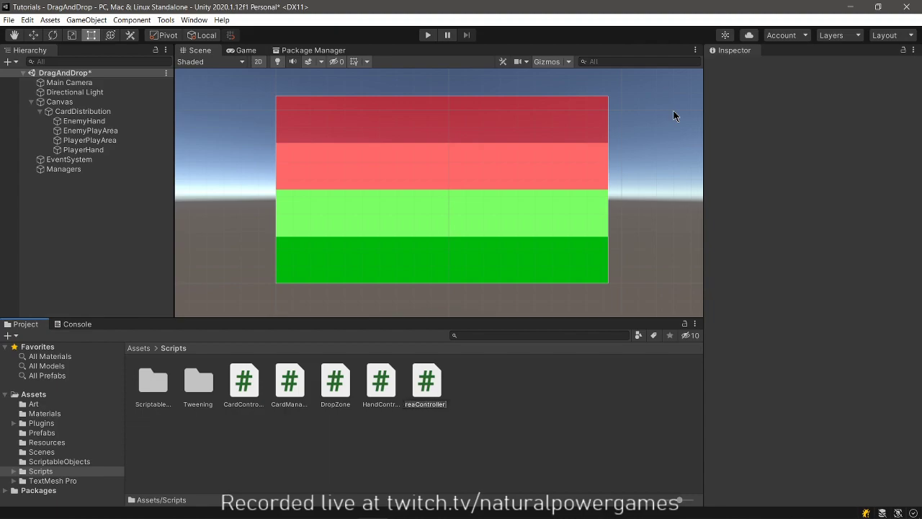
left_click(426, 380)
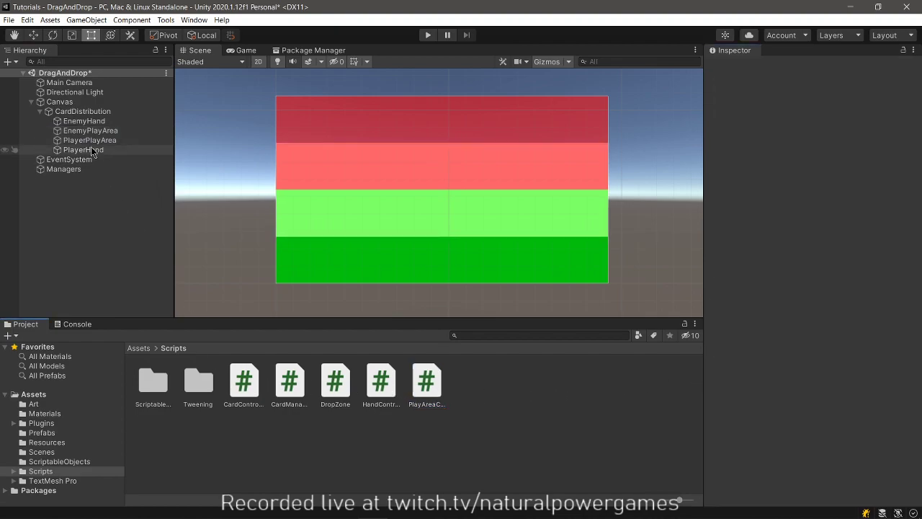
Add a UI Image card under PlayerHand carrying the CardController script.
left_click(83, 148)
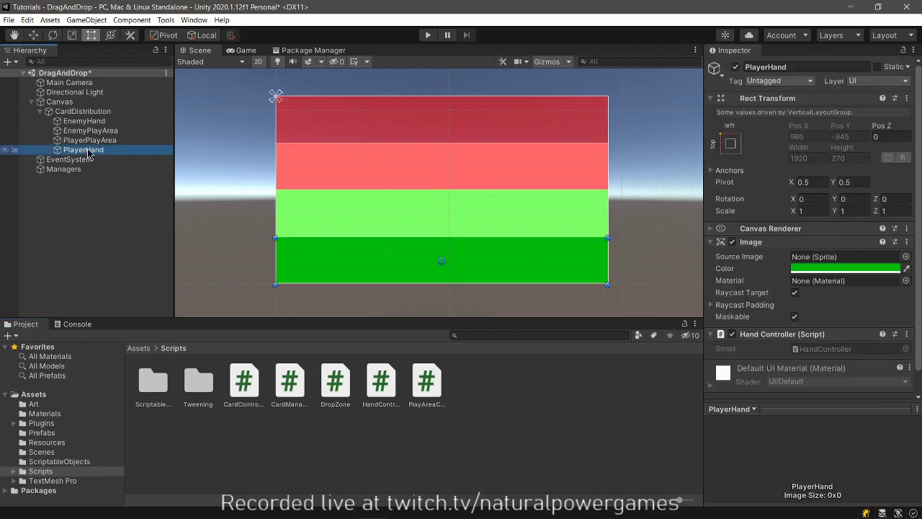
right_click(83, 148)
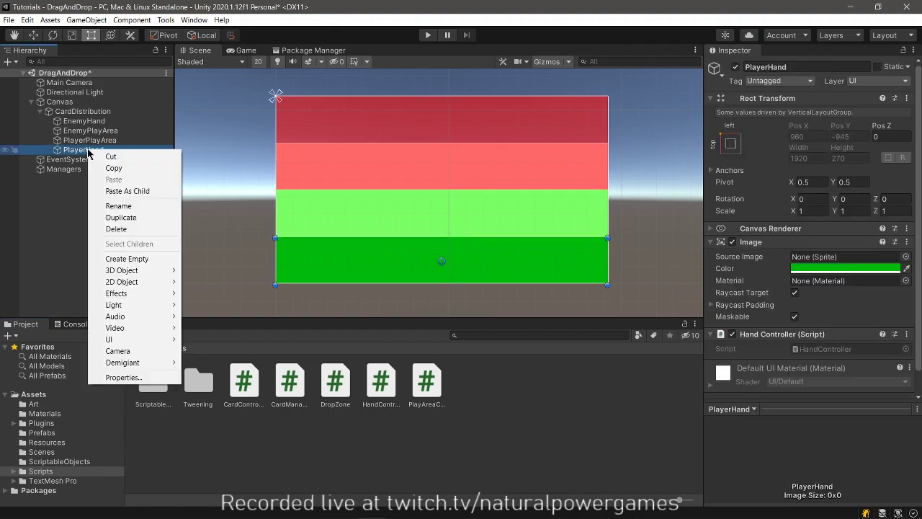
mouse_move(133, 281)
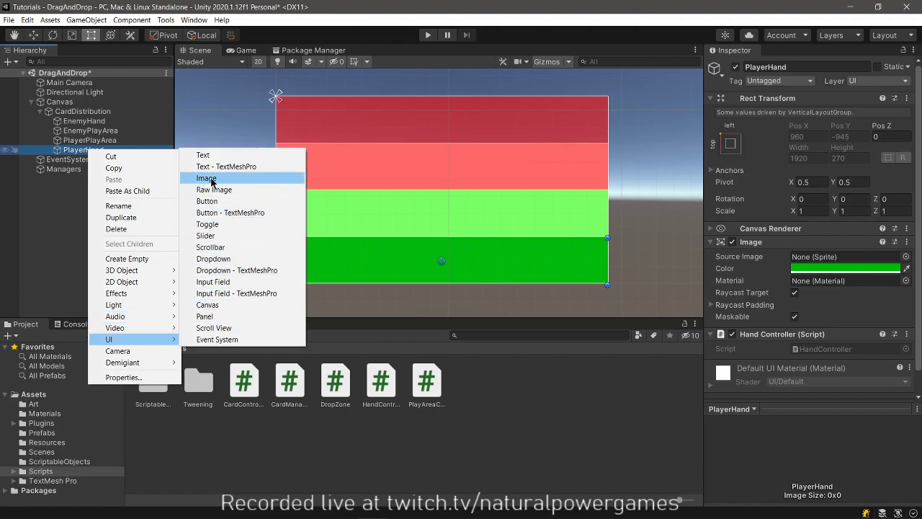
left_click(206, 178)
type("Card")
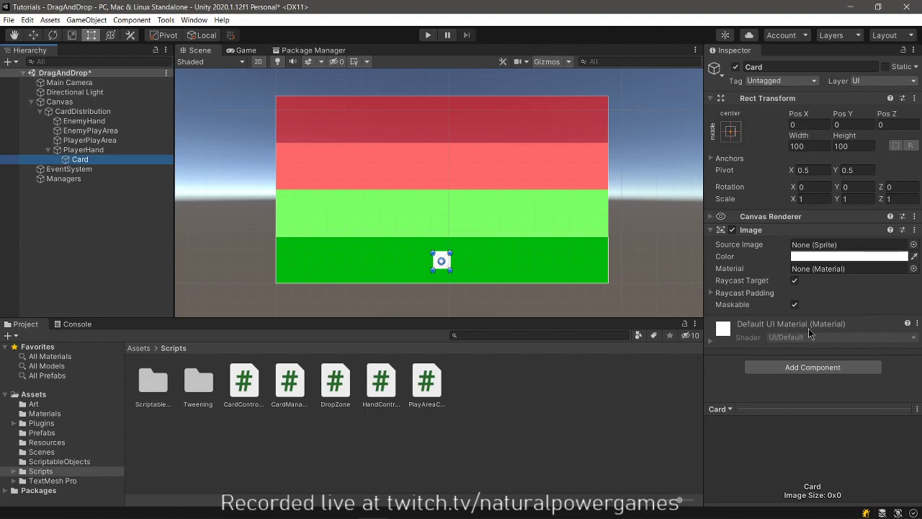
left_click(243, 382)
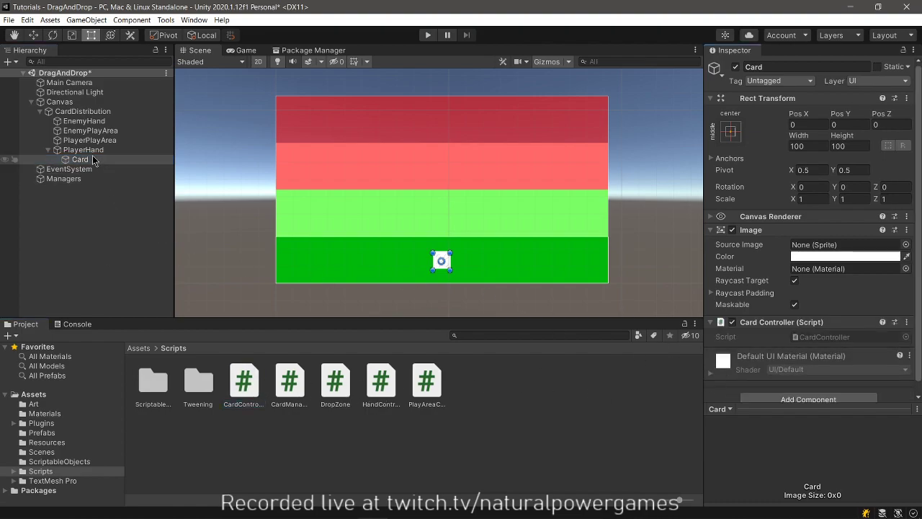
left_click(84, 149)
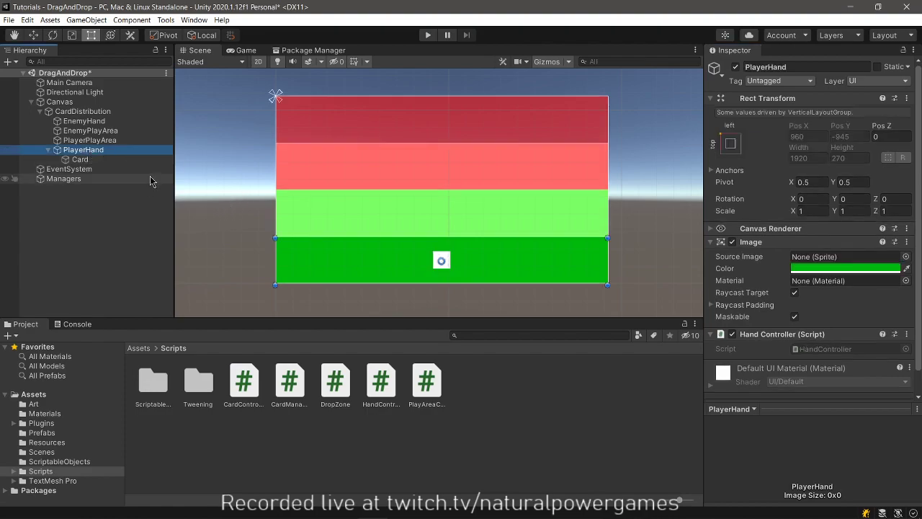
mouse_move(320, 250)
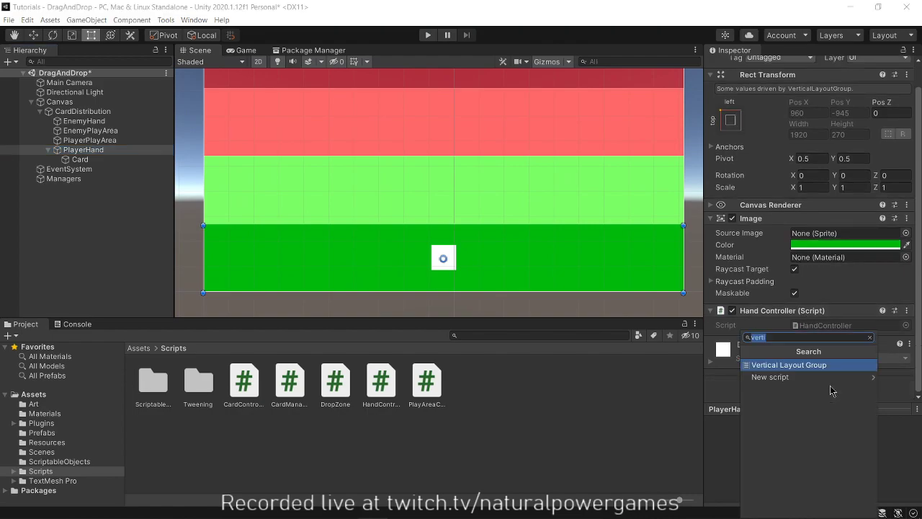
Give PlayerHand a Horizontal Layout Group with Child Alignment set to Middle Center.
left_click(787, 365)
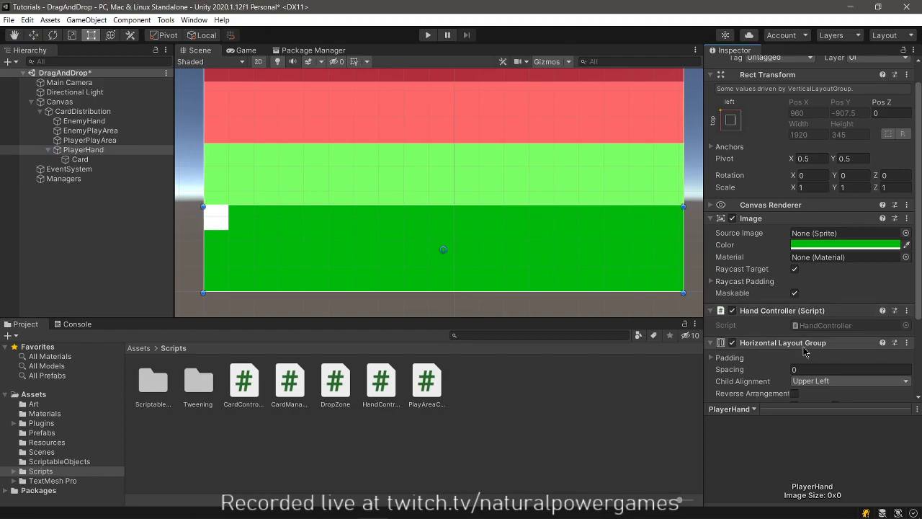
scroll("down", 3)
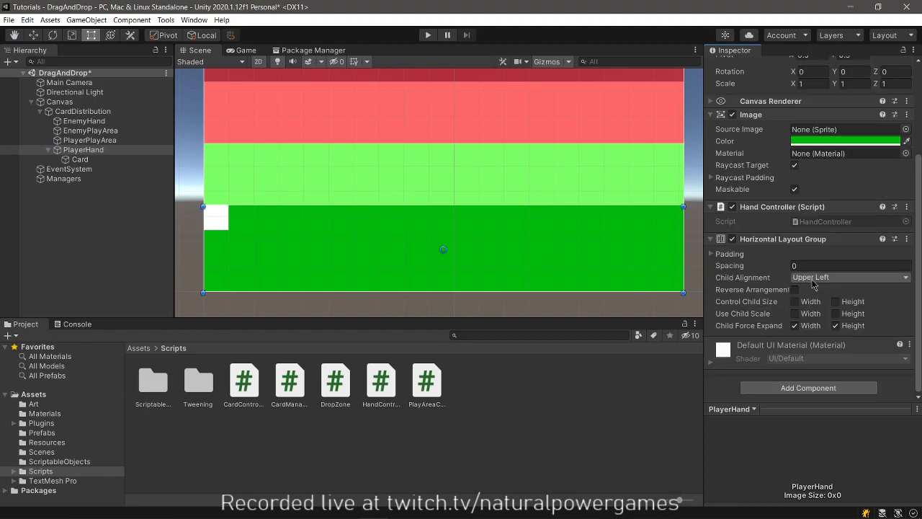
left_click(850, 277)
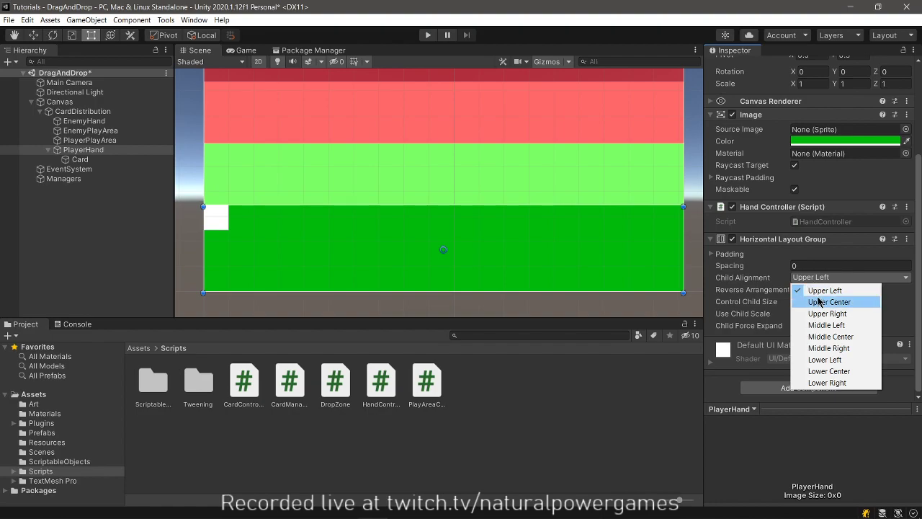
mouse_move(828, 314)
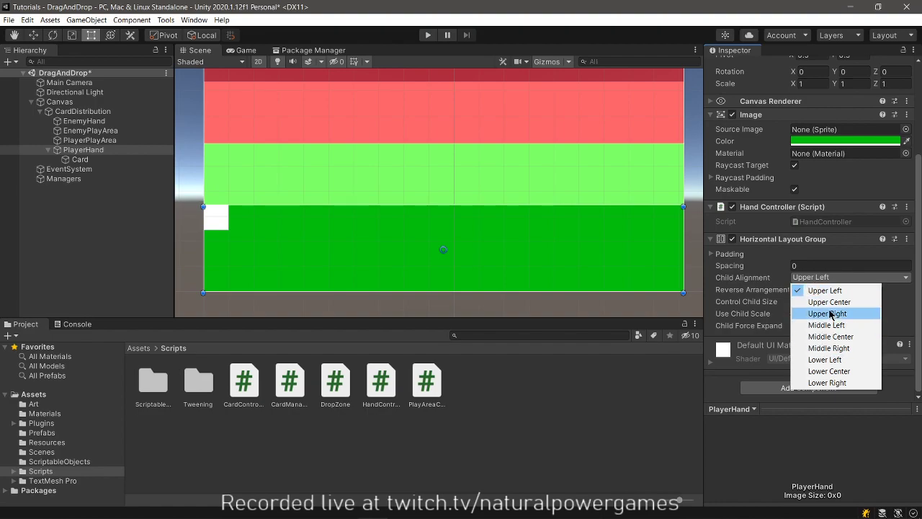
left_click(828, 301)
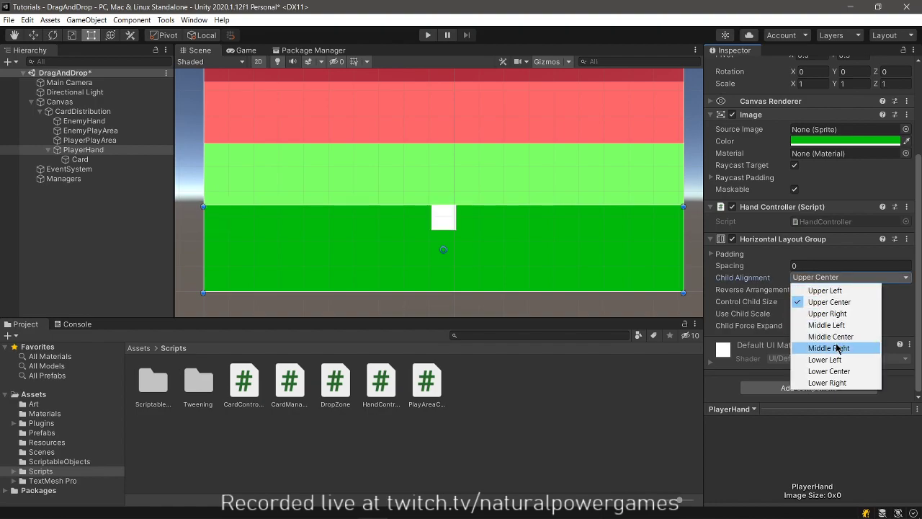
left_click(829, 337)
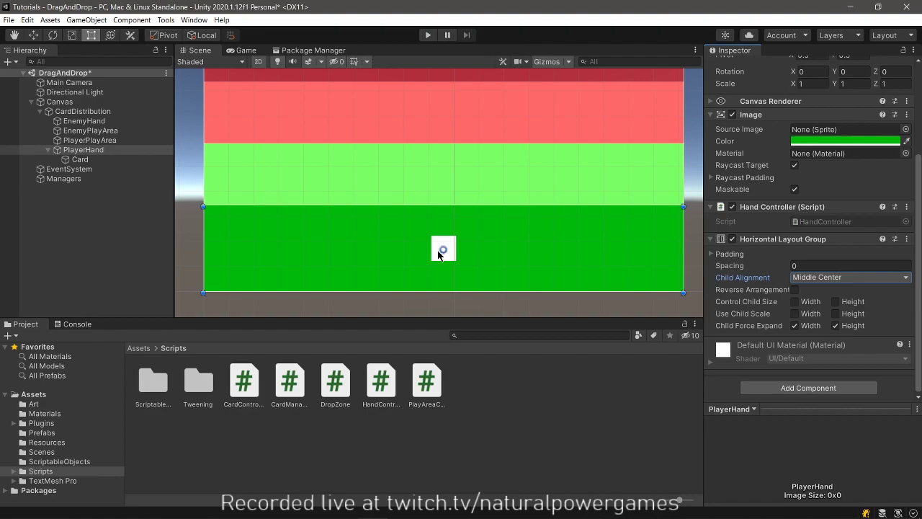
left_click(81, 158)
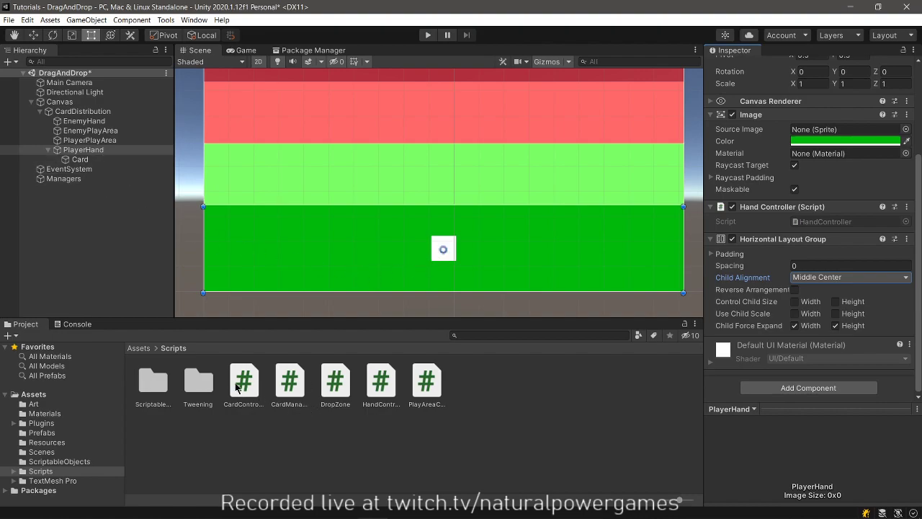
double_click(243, 380)
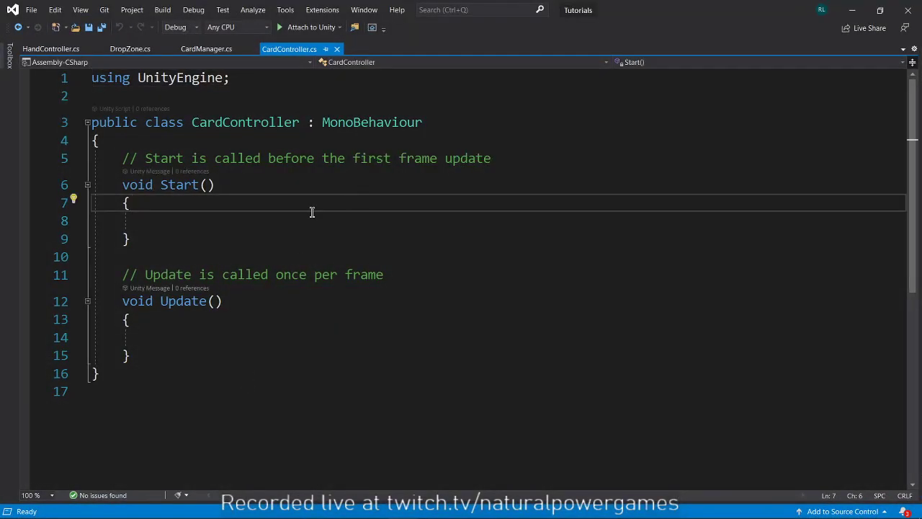
Remove the default Start and Update methods and import UnityEngine.EventSystems.
left_click_drag(130, 201, 176, 301)
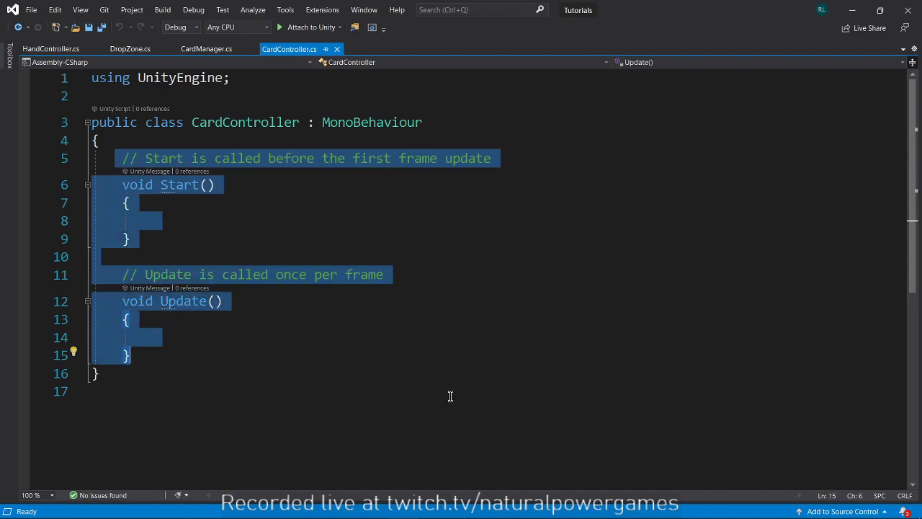
left_click(236, 337)
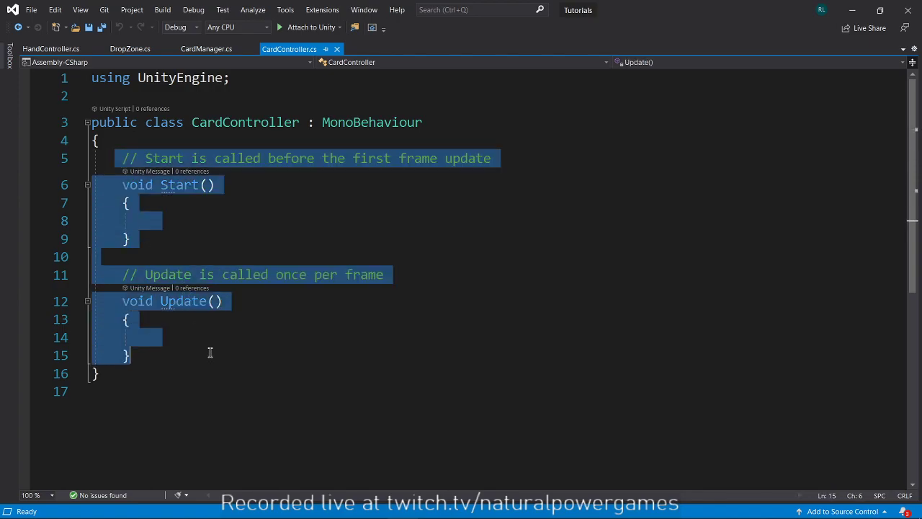
key("Delete")
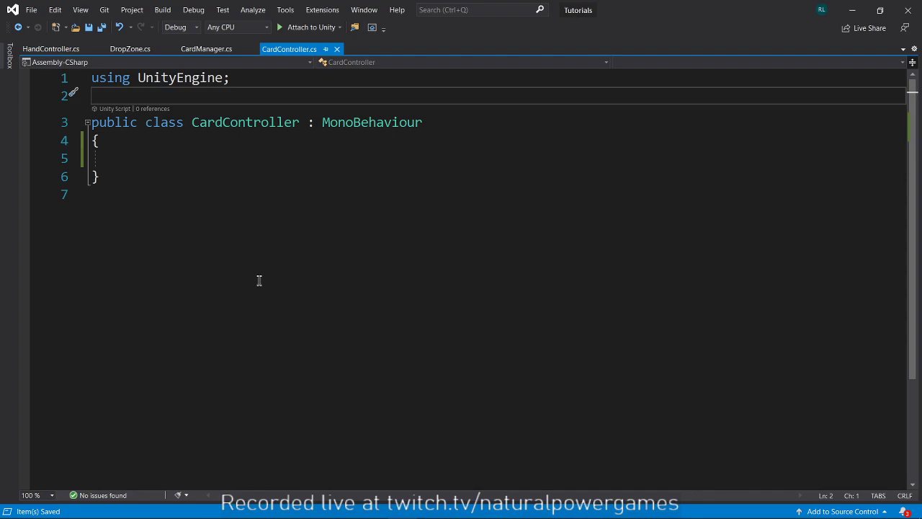
type("using UnityEngine.EventSystems;")
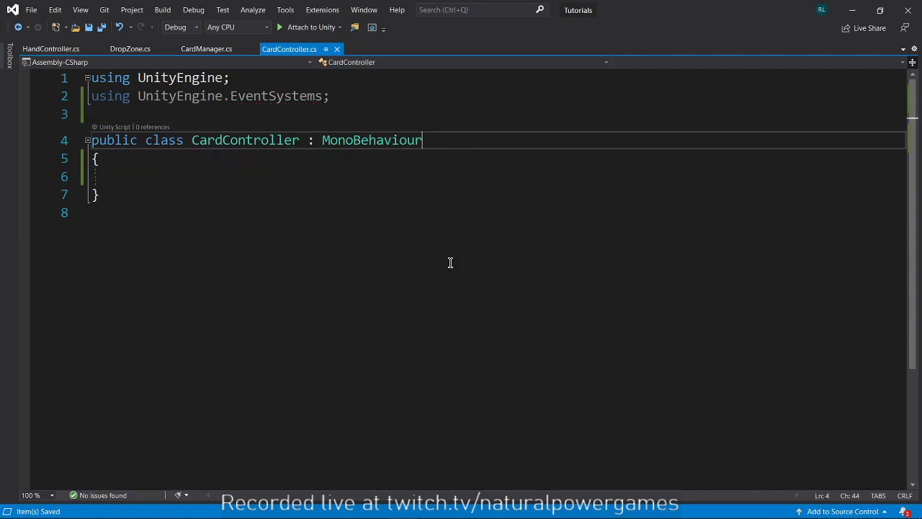
Declare IBeginDragHandler, IDragHandler and IEndDragHandler after MonoBehaviour on CardController.
double_click(372, 139)
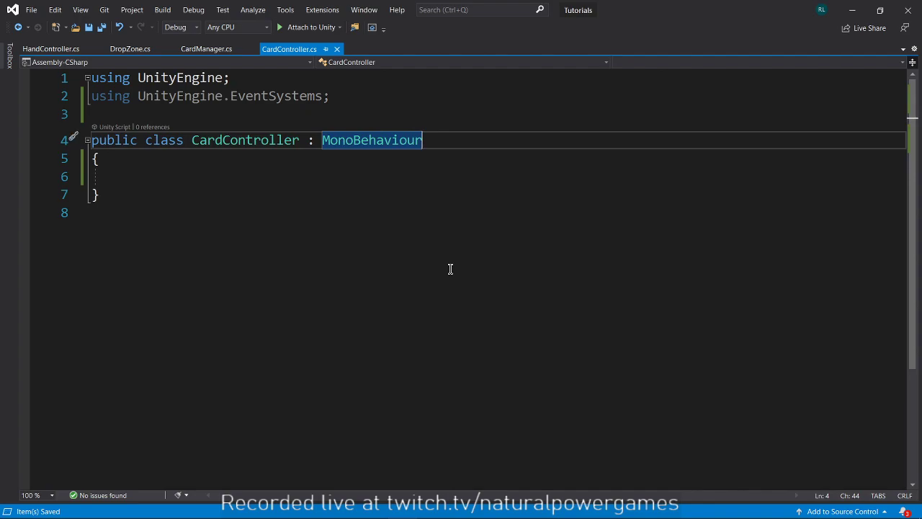
type(",")
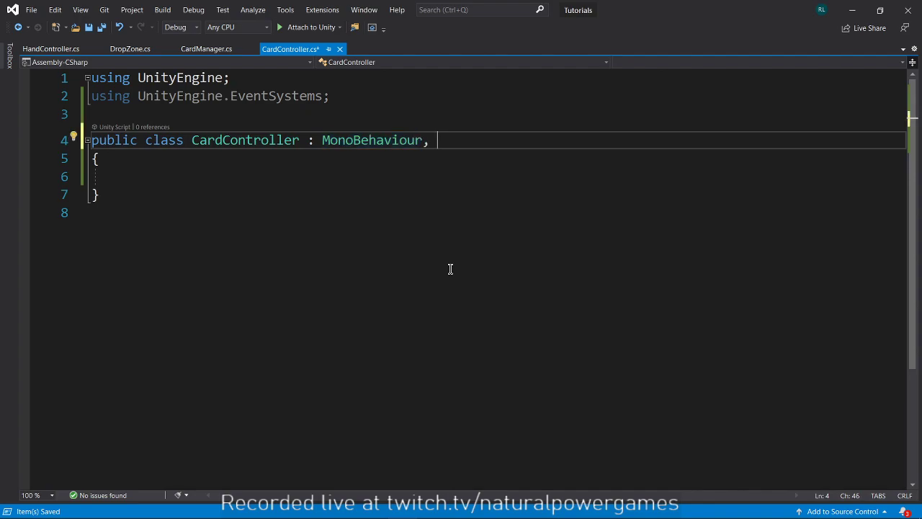
type("ibe")
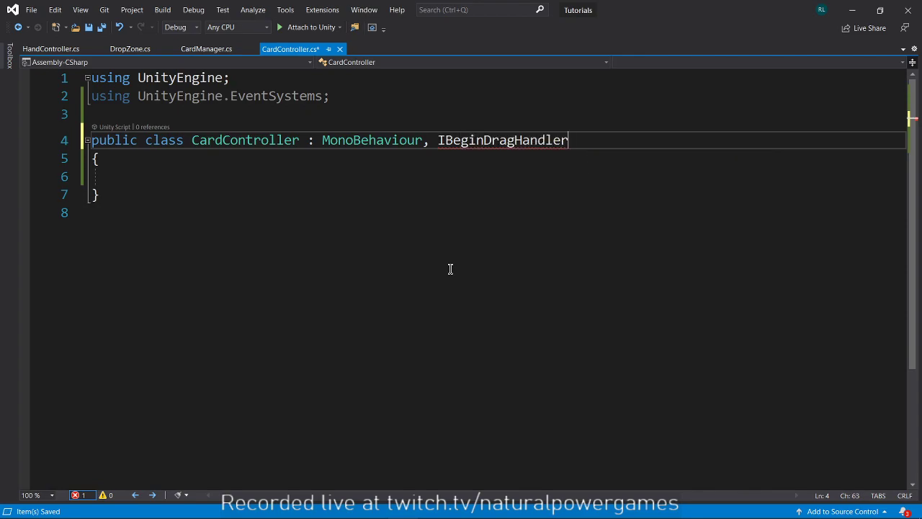
mouse_move(501, 140)
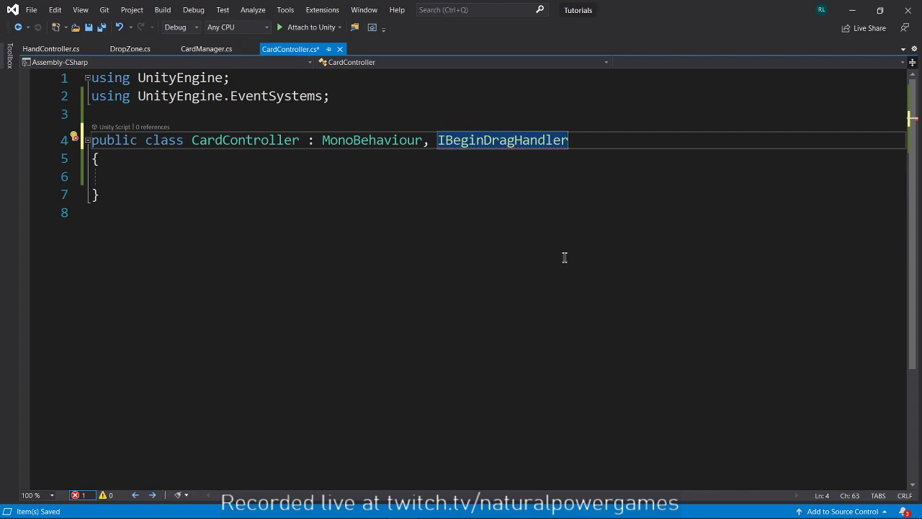
type(", i")
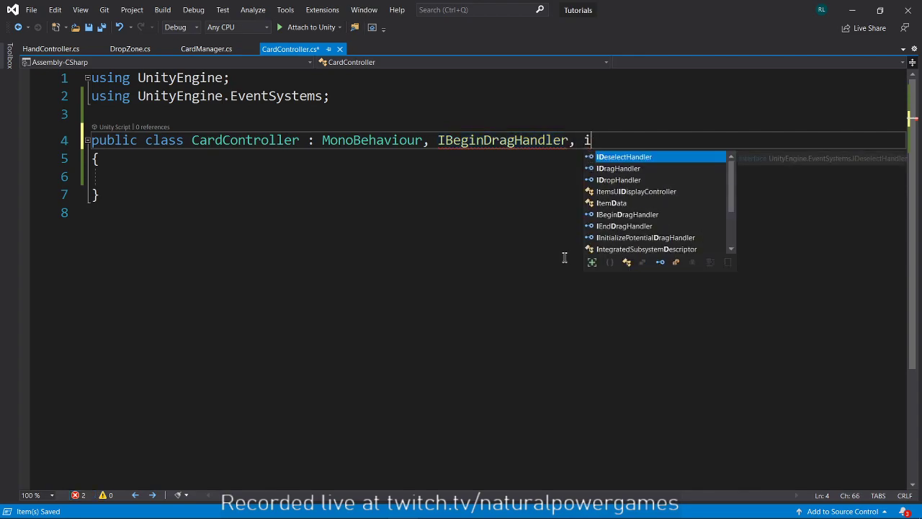
type("da")
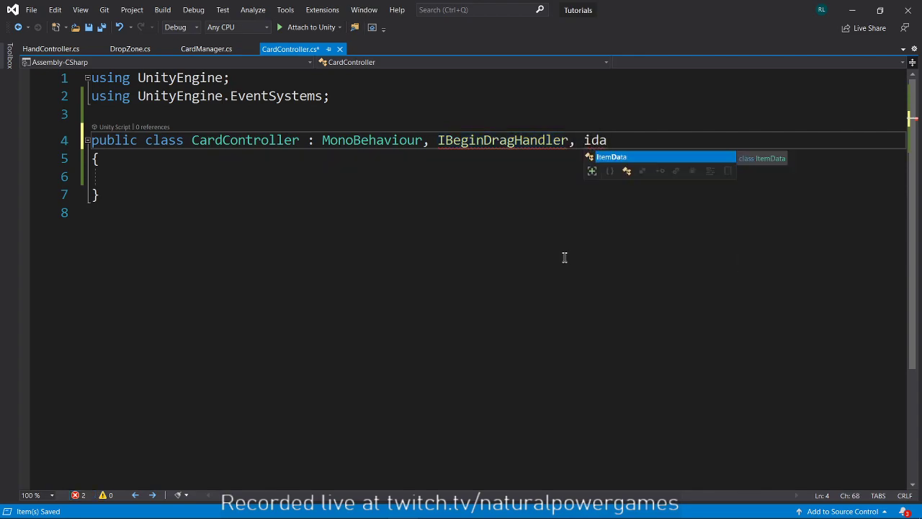
type("DragHandler,")
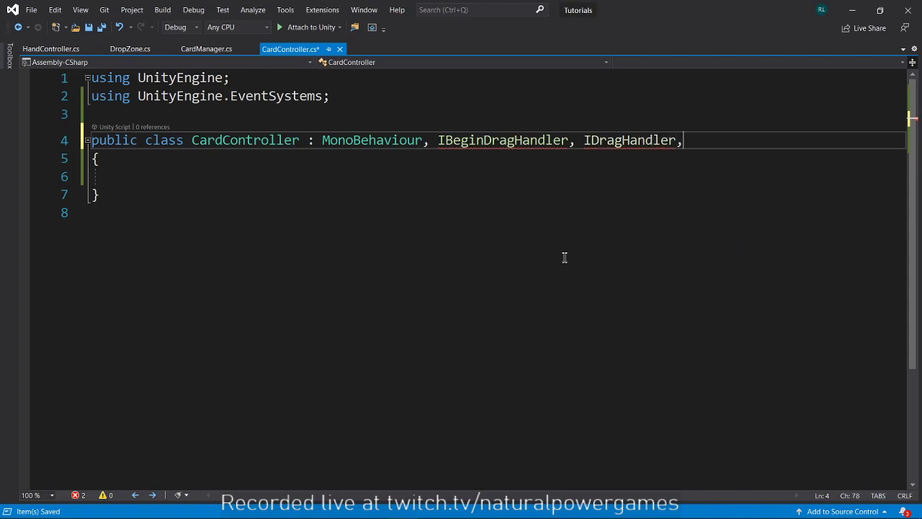
type("iend")
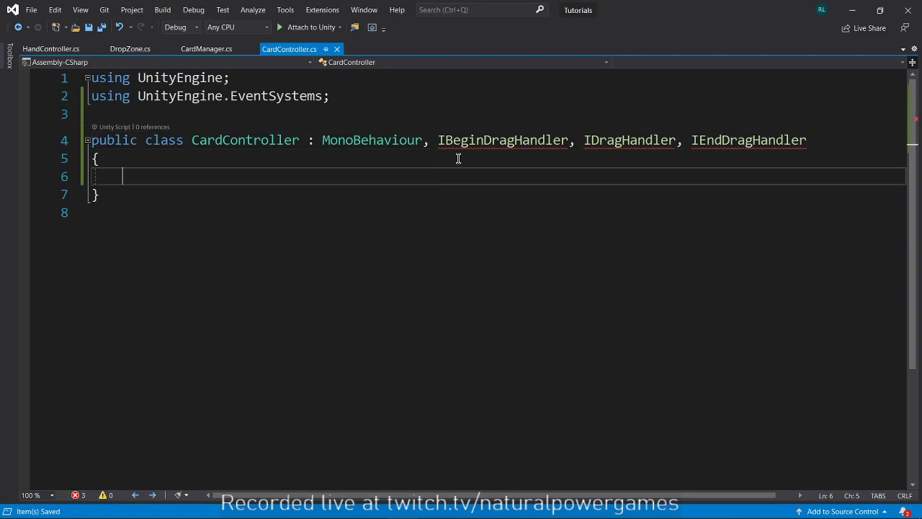
left_click(478, 139)
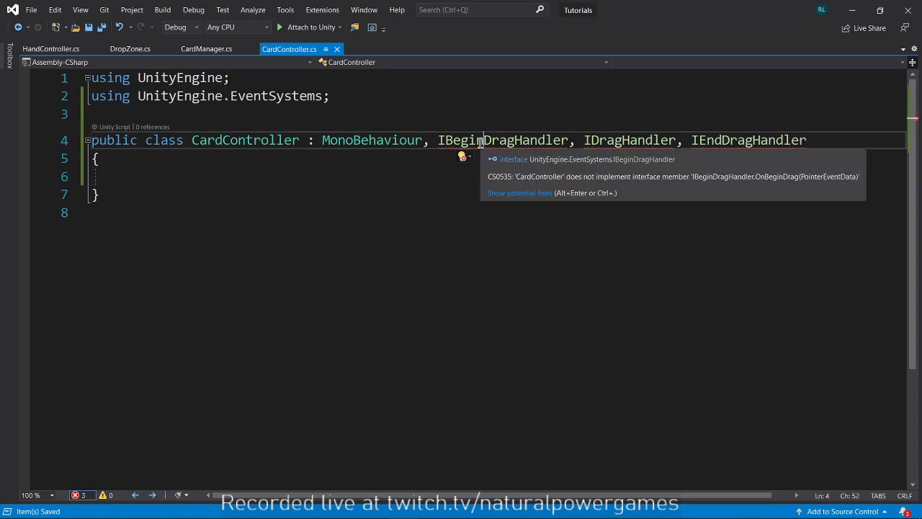
double_click(503, 140)
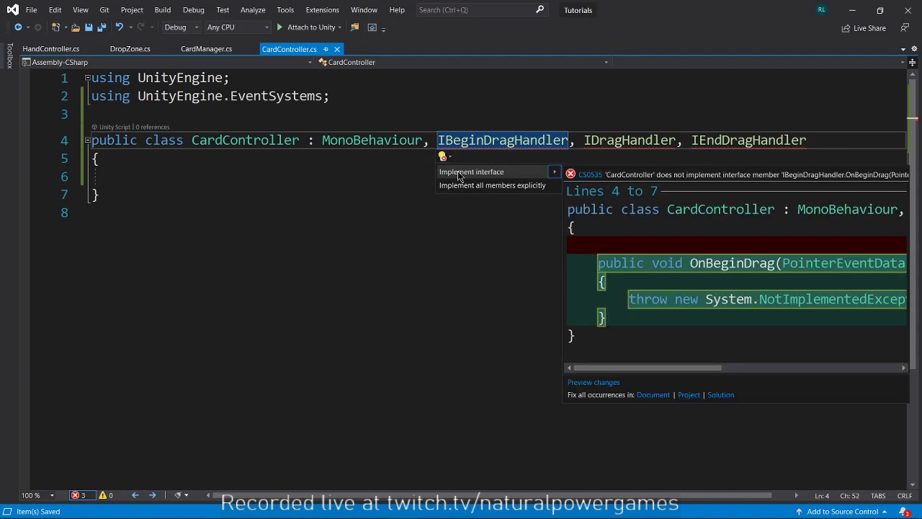
Generate the OnBeginDrag stub and write a public void OnDrag(PointerEventData) method.
left_click(471, 172)
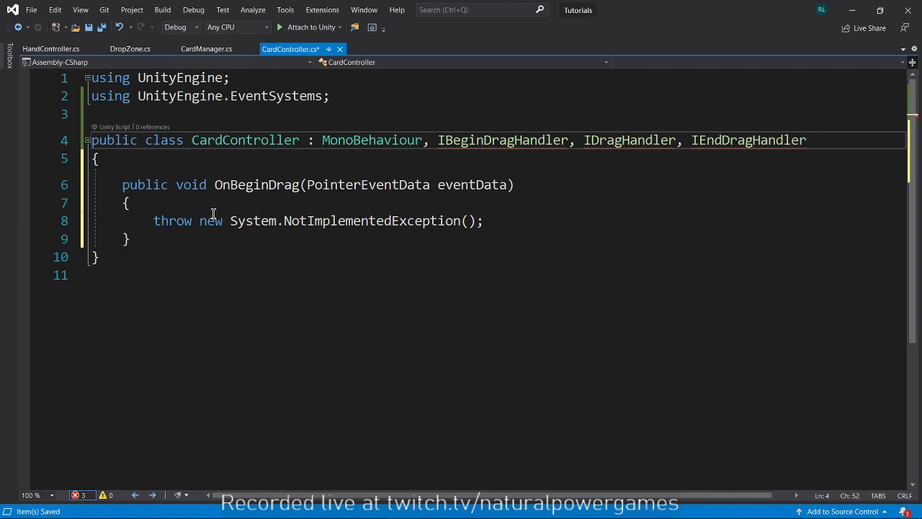
double_click(372, 220)
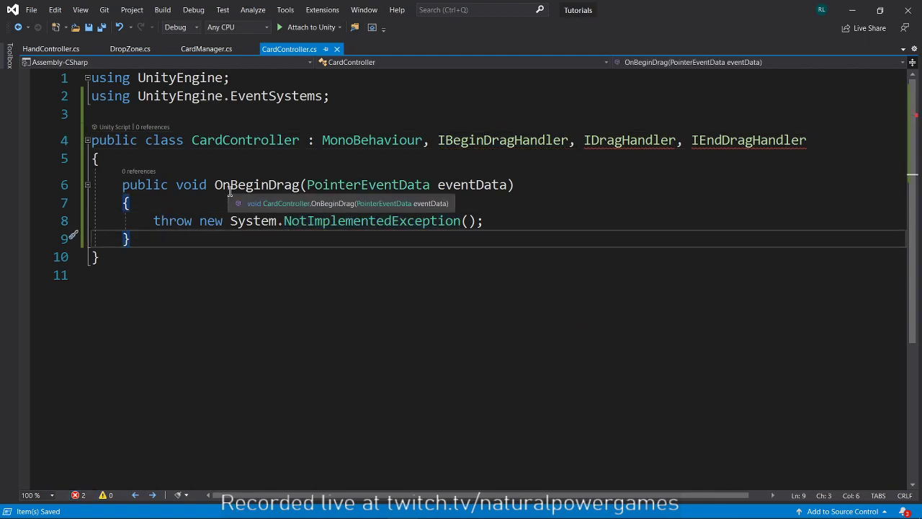
double_click(367, 184)
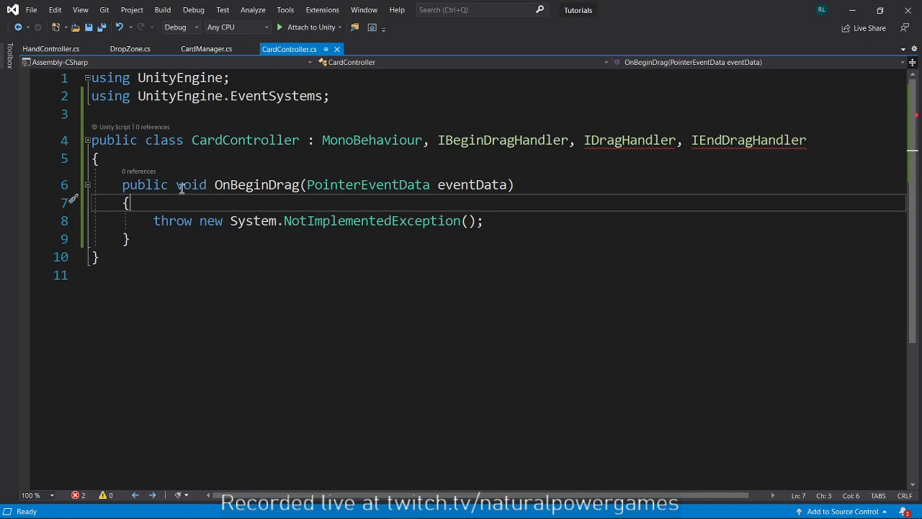
double_click(628, 140)
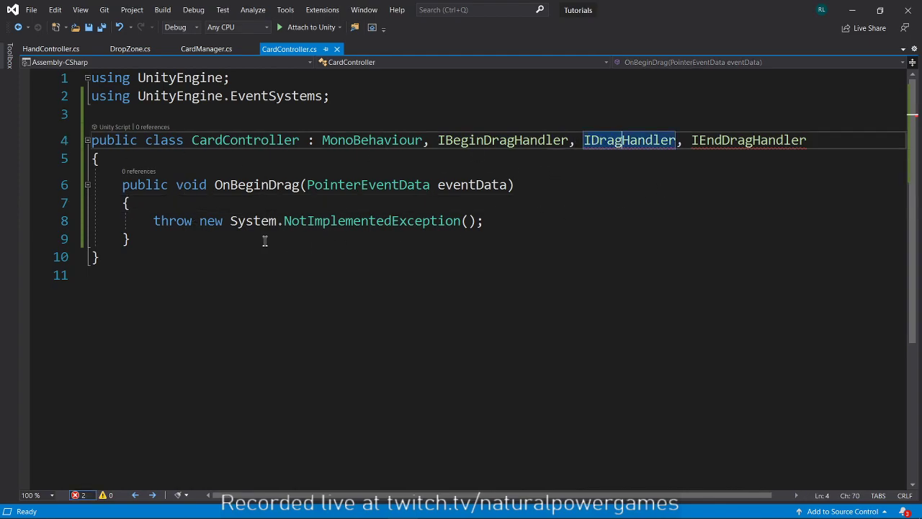
type("p")
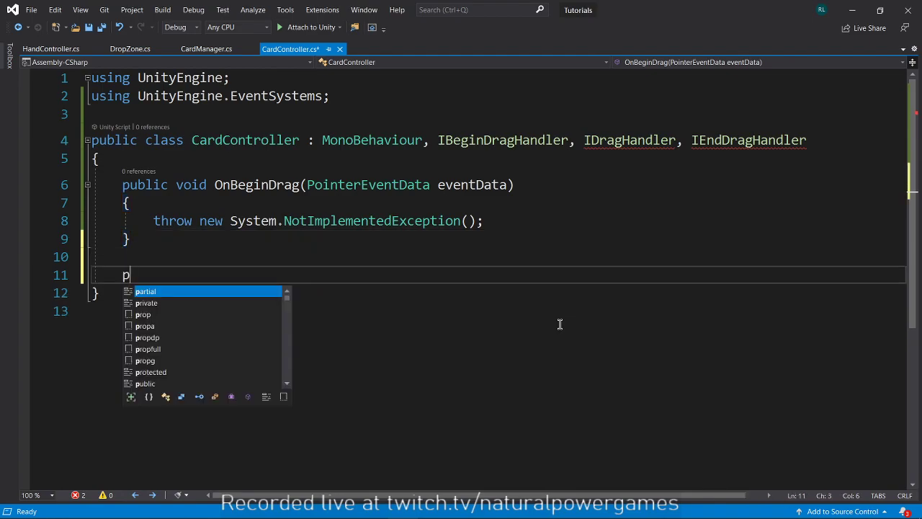
type("ublic void OnMouseDrag(")
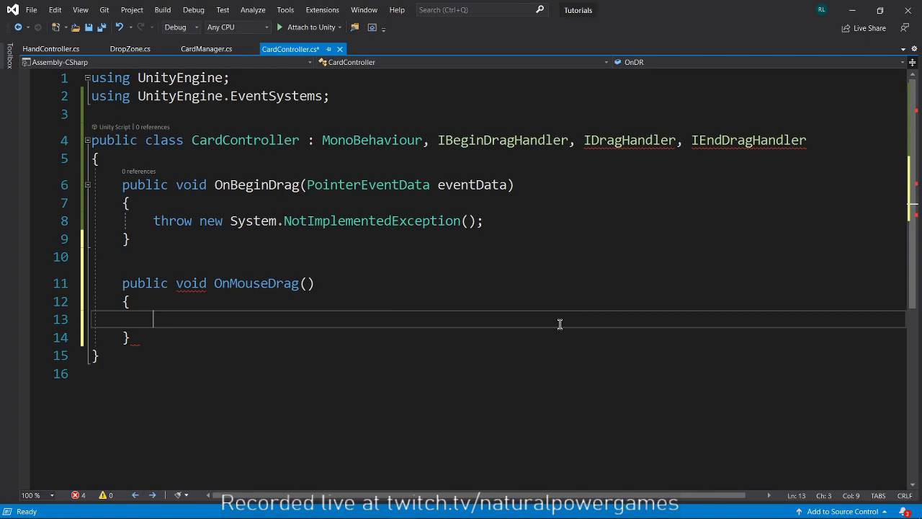
type("OnDrag(PointerEventData eventData")
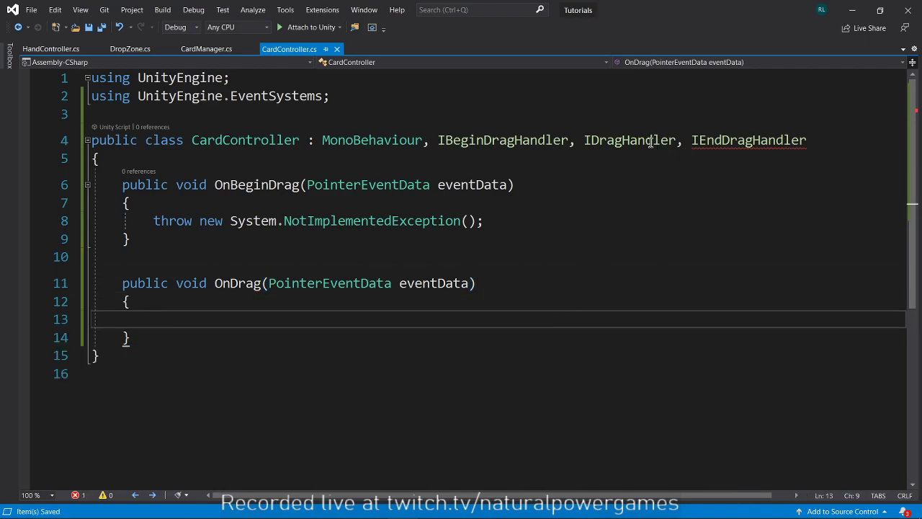
Peek IDragHandler's definition, remove the NotImplementedException line and implement OnEndDrag.
double_click(628, 140)
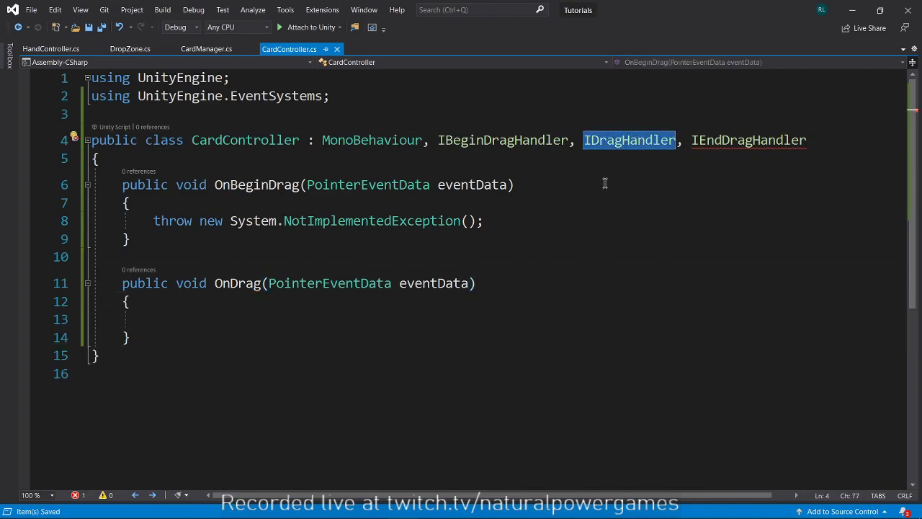
mouse_move(548, 180)
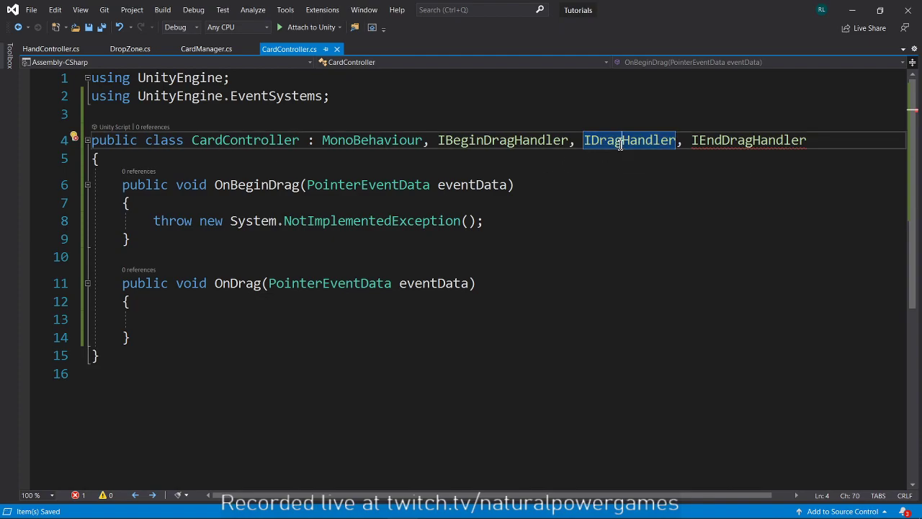
double_click(628, 140)
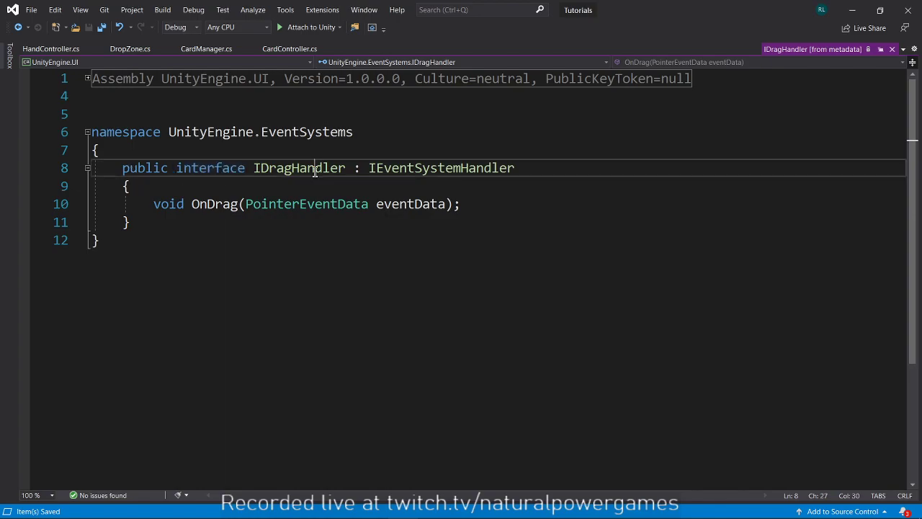
left_click_drag(153, 205, 262, 205)
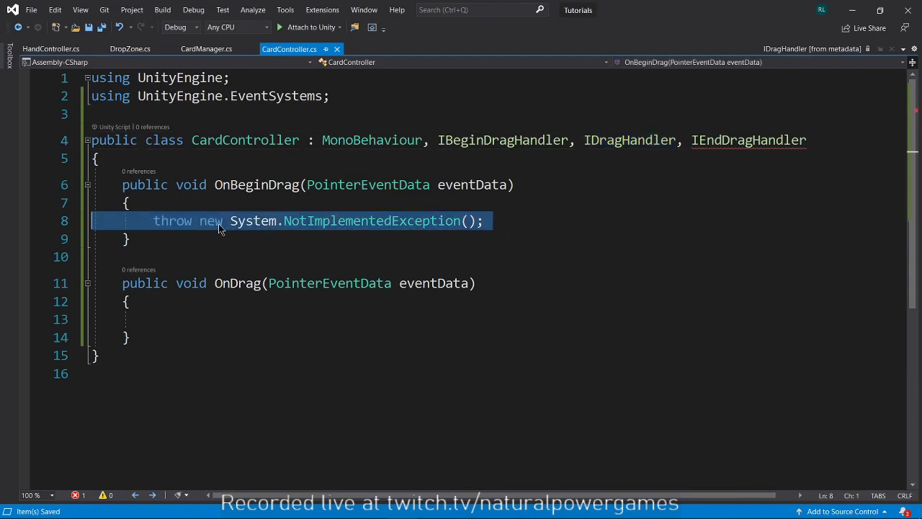
key("Delete")
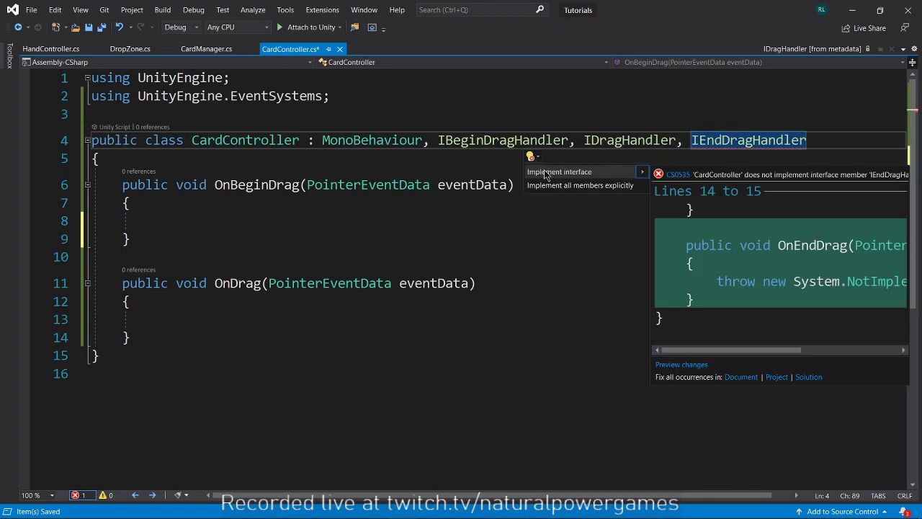
left_click(558, 172)
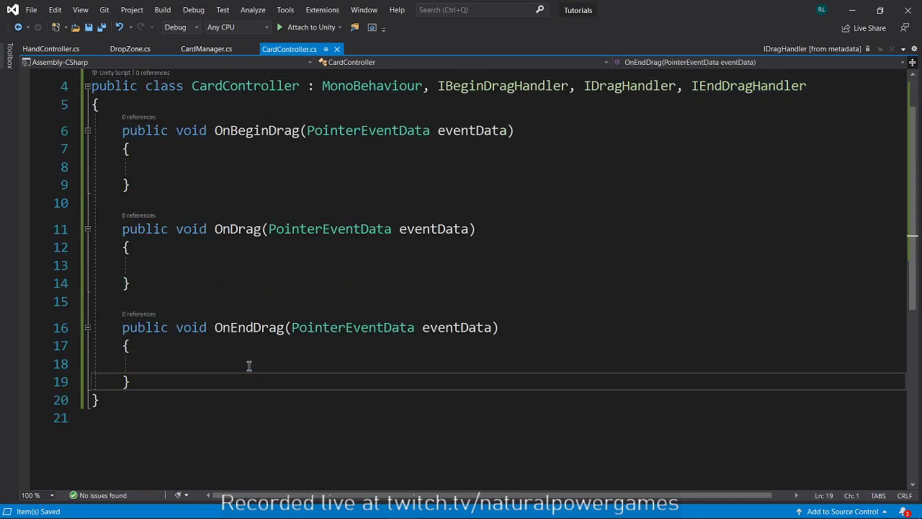
Add Debug.Log("Drag Begun"); inside OnBeginDrag.
double_click(256, 185)
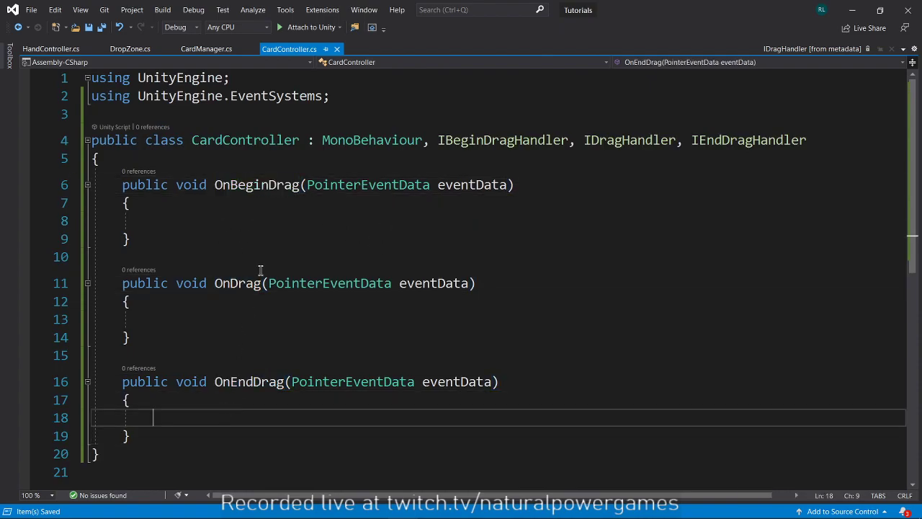
left_click(229, 219)
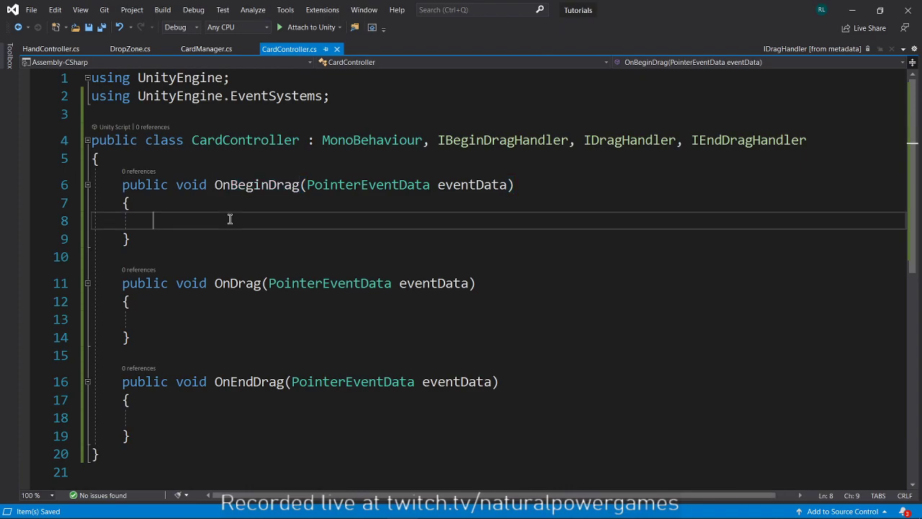
type("Debug.l")
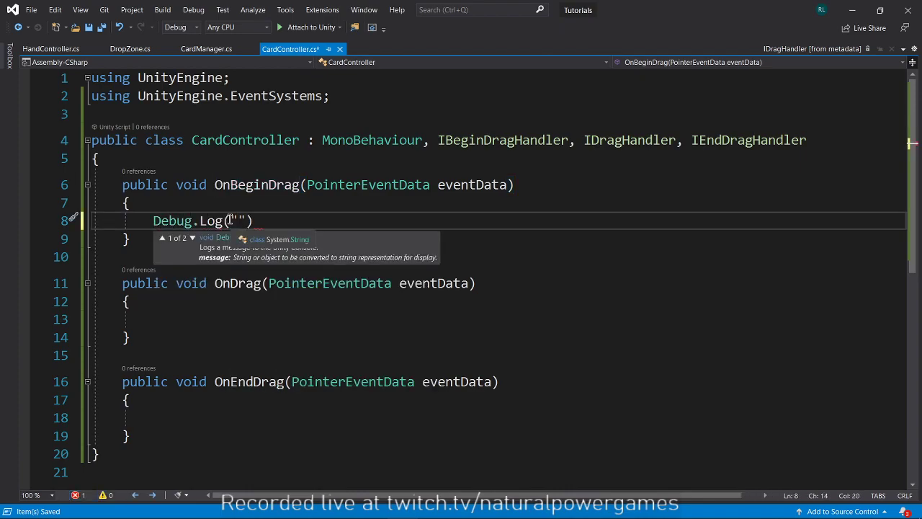
type("Drag Begun")
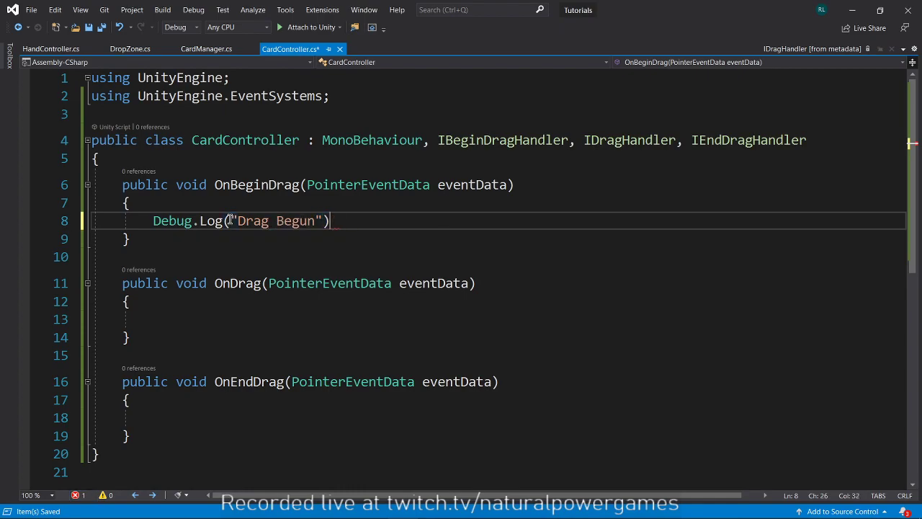
type(";")
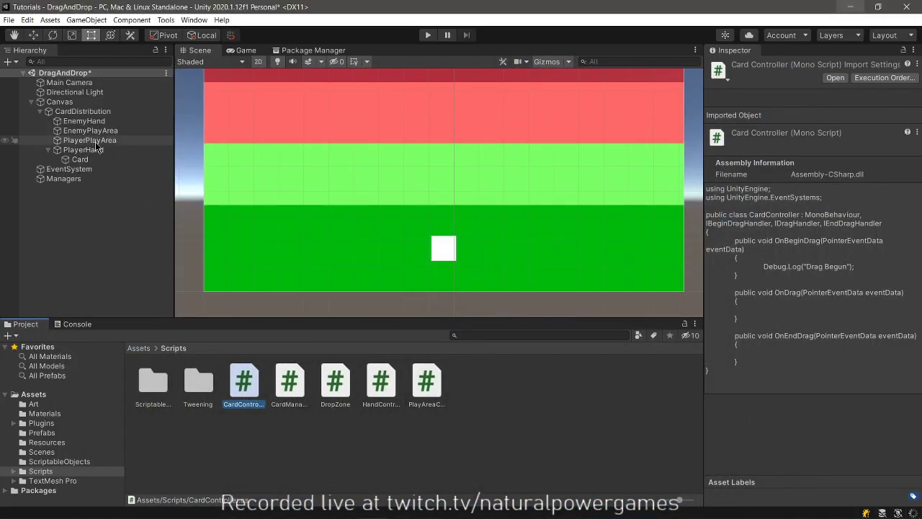
Check the Card and PlayerHand objects' components in the Inspector.
left_click(89, 149)
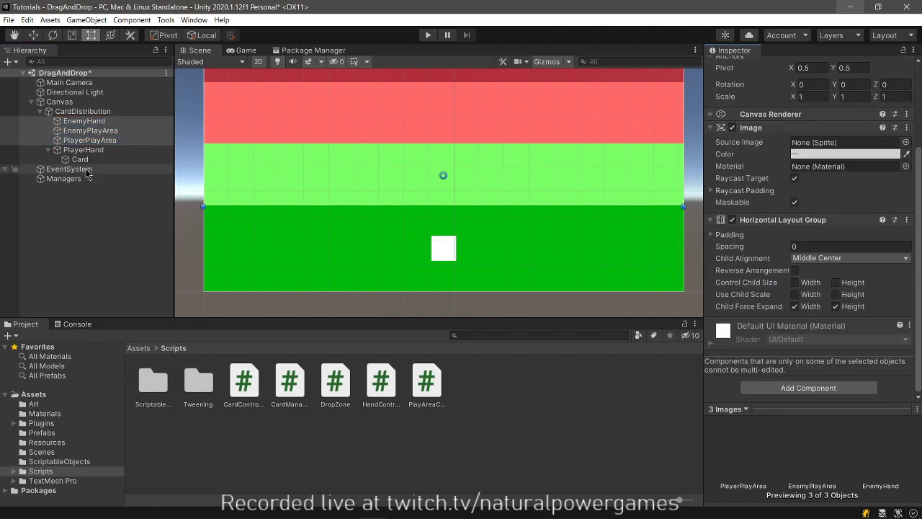
left_click(81, 159)
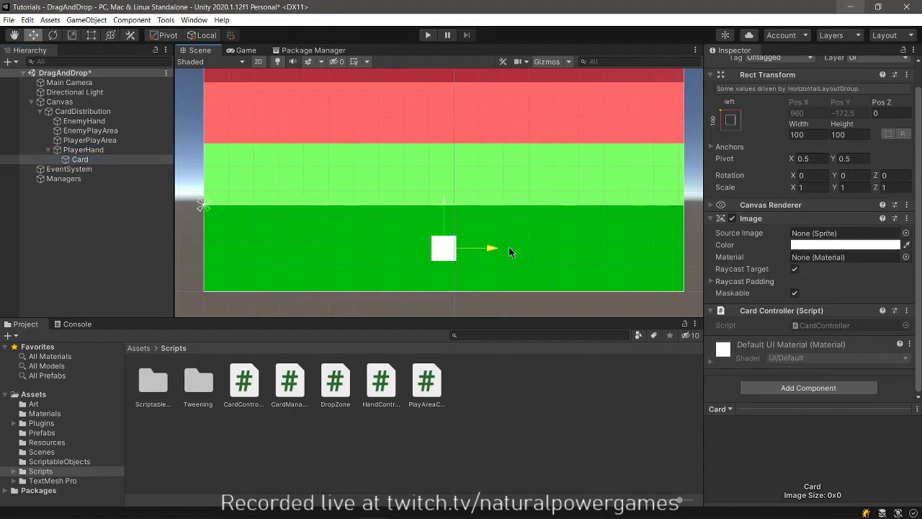
mouse_move(400, 250)
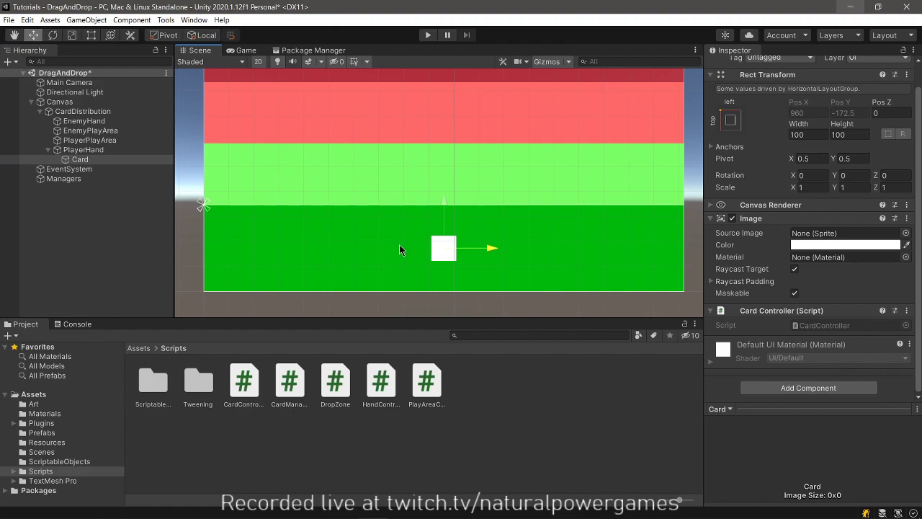
left_click(84, 148)
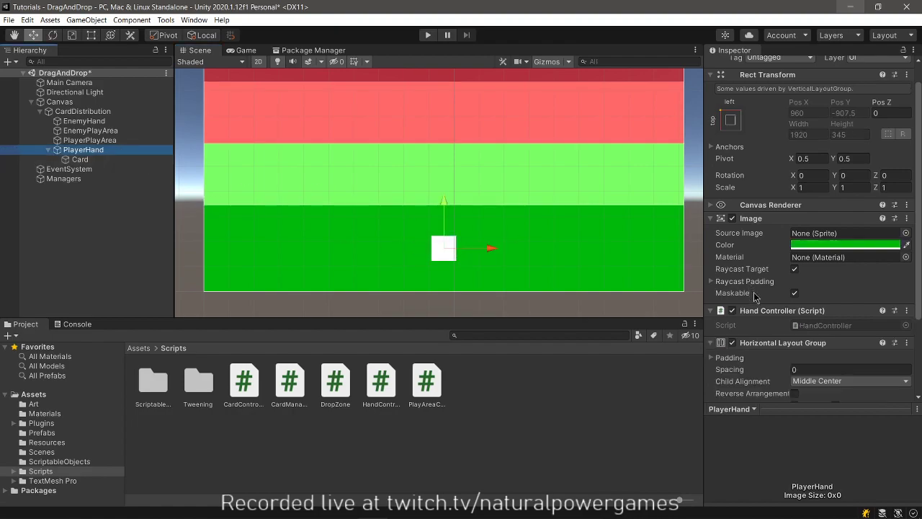
scroll("down", 3)
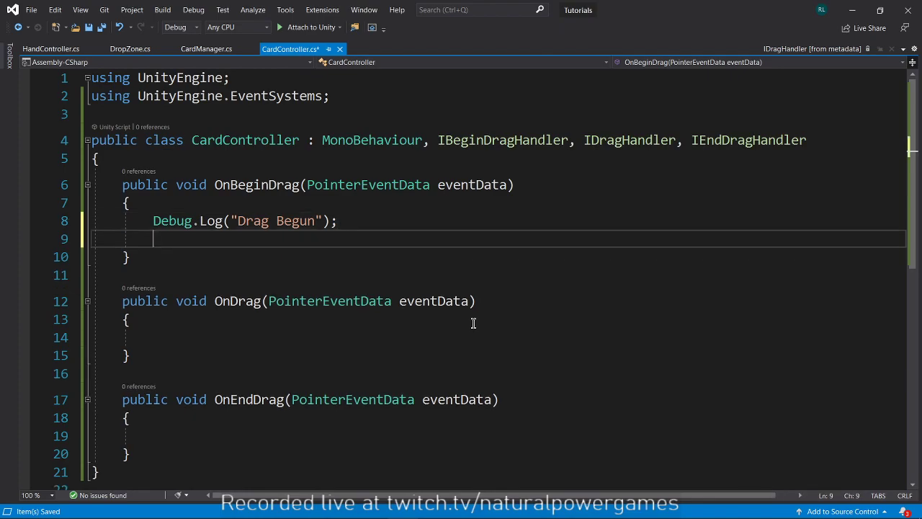
Add transform.SetParent(transform.root); to OnBeginDrag after the log call.
type("transform.se")
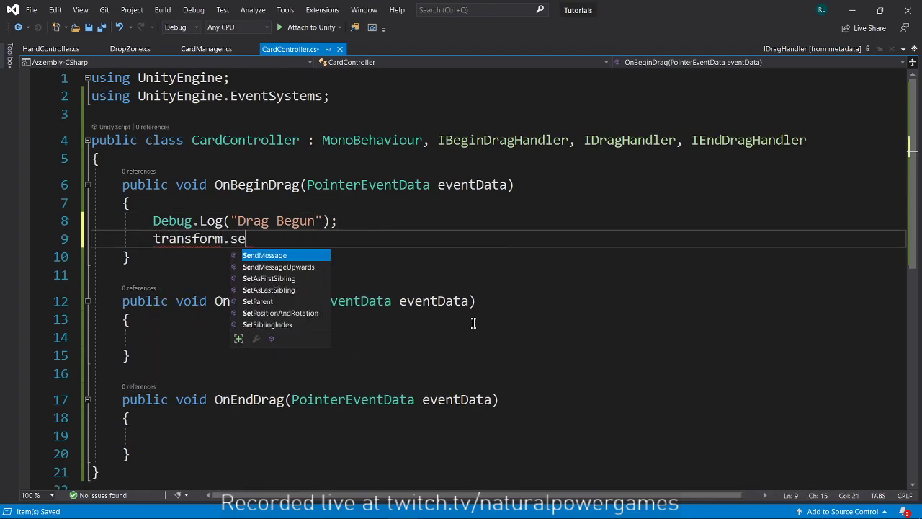
type("tParent(")
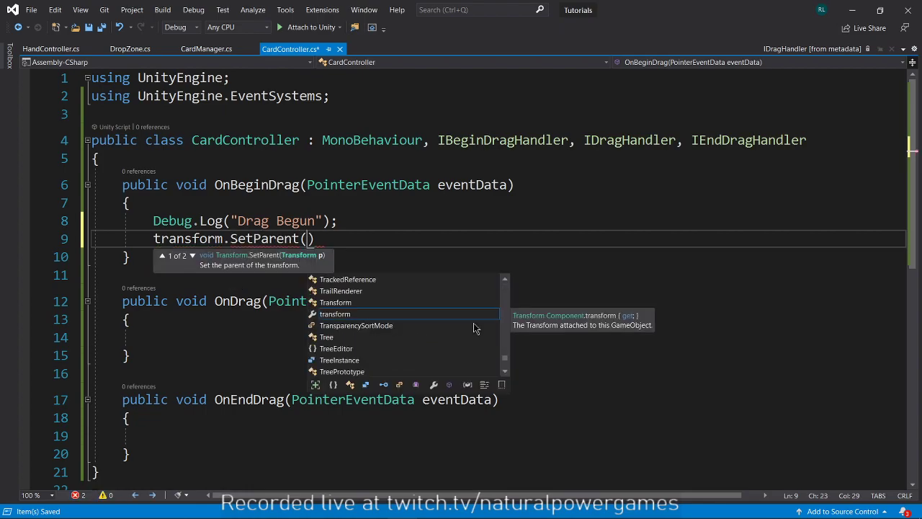
type("transform.root")
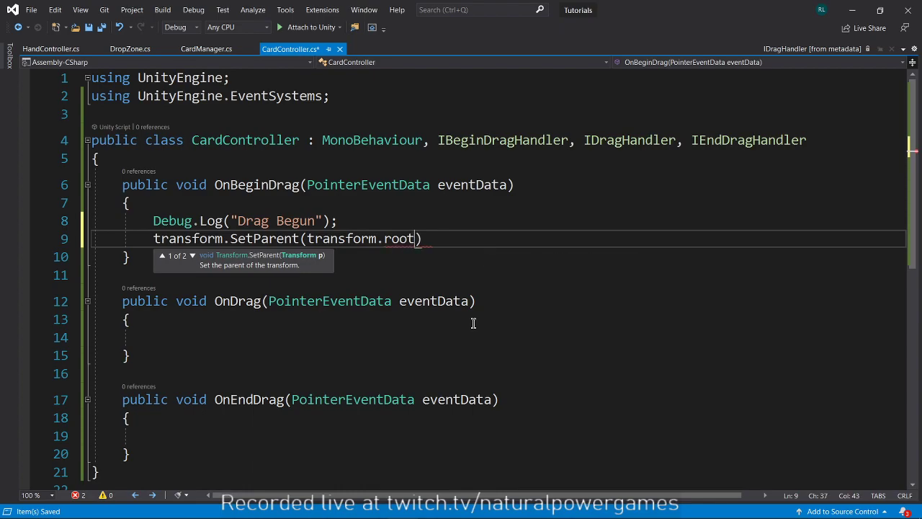
type(";")
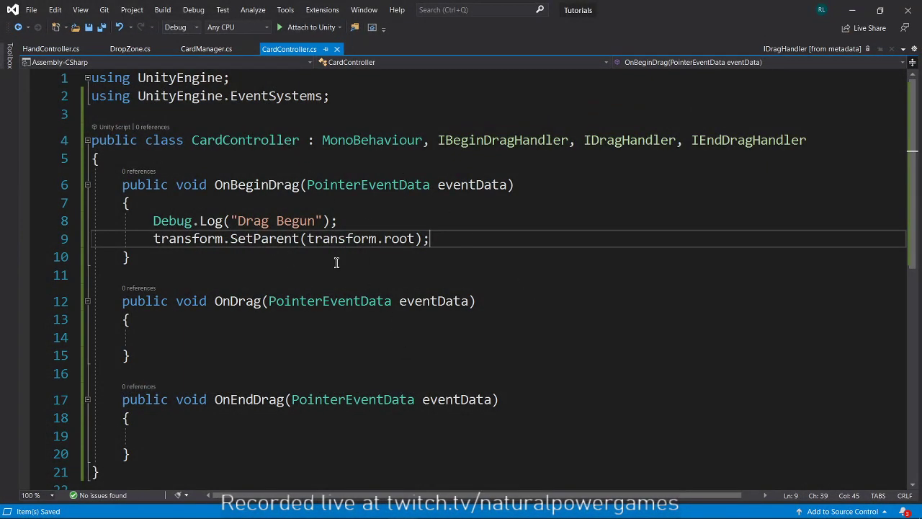
left_click(261, 257)
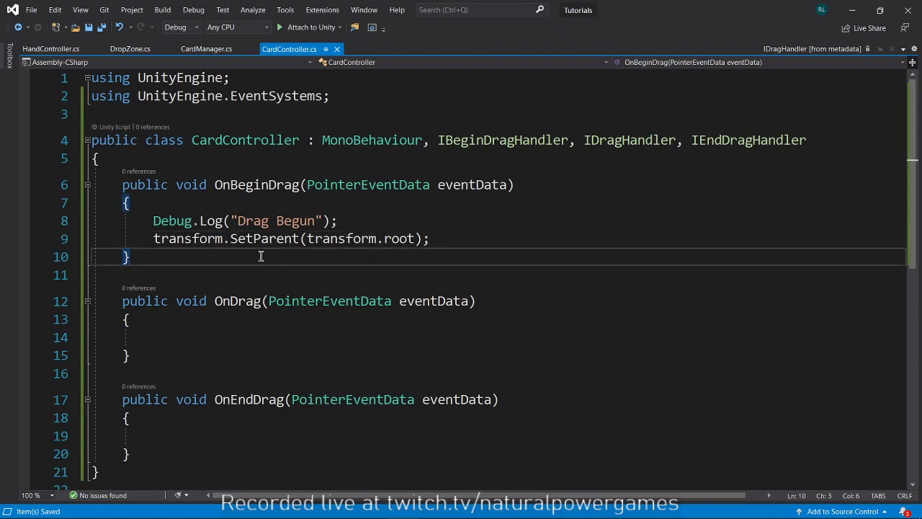
mouse_move(300, 245)
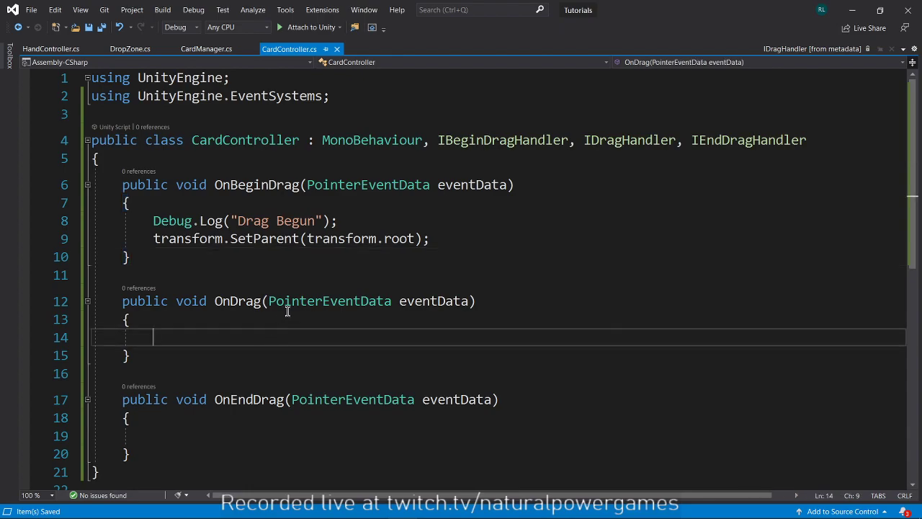
Write transform.position = Input.mousePosition; inside OnDrag.
scroll("down", 3)
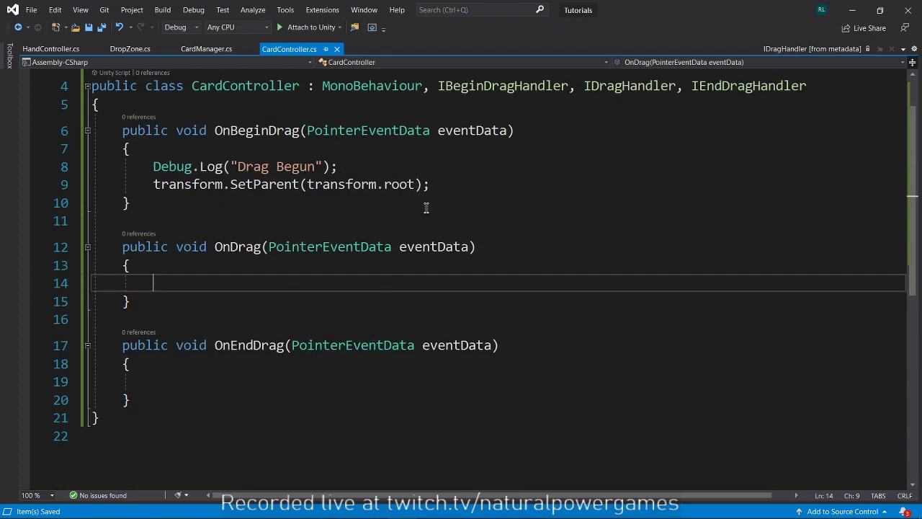
type("transform.")
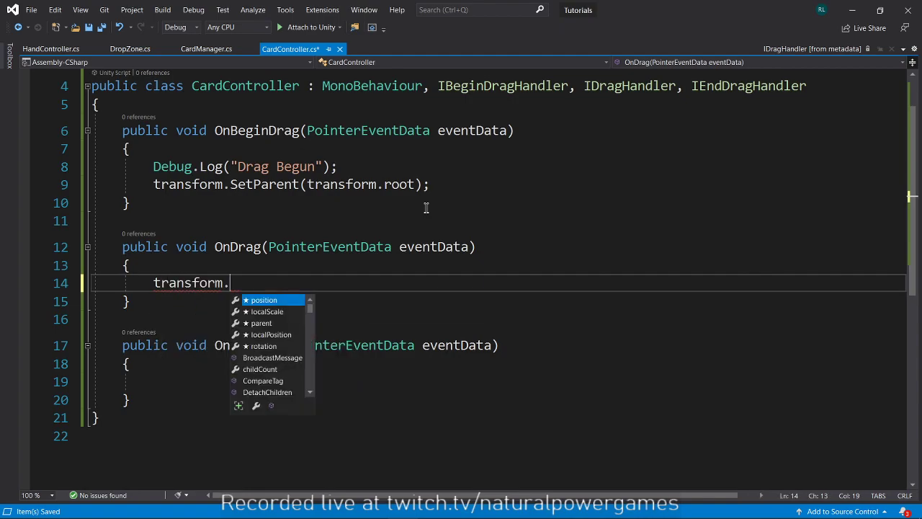
type("position =")
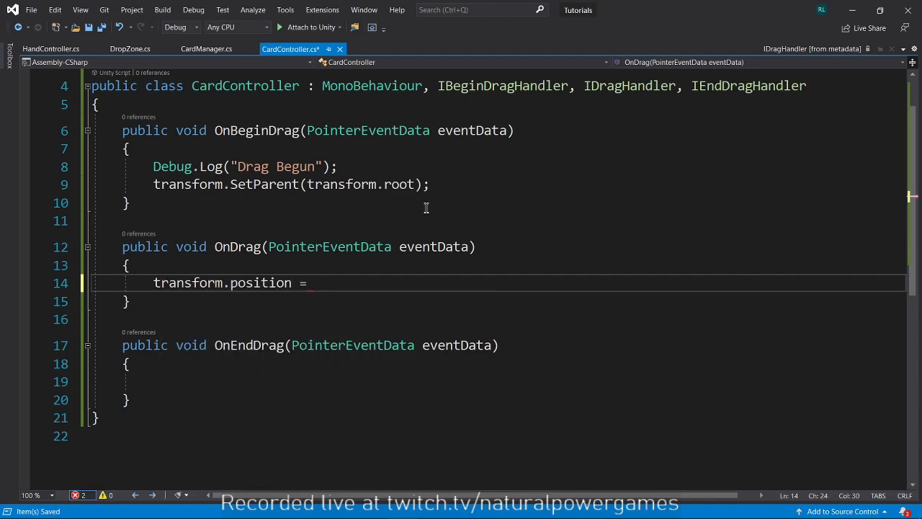
type("i")
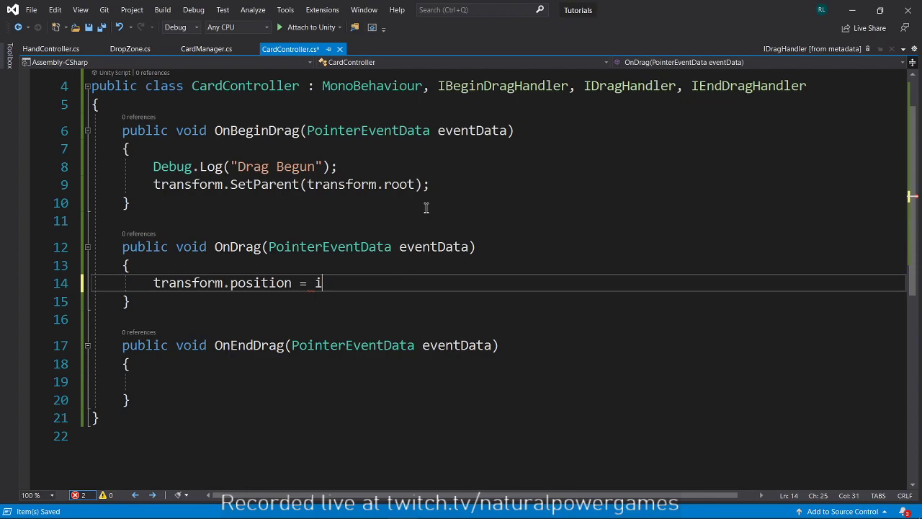
type("nput.mousePosition;")
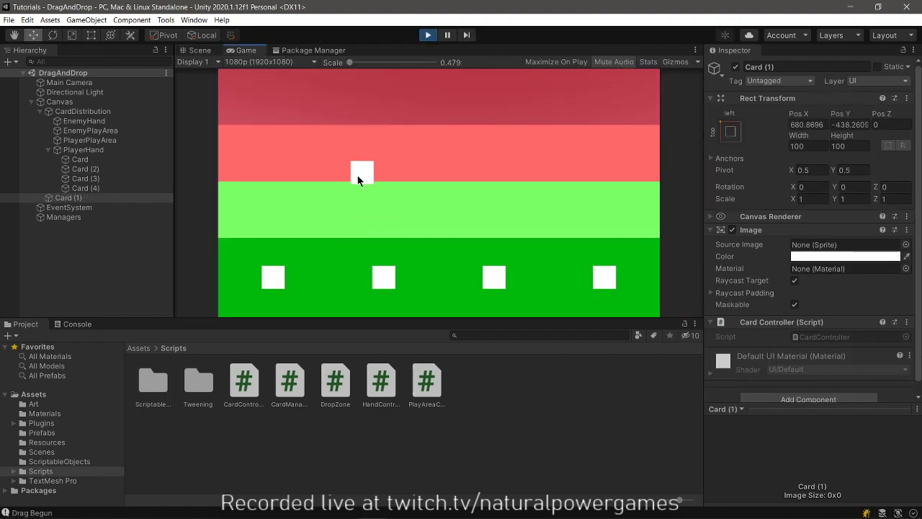
In Play mode, drag a card across both play areas and both hands, then stop the test.
left_click_drag(361, 170, 330, 143)
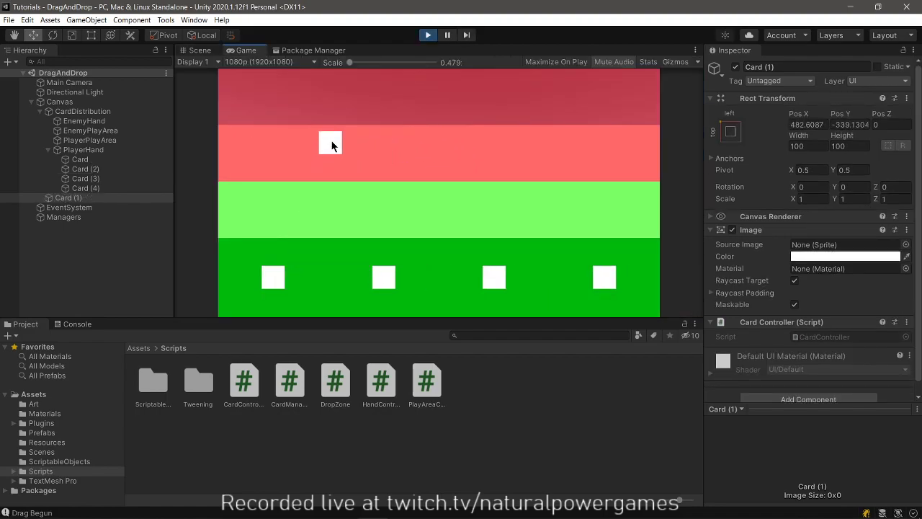
left_click_drag(331, 142, 459, 271)
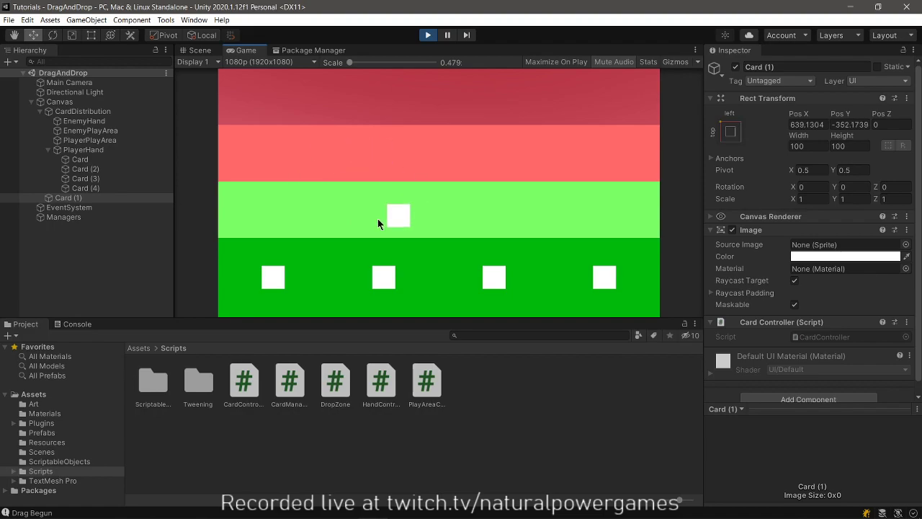
left_click_drag(397, 216, 380, 205)
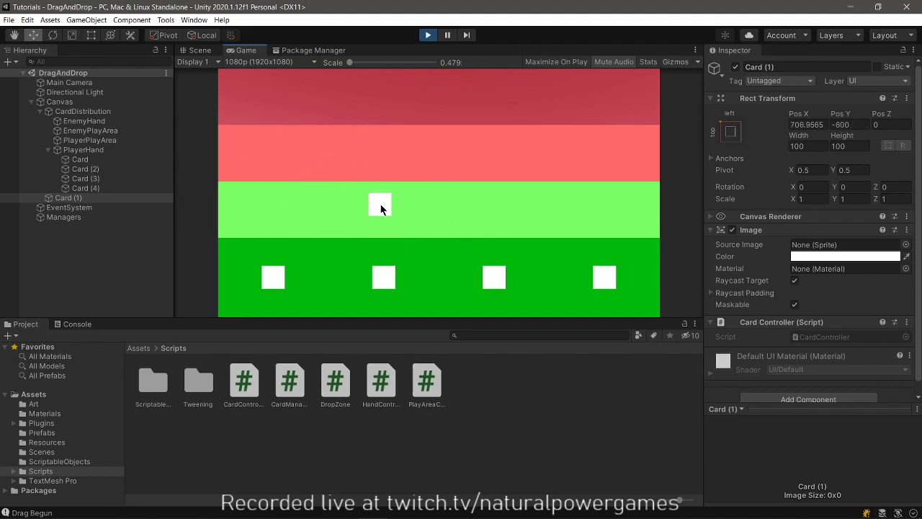
left_click_drag(381, 205, 389, 259)
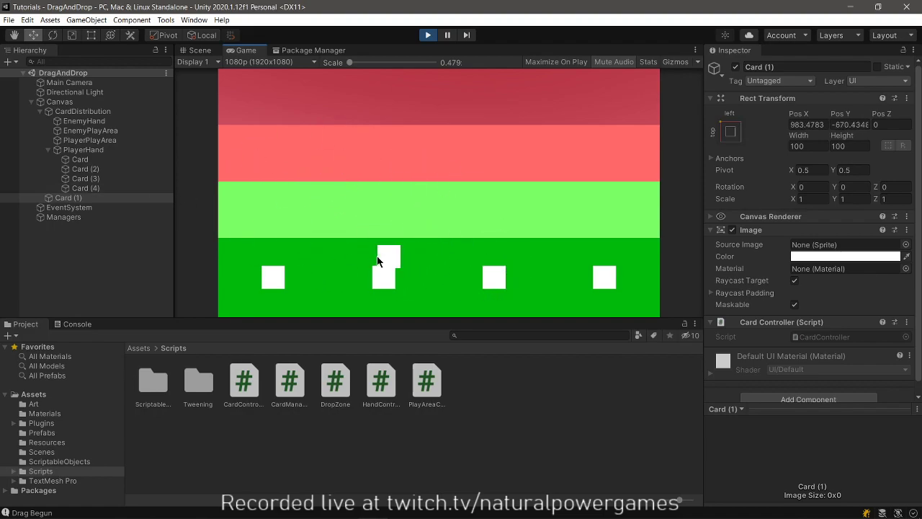
left_click_drag(388, 259, 303, 144)
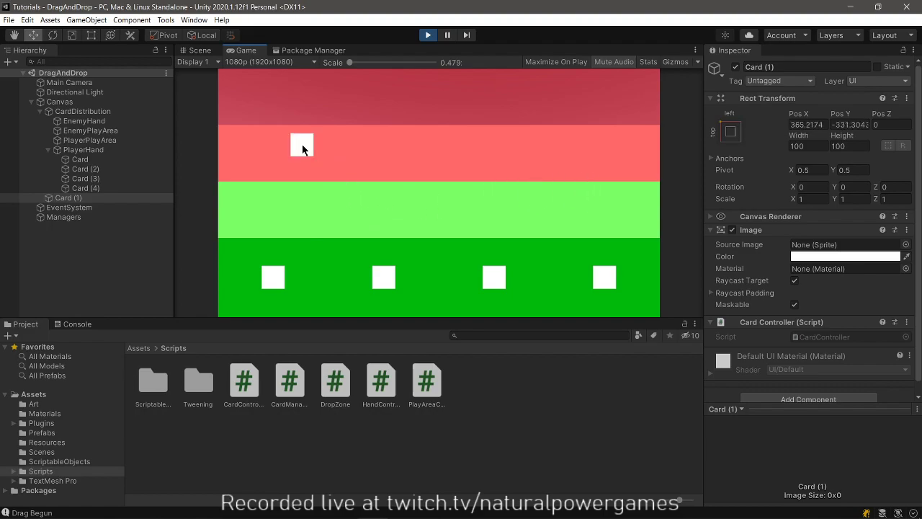
left_click_drag(302, 144, 335, 103)
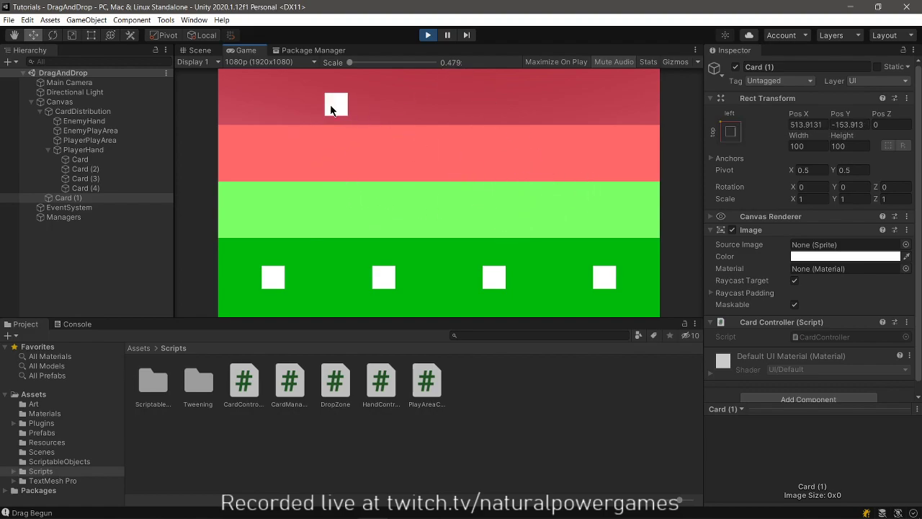
left_click(198, 49)
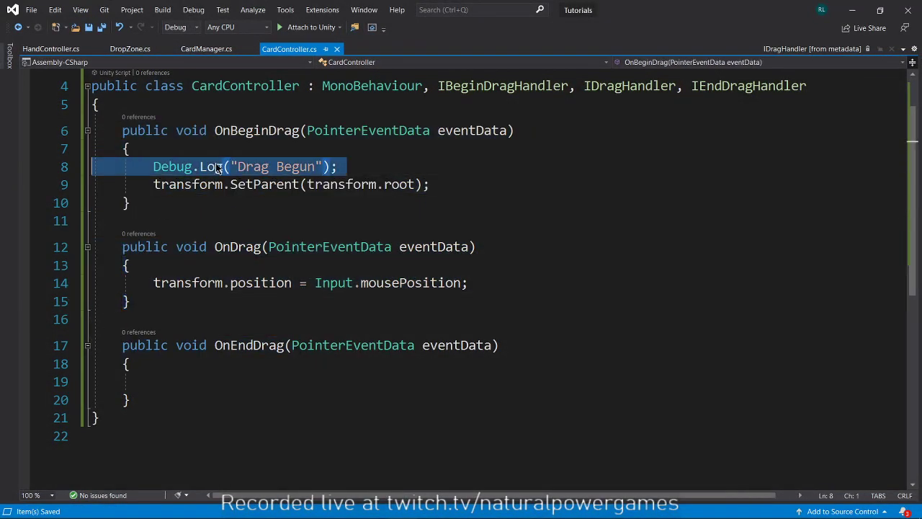
Remove the Debug.Log("Drag Begun") call from CardController's OnBeginDrag.
key("Delete")
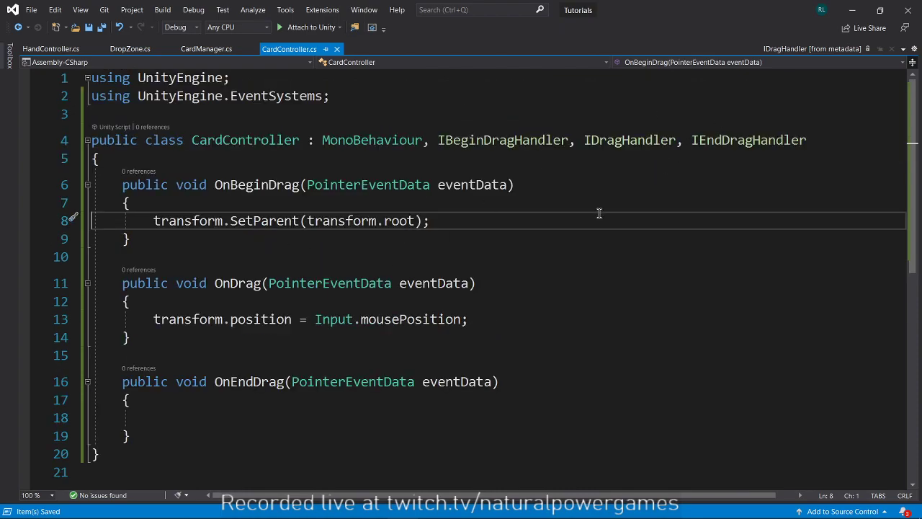
scroll("down", 3)
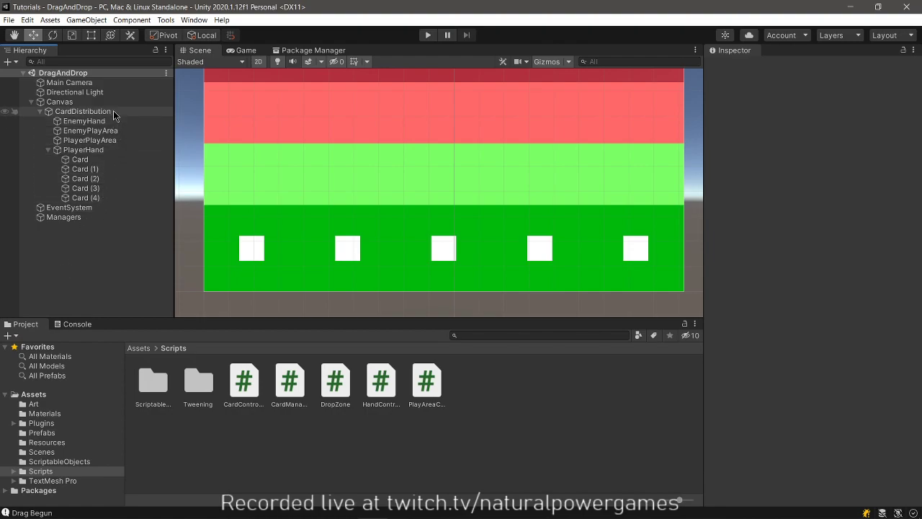
Inspect the Managers object and bring CardManager.cs up in Visual Studio.
left_click(63, 216)
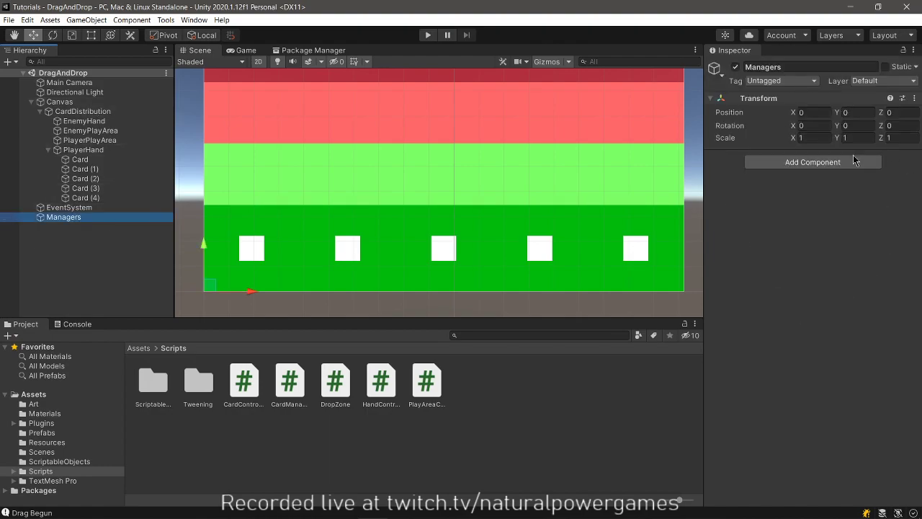
left_click(812, 161)
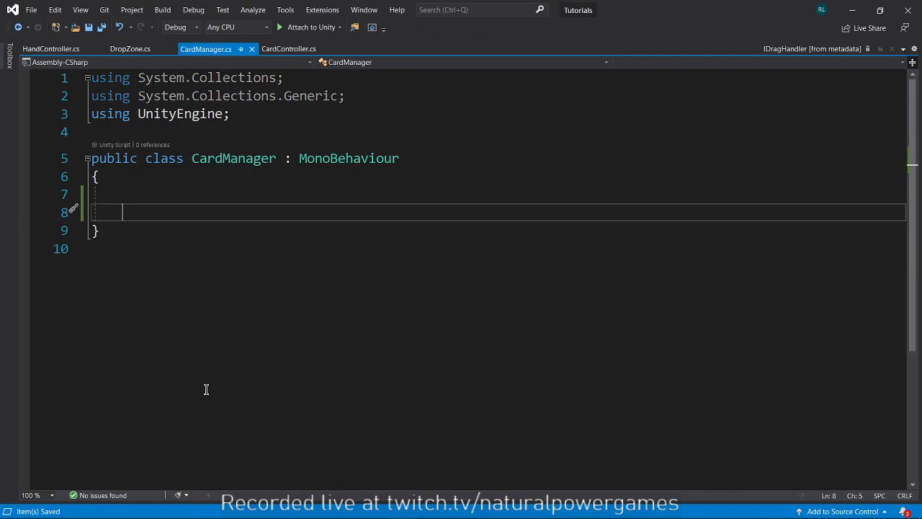
Declare 'public static Transform LastEnteredDropZone;' inside the CardManager class.
key("Backspace")
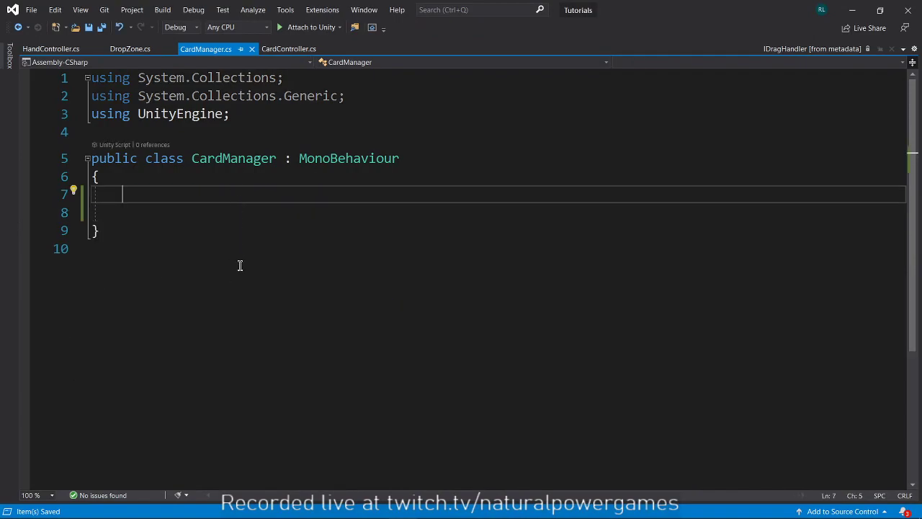
type("public static tra")
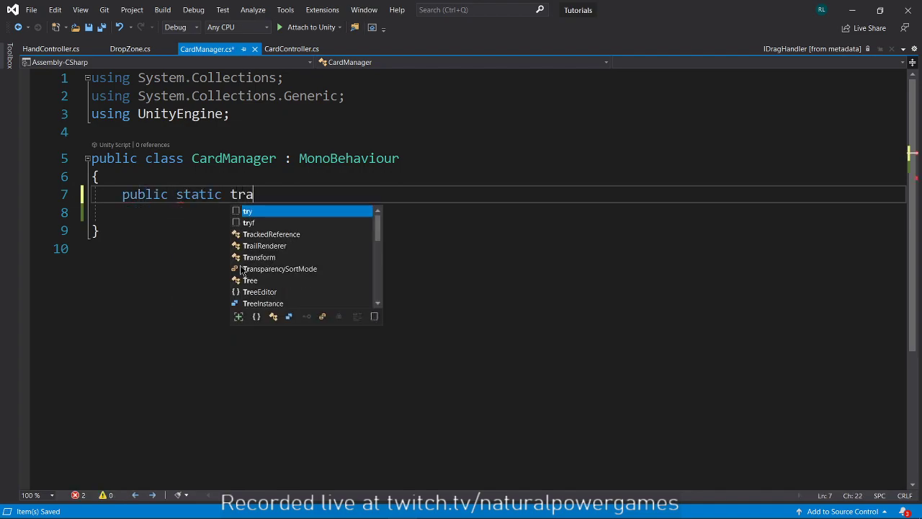
type("nsfor")
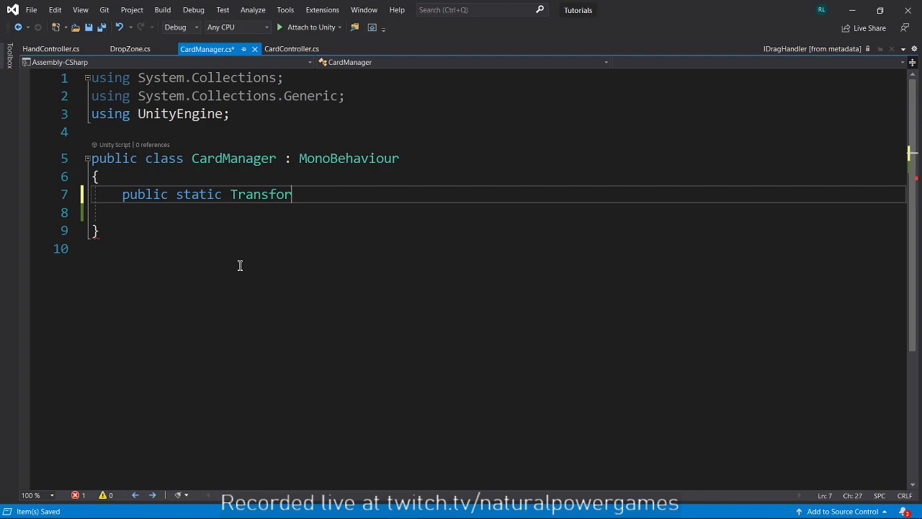
type("Rect")
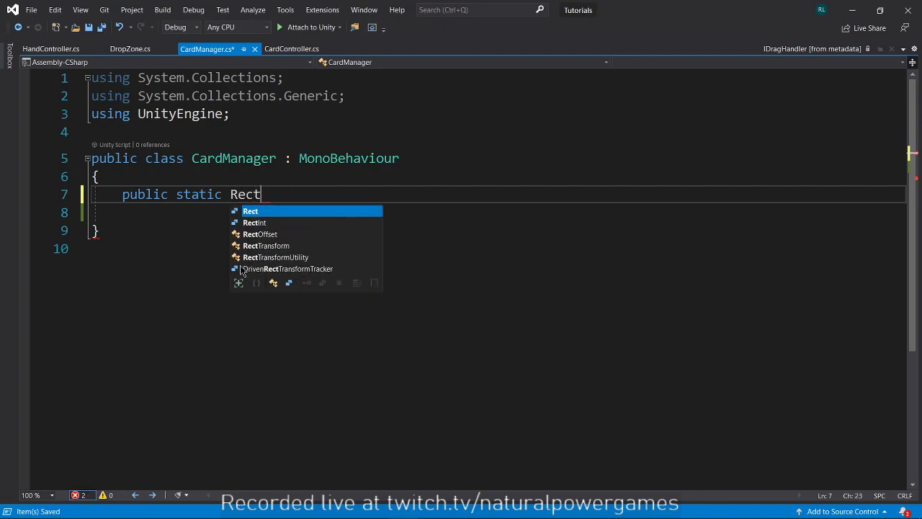
type("Transform")
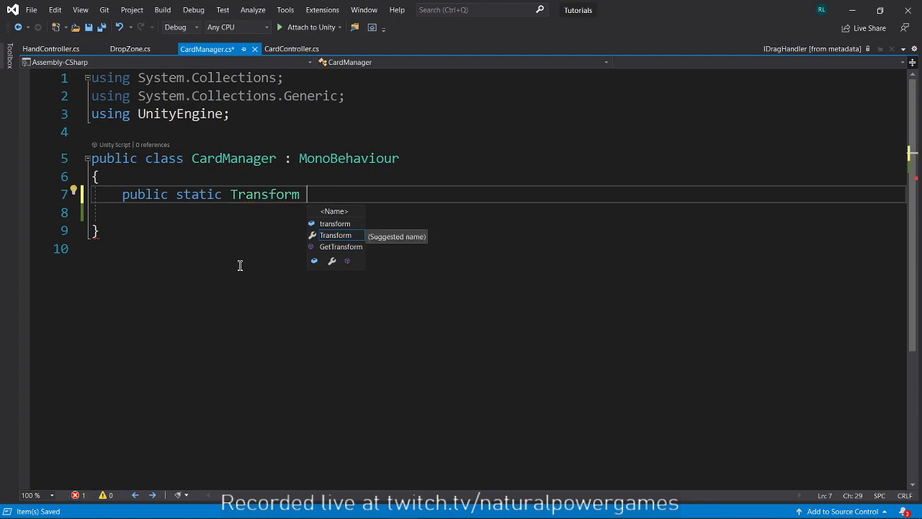
type("L")
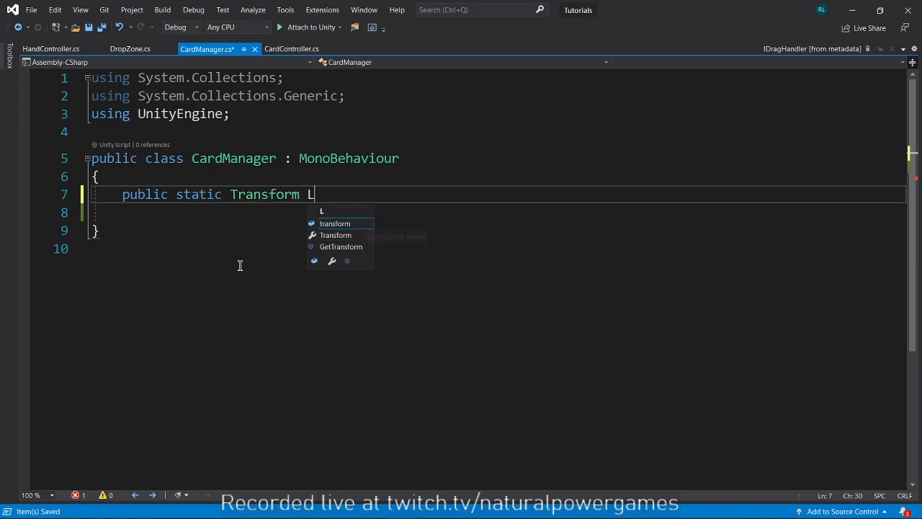
type("astEnteredDrop")
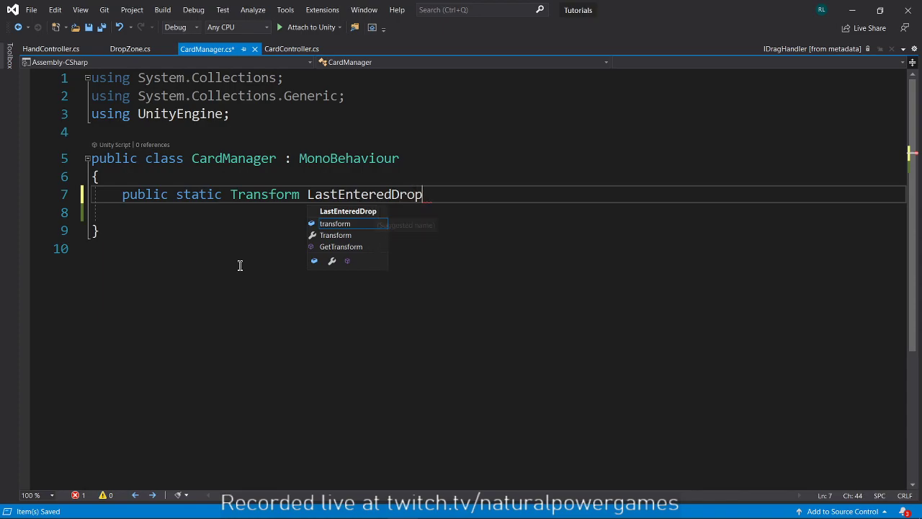
type("Zone;")
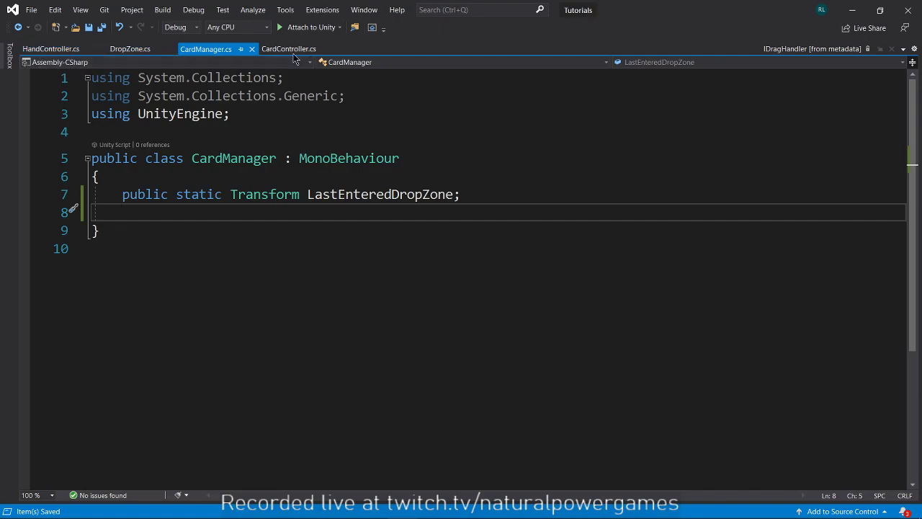
left_click(288, 49)
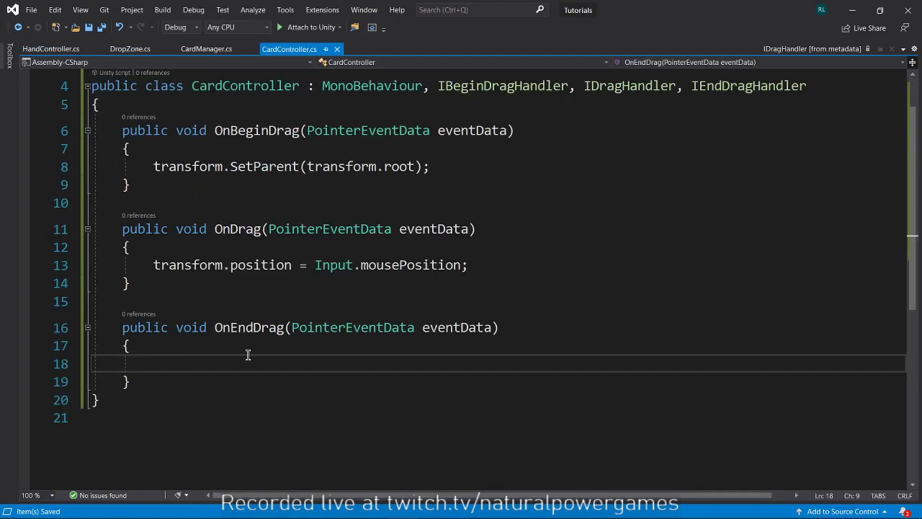
Make OnEndDrag call transform.SetParent(CardManager.LastEnteredDropZone).
type("tra")
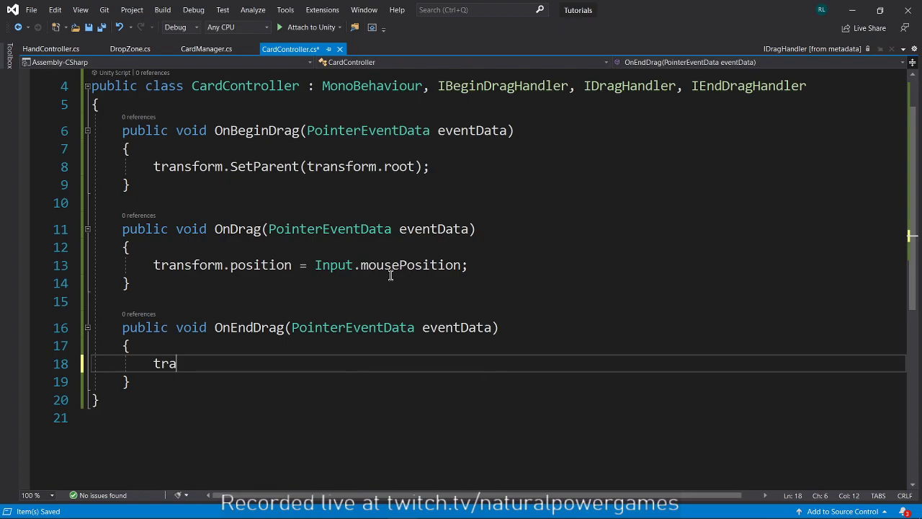
type("nsform.SetParent()")
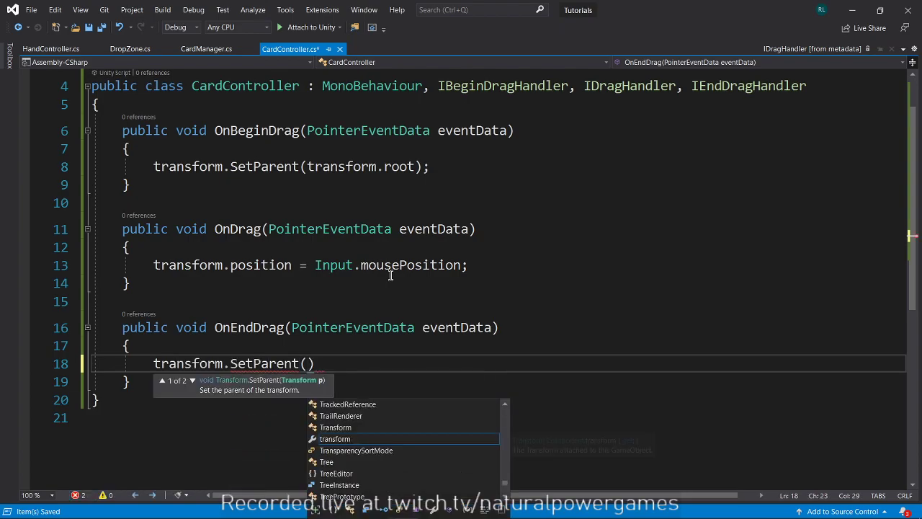
type("CardManager.LastEnteredDropZone")
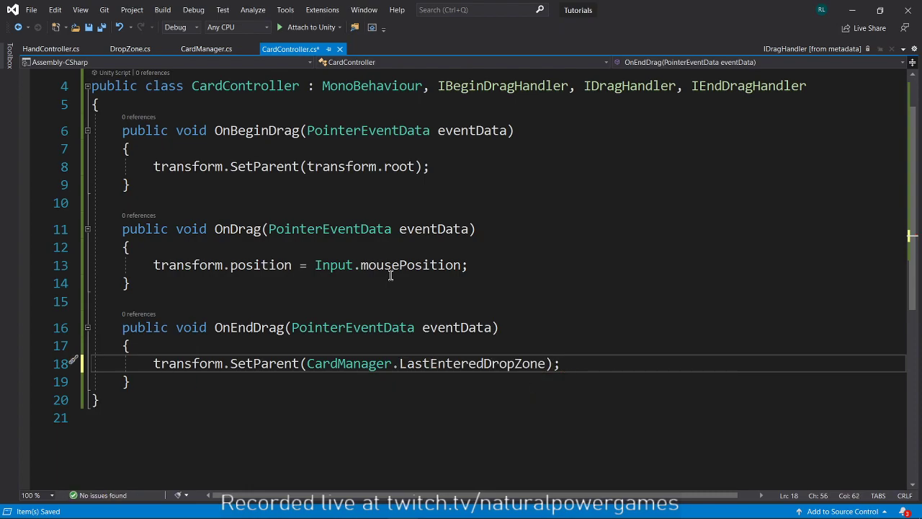
mouse_move(303, 363)
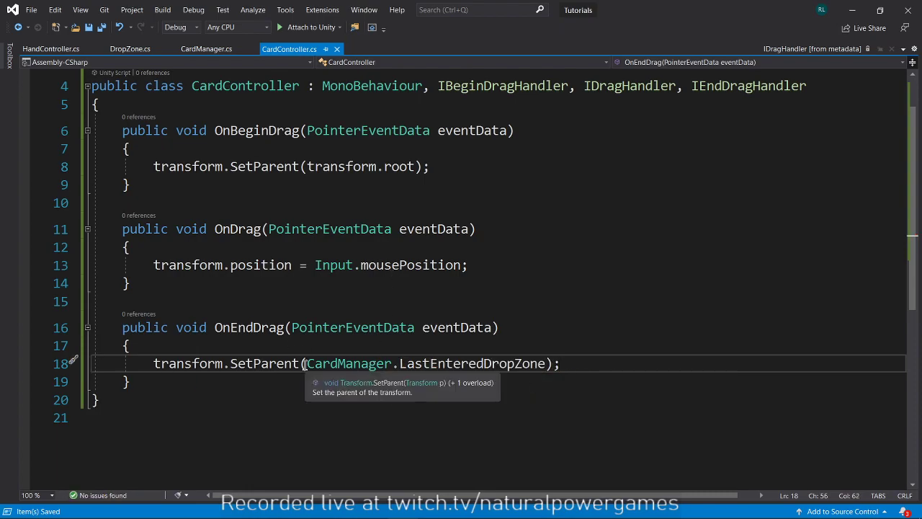
double_click(472, 363)
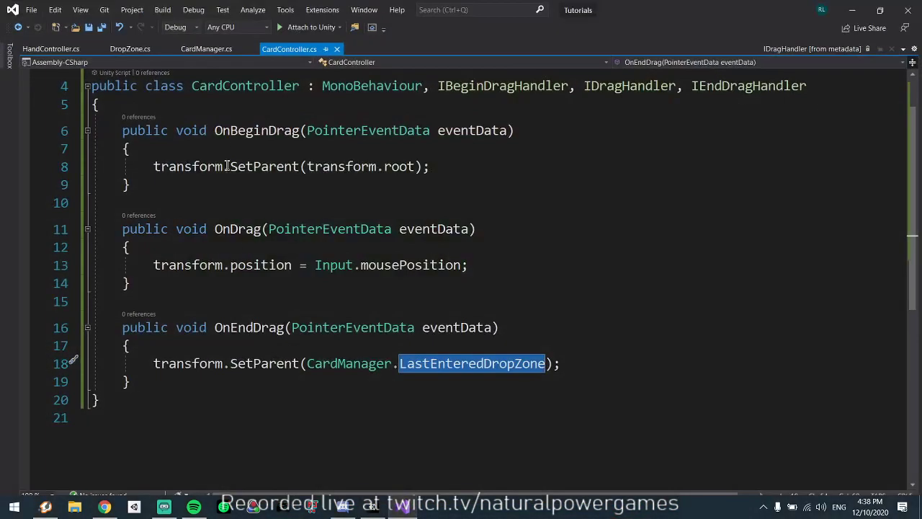
key("Enter")
type("using")
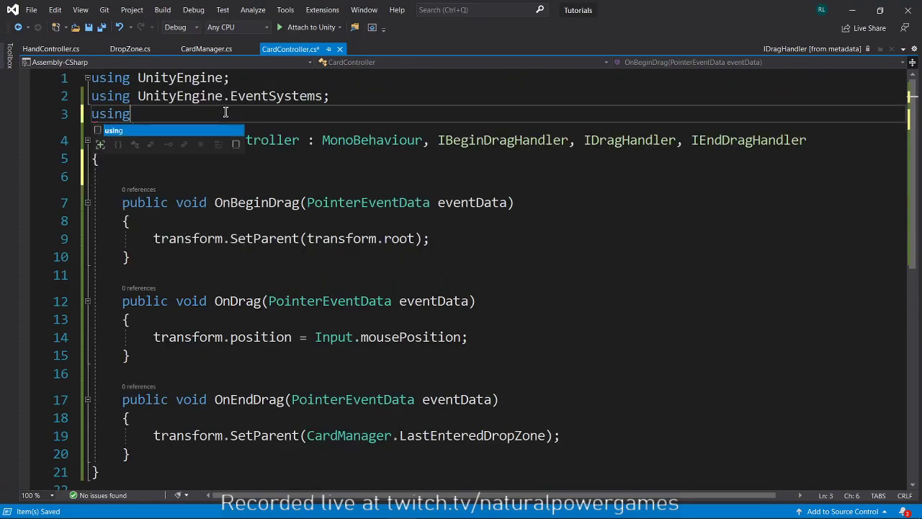
Add 'using UnityEngine.UI;' and a private Image image field to CardController.
type("UnityEngine.UI;")
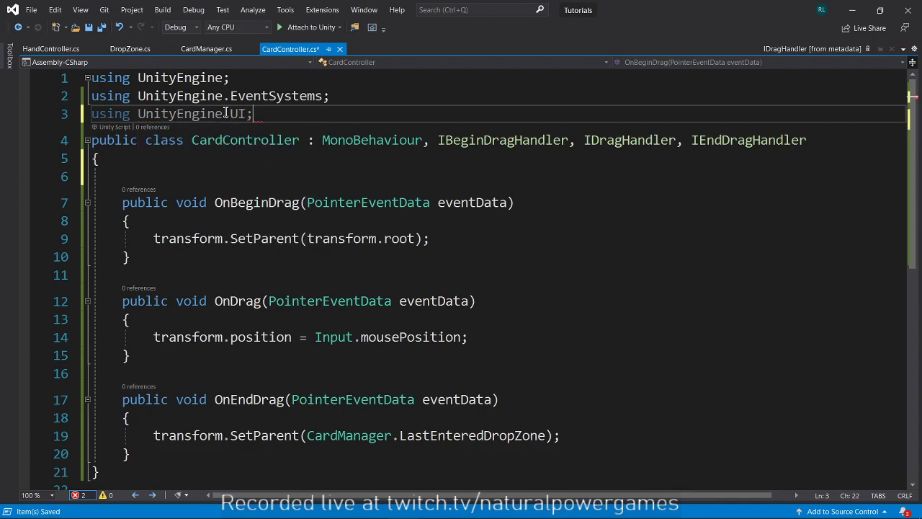
type("pr")
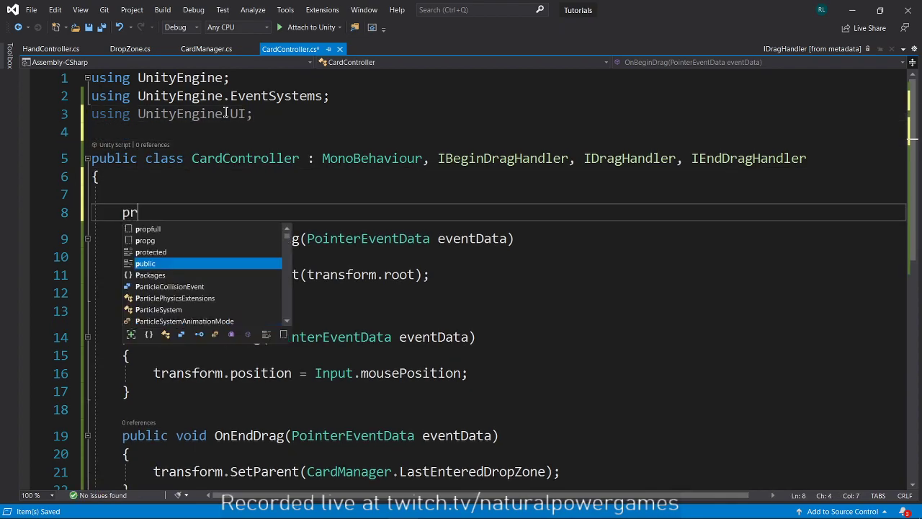
type("ivate Image")
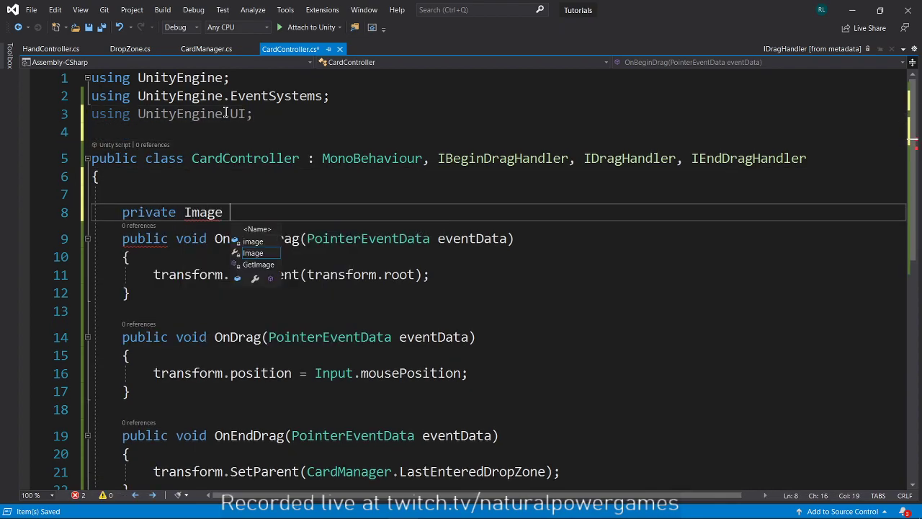
type("image;")
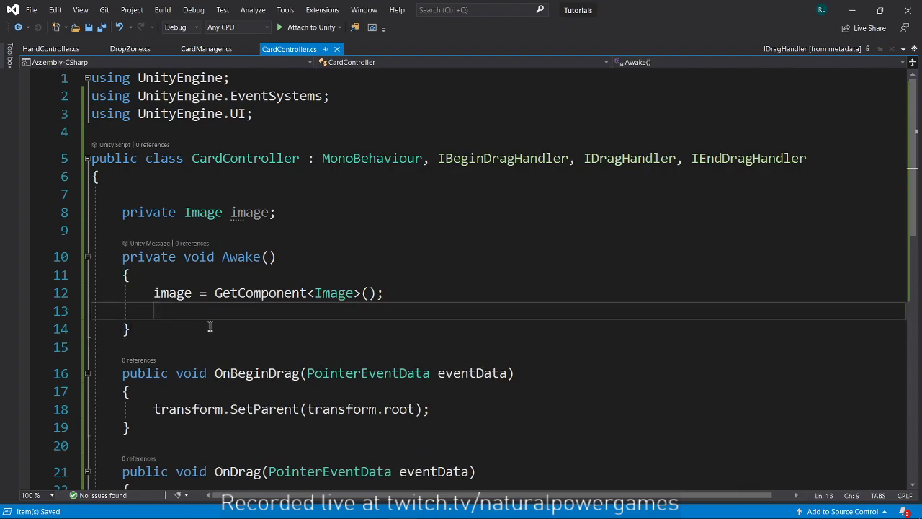
Begin assigning image.color = new Color(...) in Awake, leaving a blank line above it.
type("image")
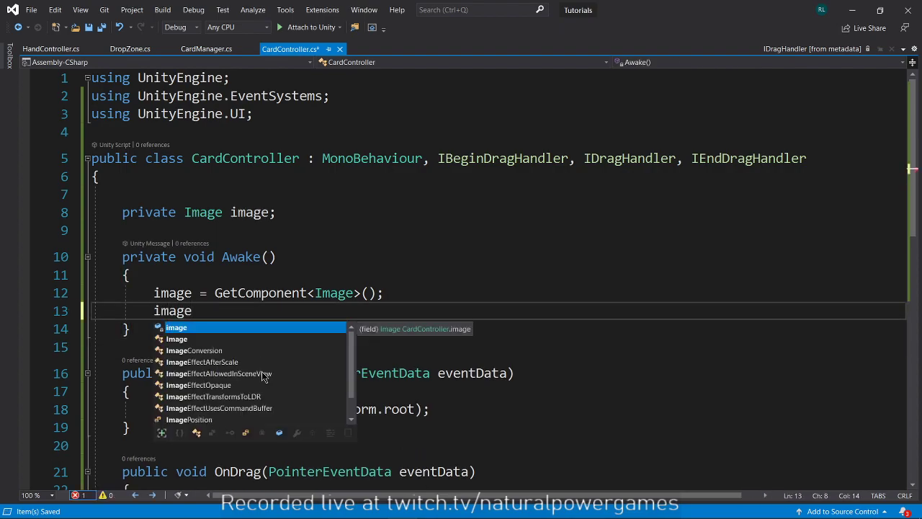
type(".color = ne")
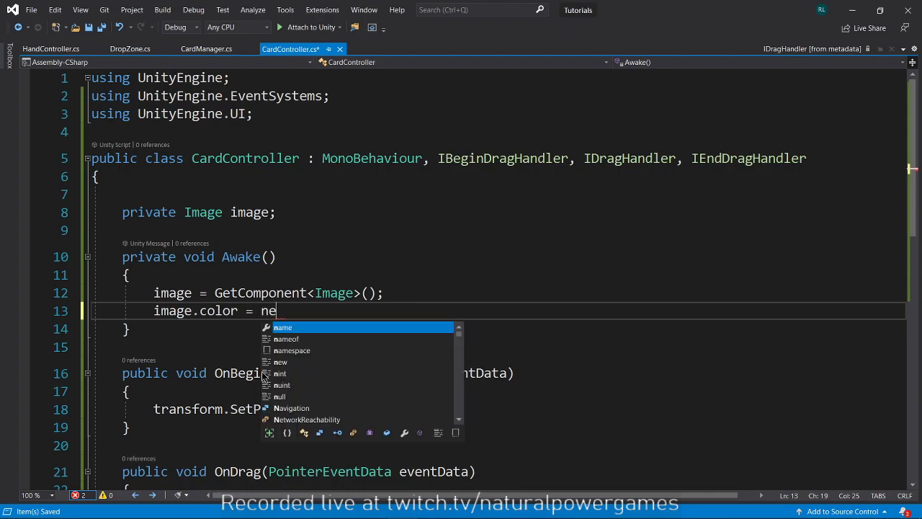
type("w Color(")
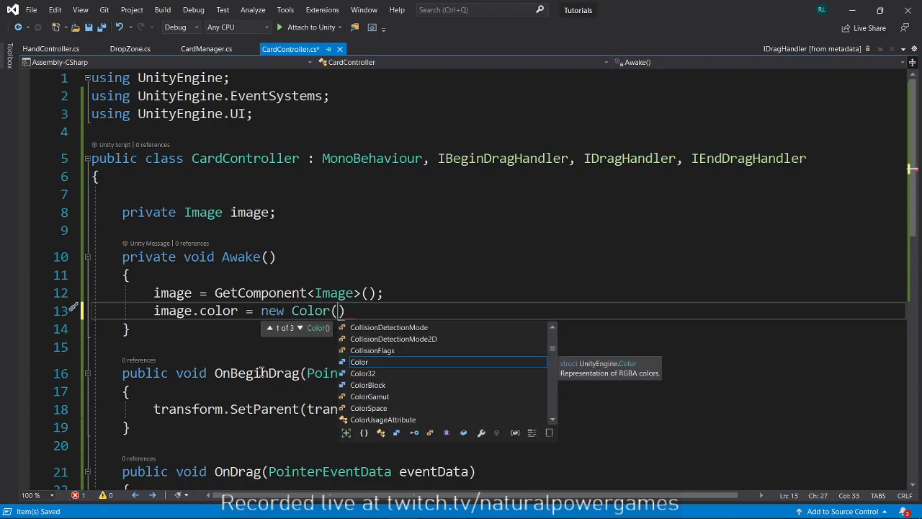
type("Uni")
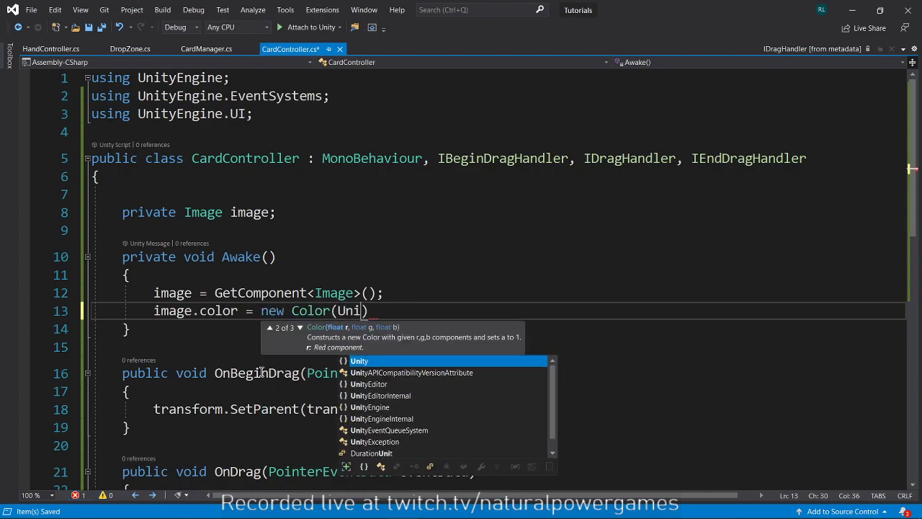
key("Backspace")
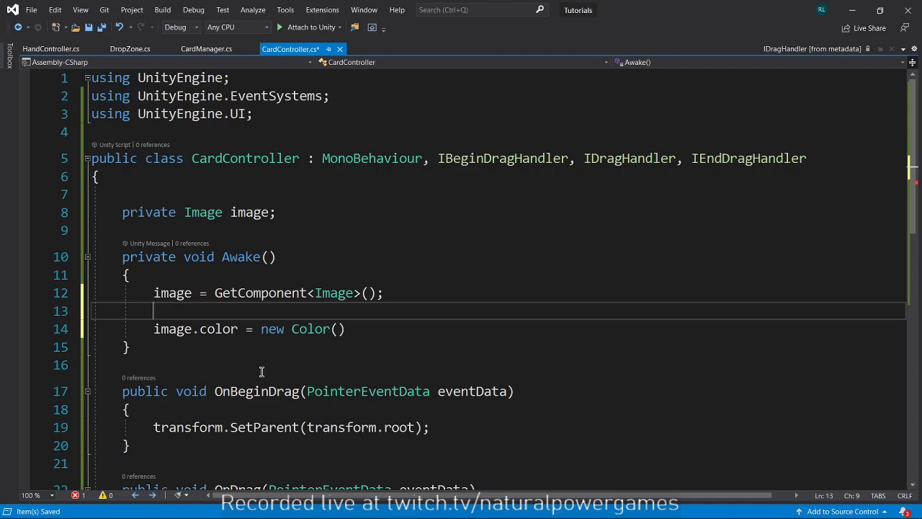
Declare float r, g, b = UnityEngine.Random.Range(0, 1) and pass r, g, b into the new Color.
type("float")
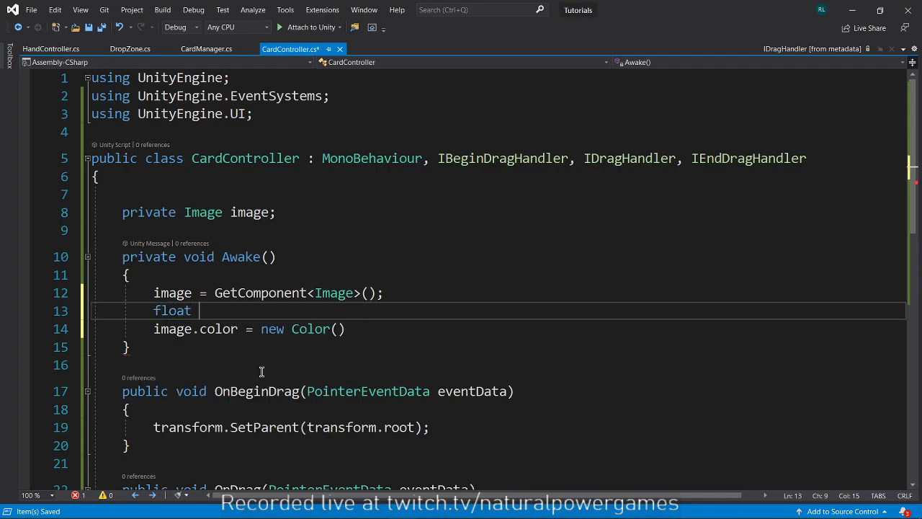
type("r = Unityengine.")
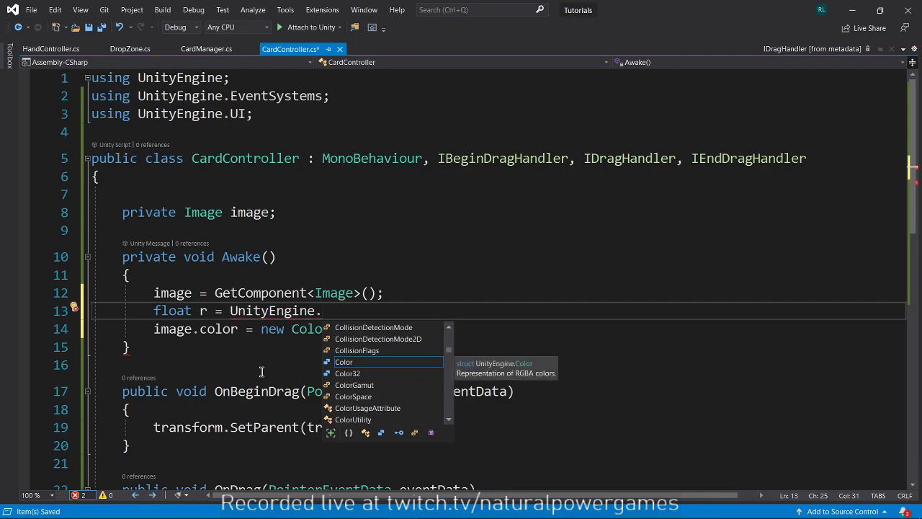
type("Random.ran")
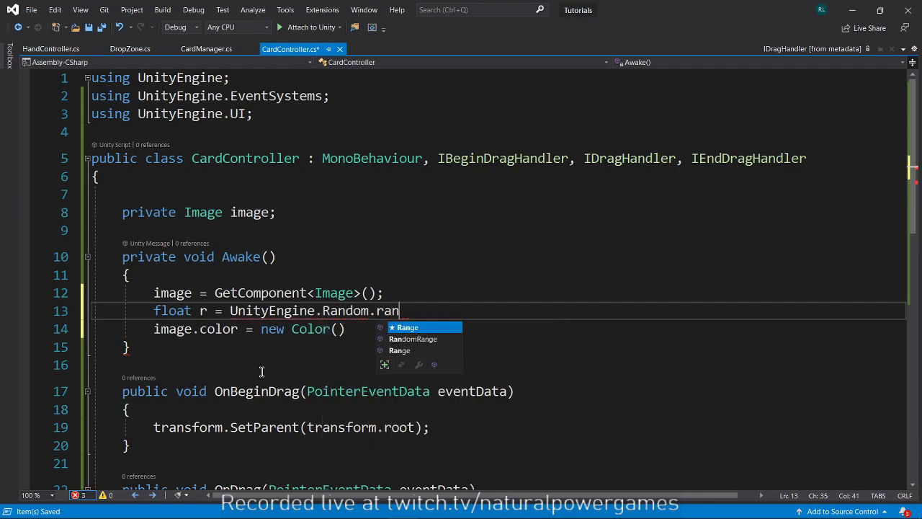
type("ge(0, 1);")
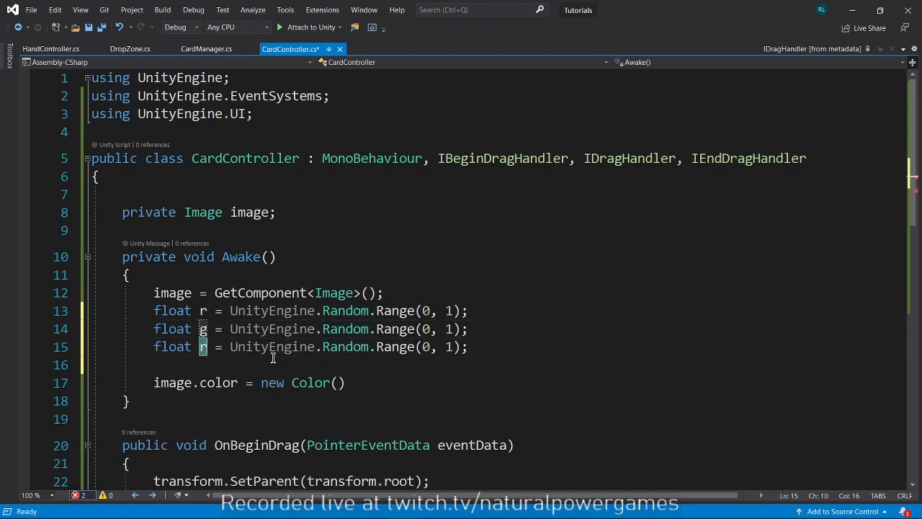
type("b")
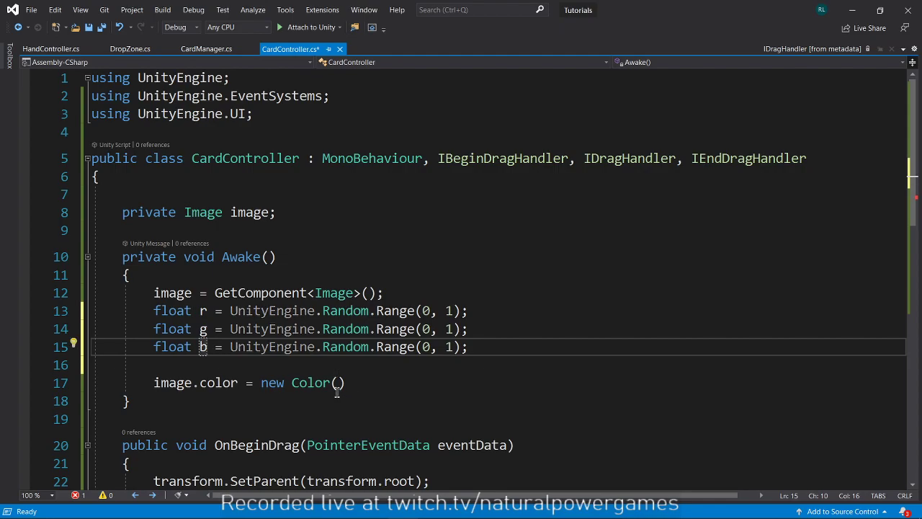
type("r,g,")
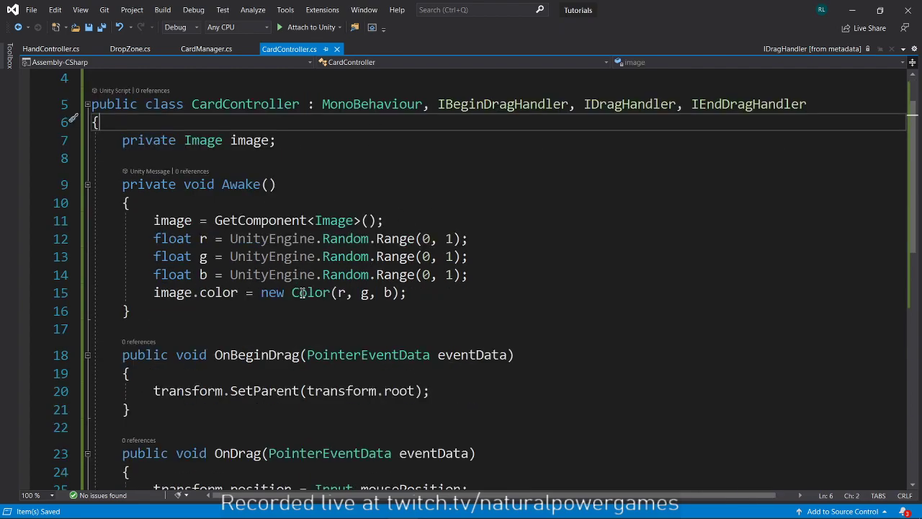
Add 'using UnityEngine.EventSystems' at the top of DropZone.cs.
left_click(207, 49)
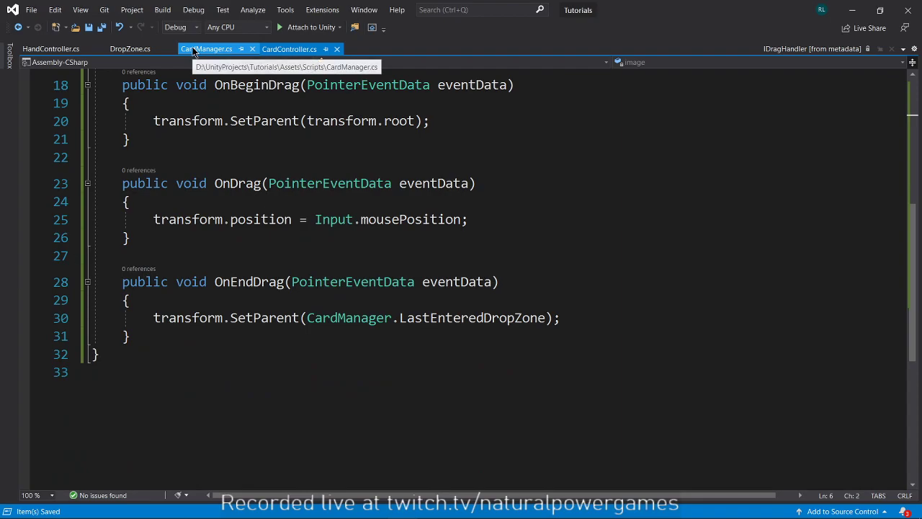
left_click(129, 49)
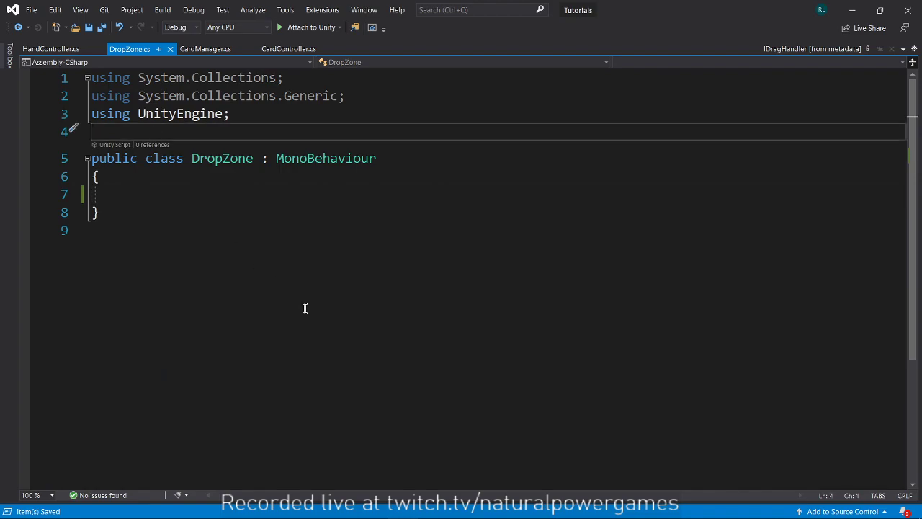
type("using")
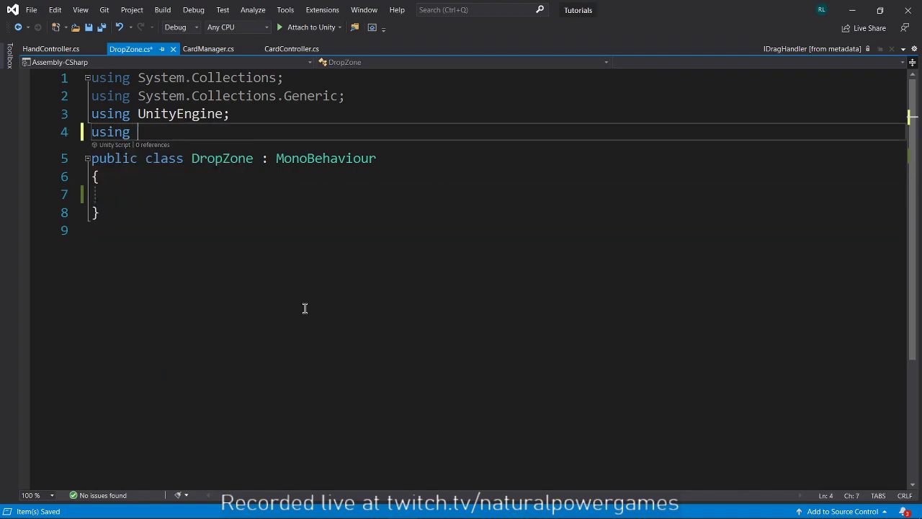
type("UnityEngine")
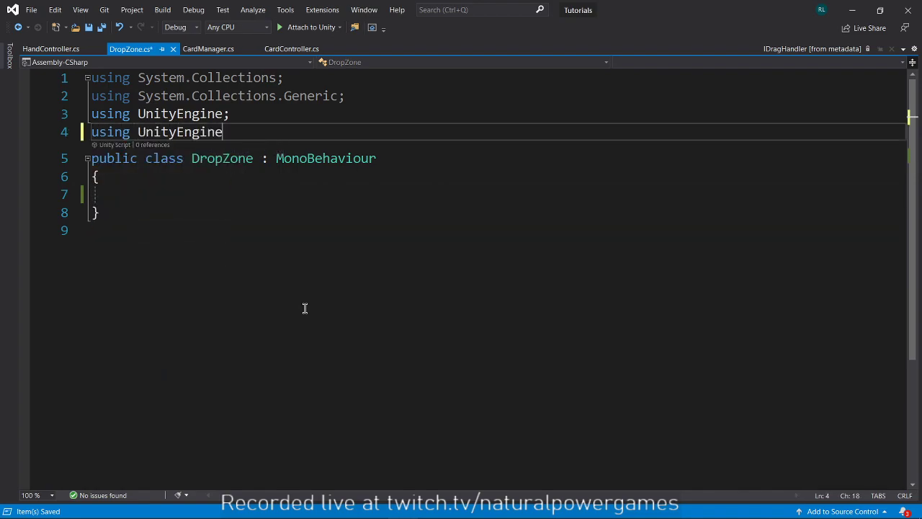
type(".EventSystems;")
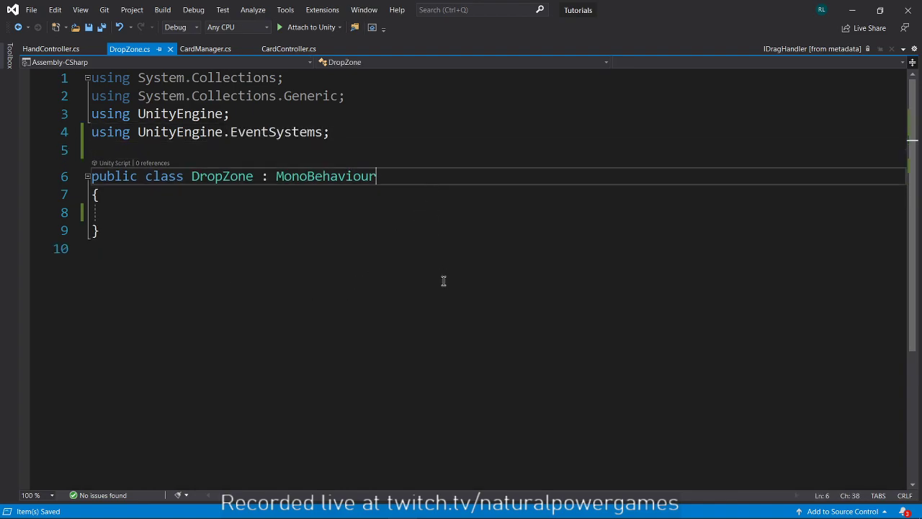
Make DropZone implement IPointerEnterHandler via the Quick Actions suggestion.
type(",")
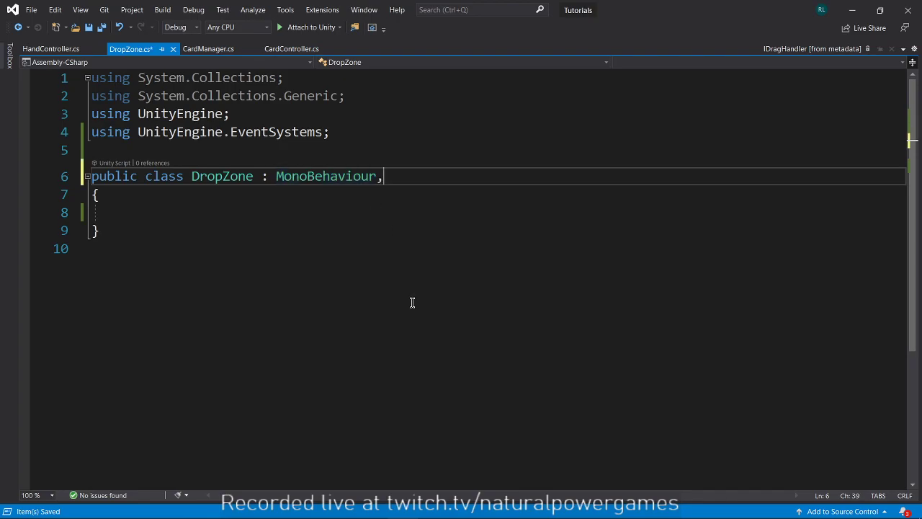
type("i")
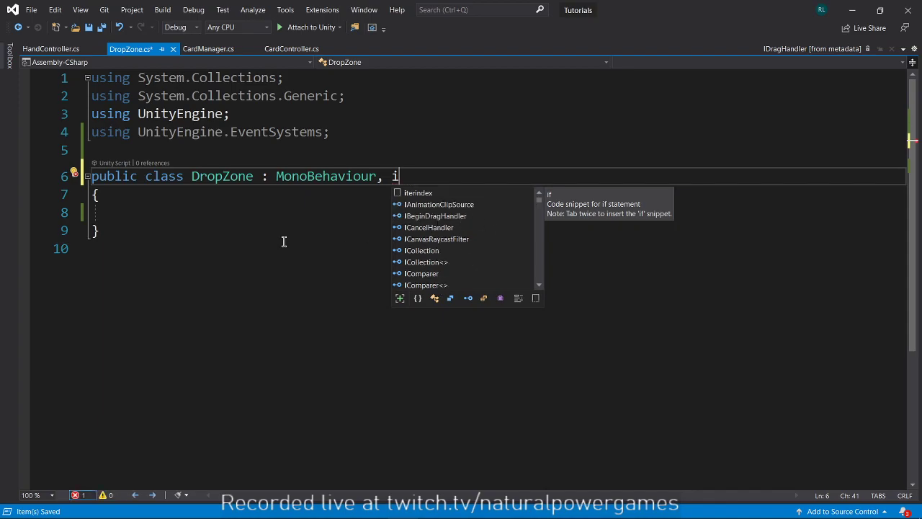
type("poi")
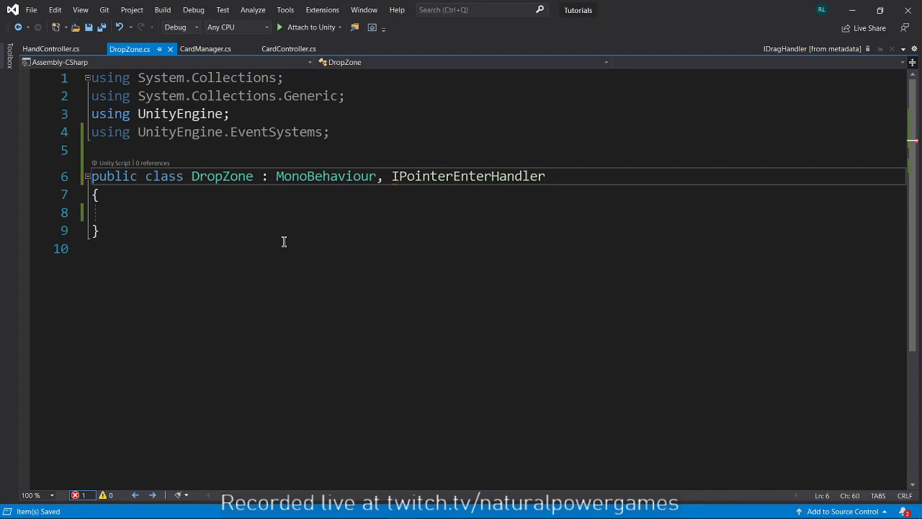
double_click(468, 176)
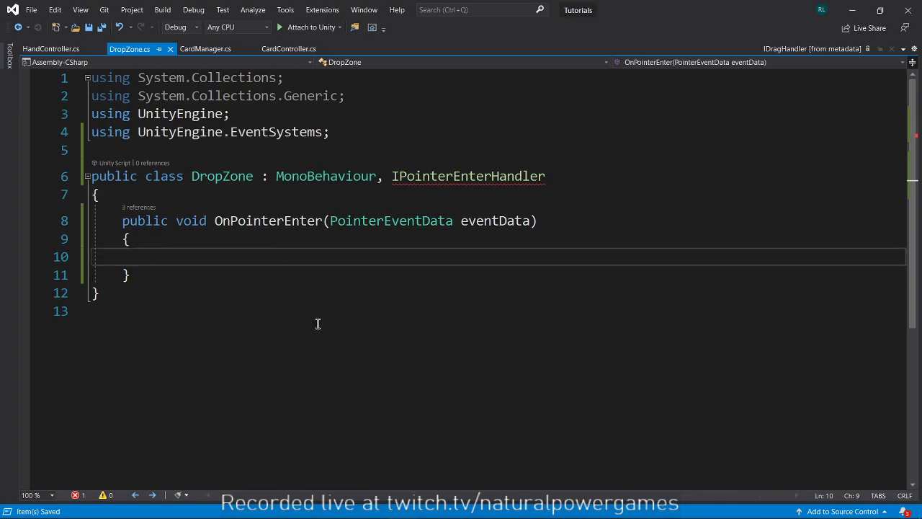
Set CardManager.LastEnteredDropZone = transform inside OnPointerEnter.
type("CardManager.")
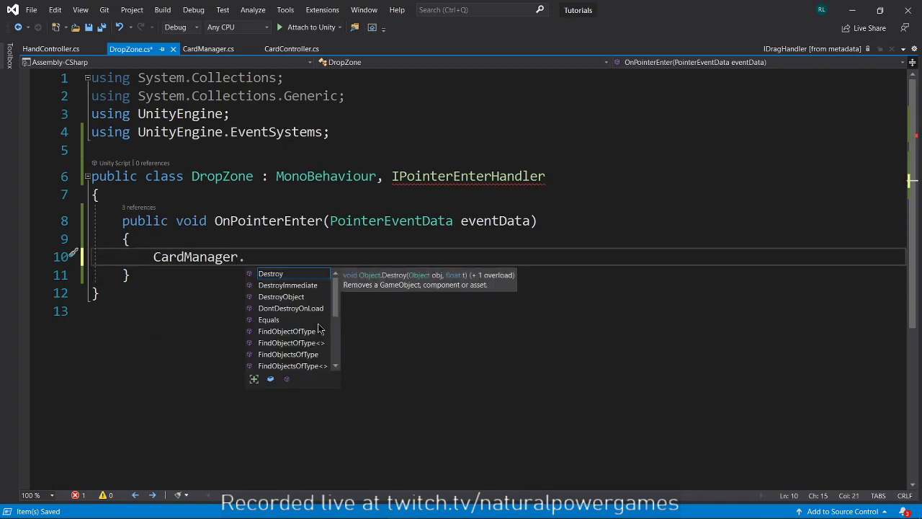
type("LastEnteredDropZone = transform;")
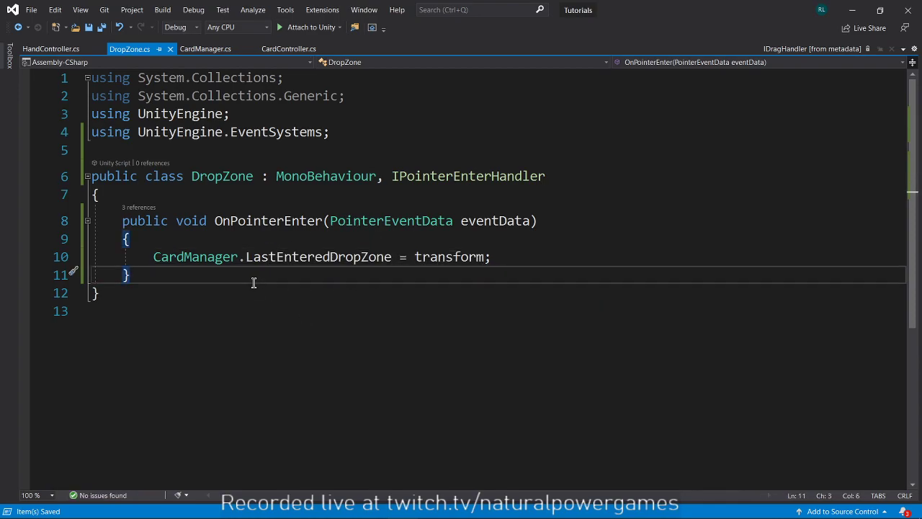
left_click(50, 49)
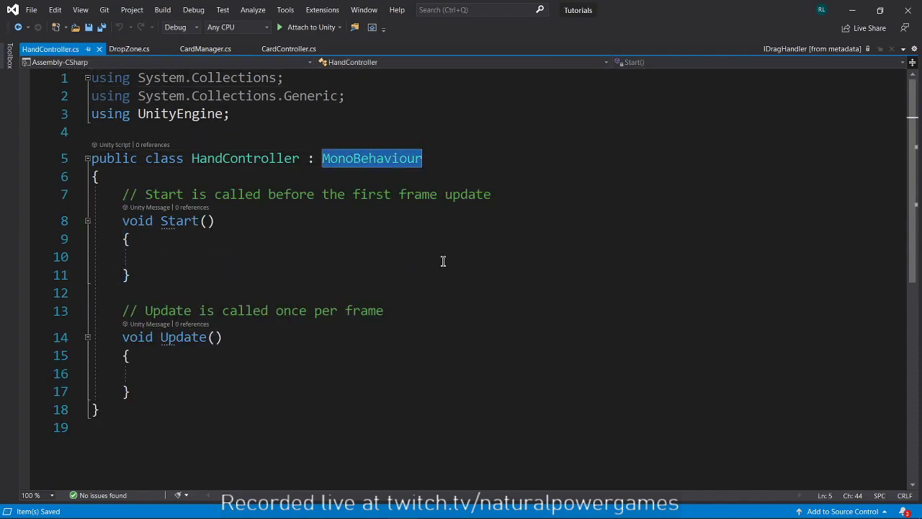
Make HandController derive from DropZone and remove its Start and Update stubs.
type("drop")
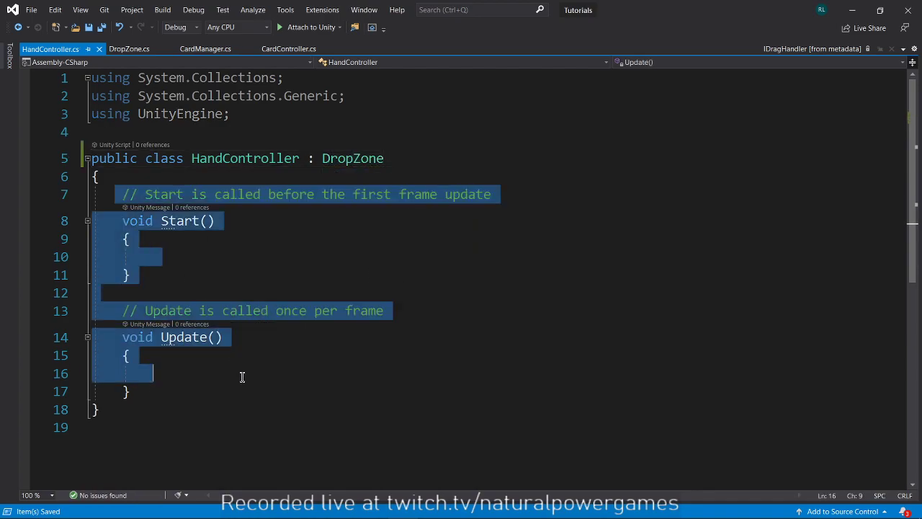
key("Delete")
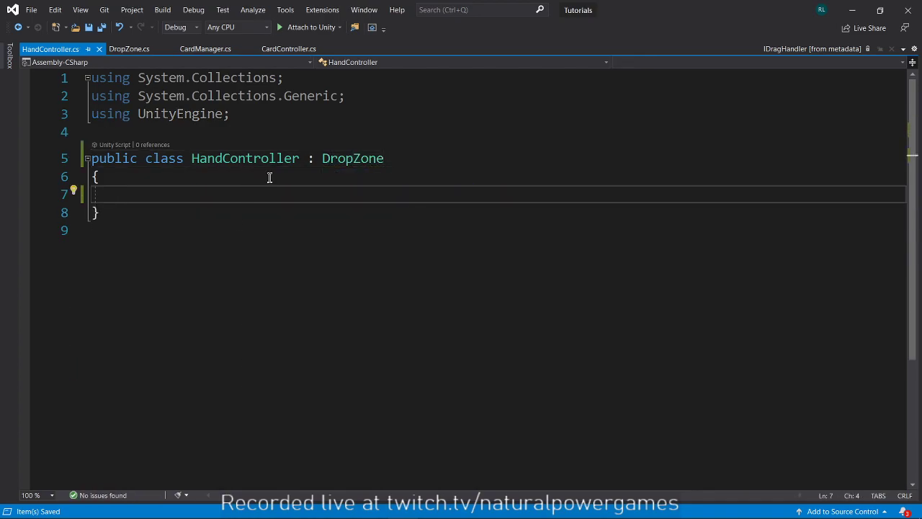
double_click(352, 157)
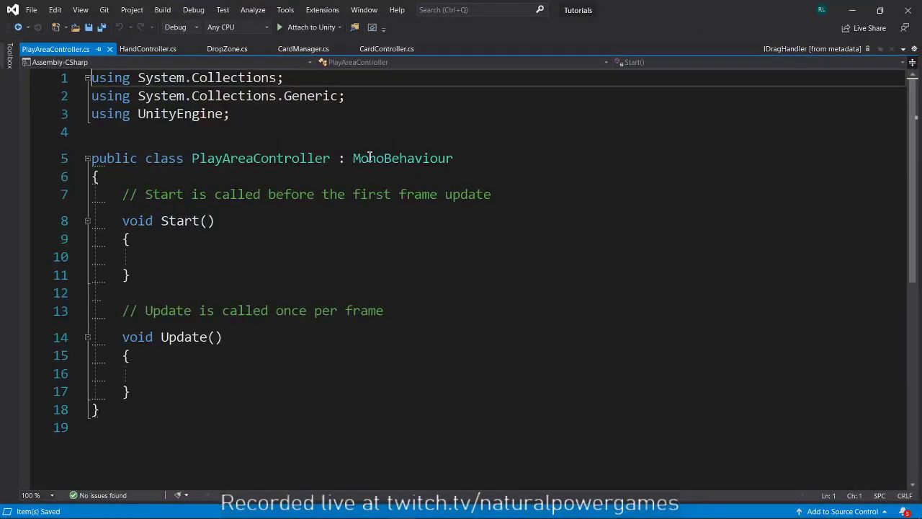
Make PlayAreaController derive from DropZone and remove its Start and Update stubs.
double_click(402, 157)
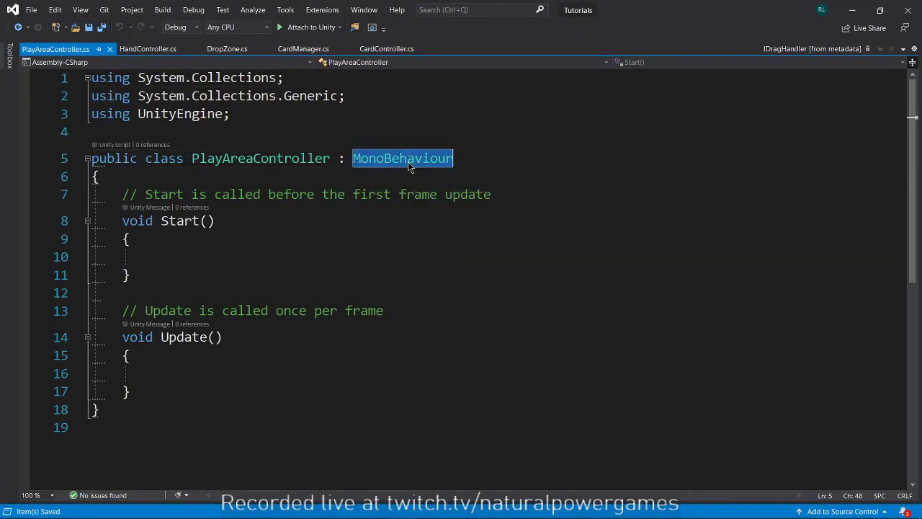
type("DropZone")
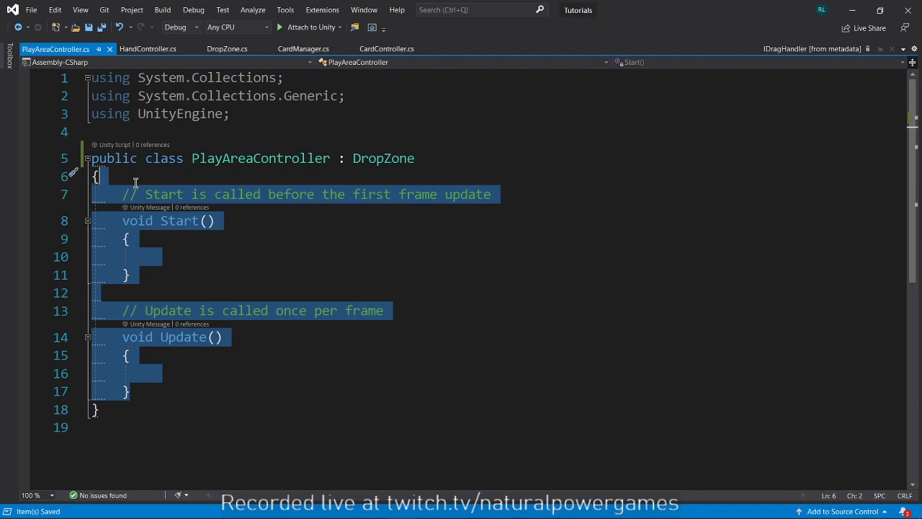
key("Delete")
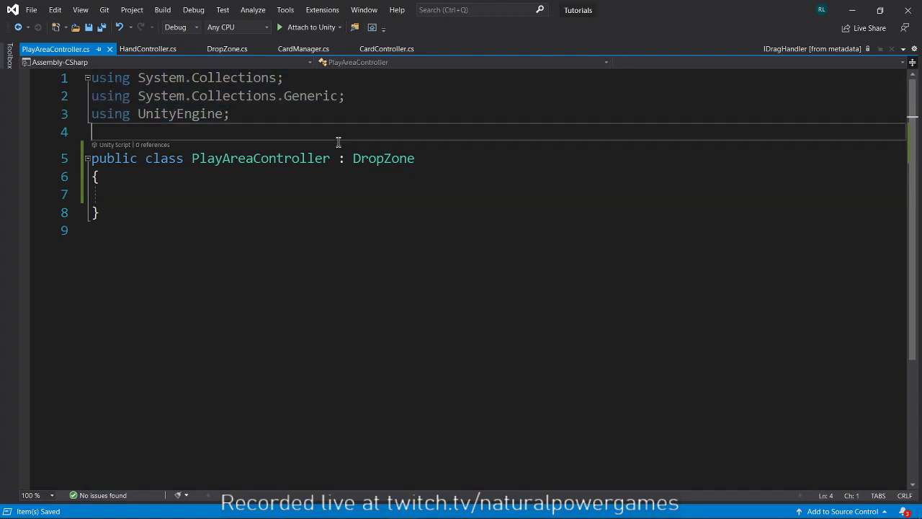
left_click(228, 49)
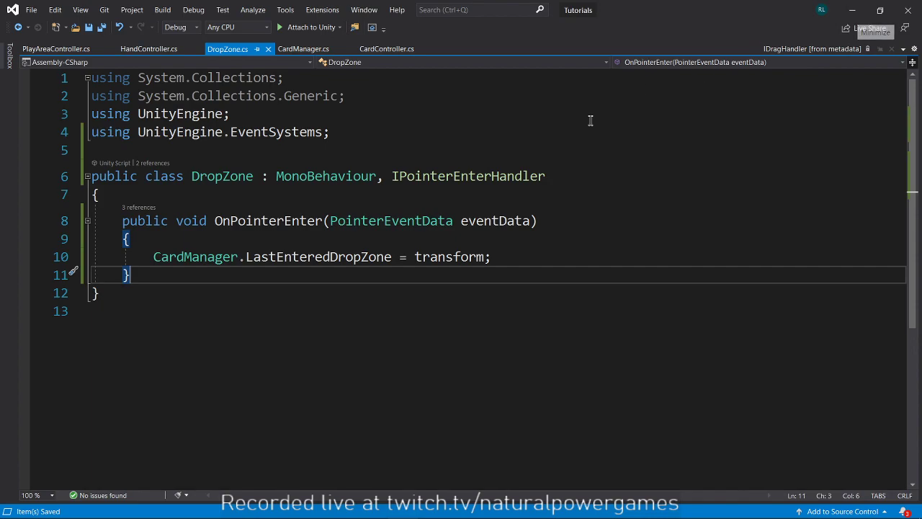
Back in Unity, inspect Card (1) and toggle its Image Raycast Target checkbox.
double_click(268, 220)
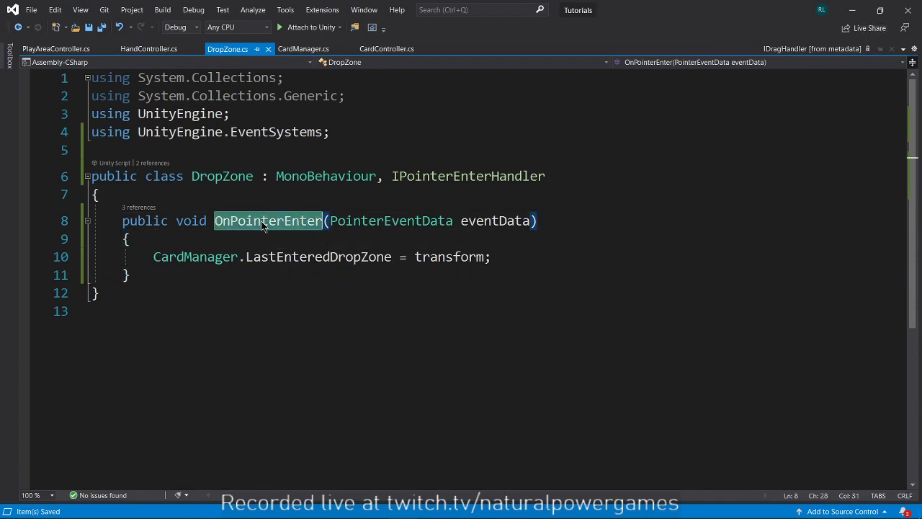
left_click(387, 49)
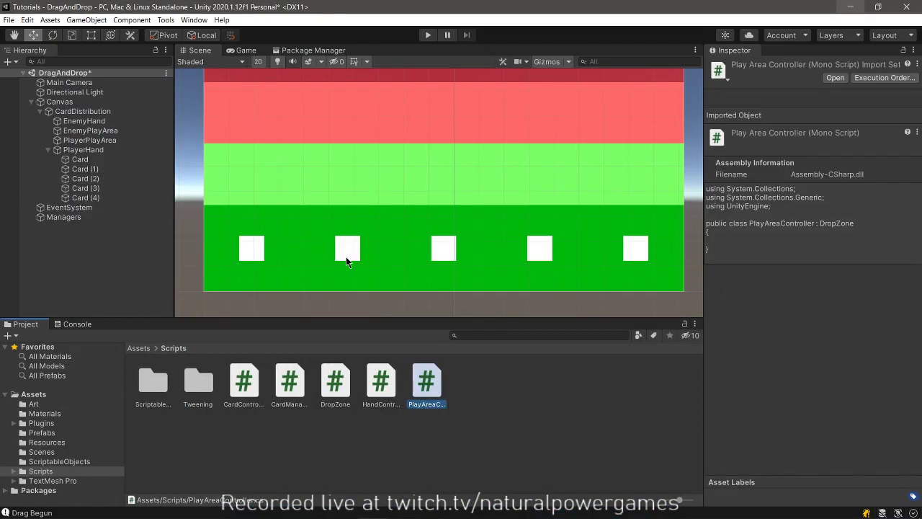
left_click(87, 169)
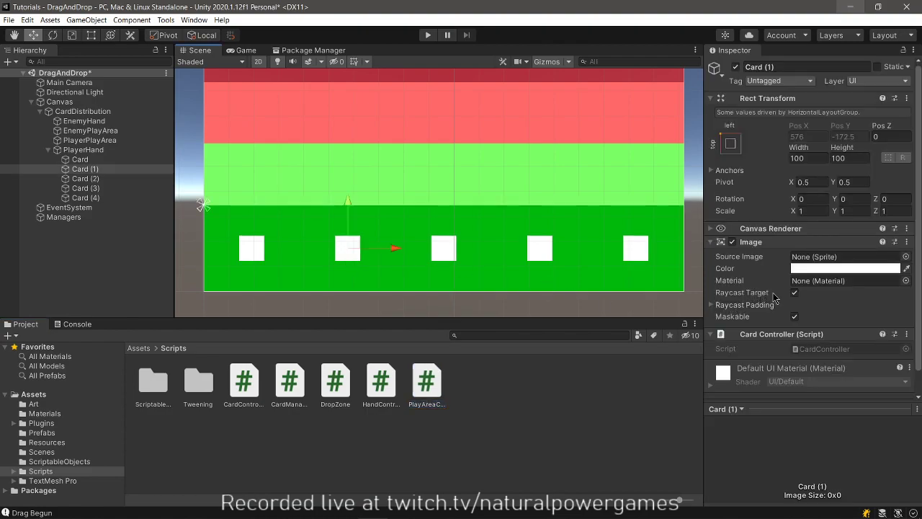
left_click(795, 292)
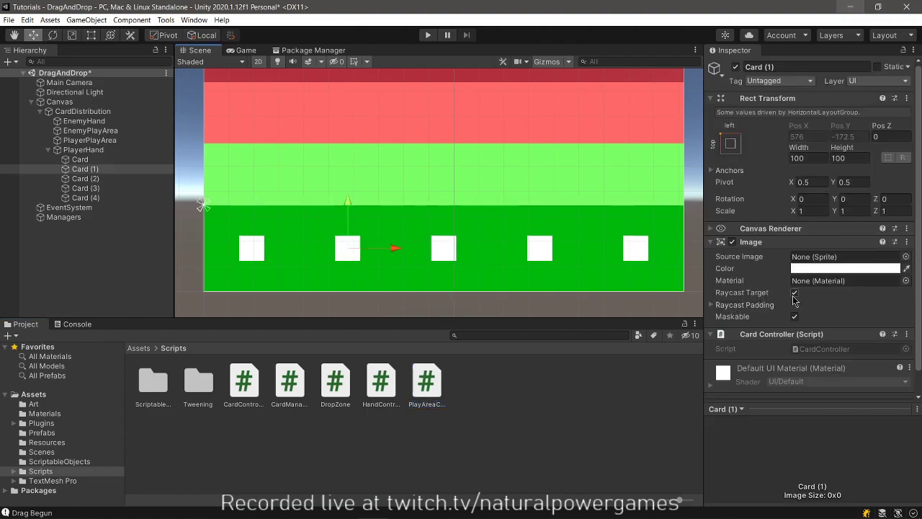
mouse_move(466, 219)
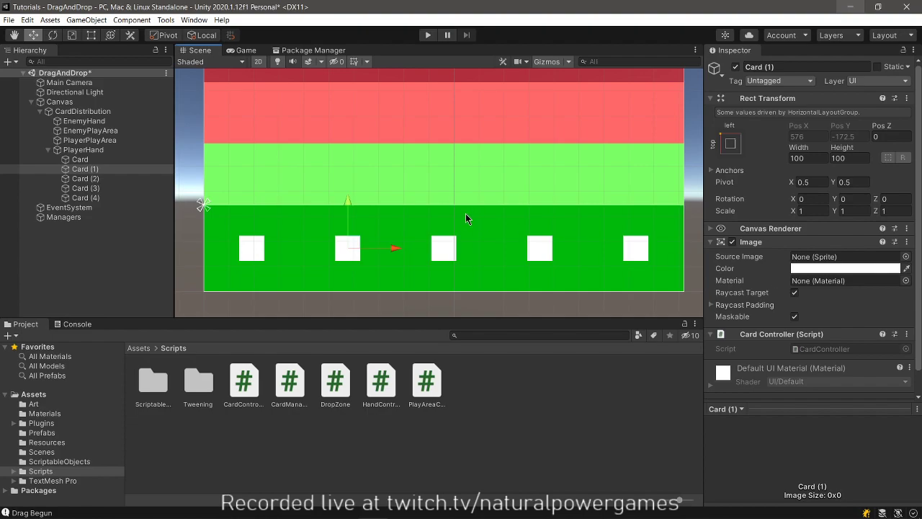
mouse_move(320, 232)
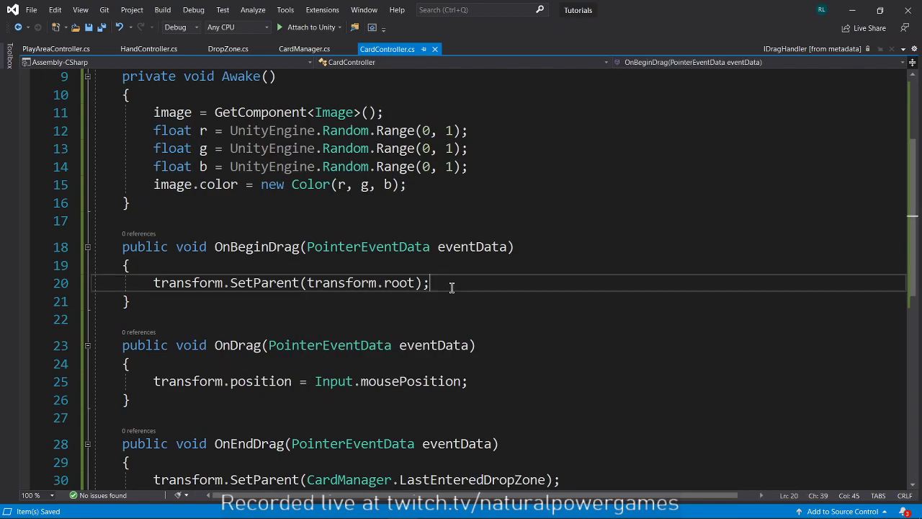
Set image.raycastTarget = false in OnBeginDrag and image.raycastTarget = true in OnEndDrag.
type("image.")
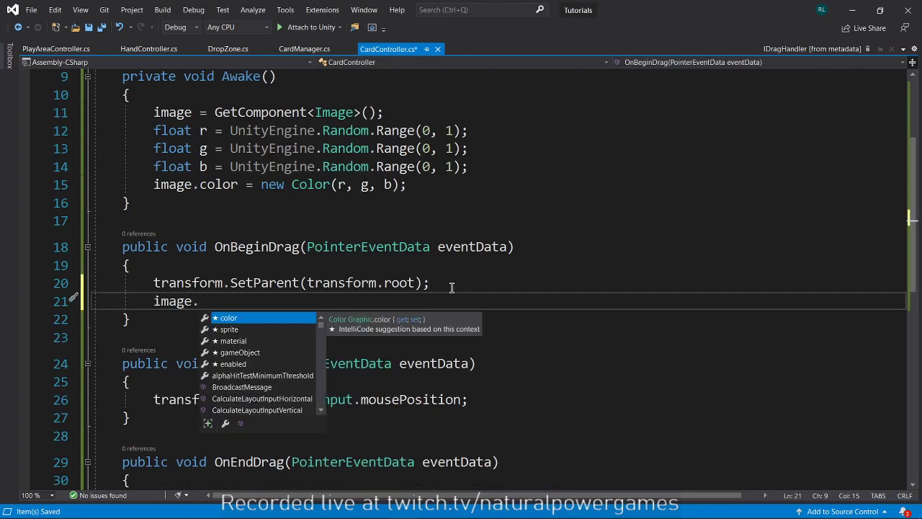
type("r")
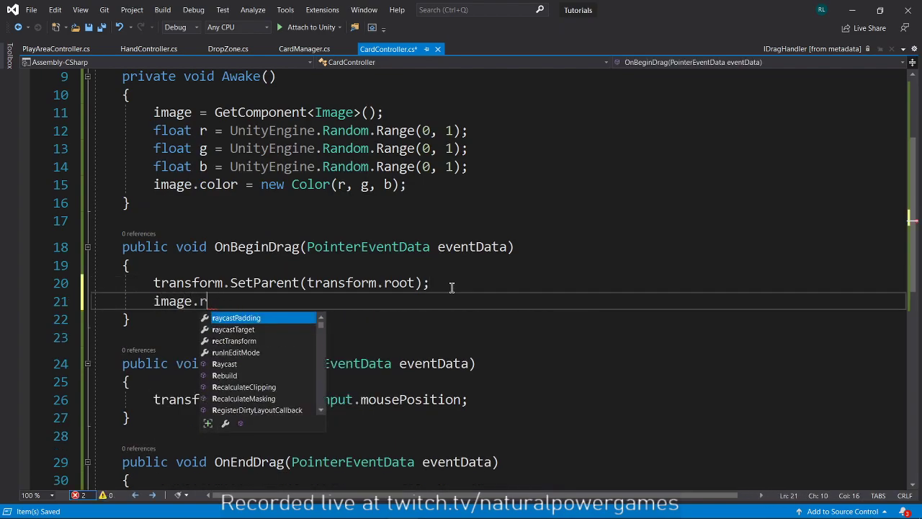
type("aycastTarget = false;")
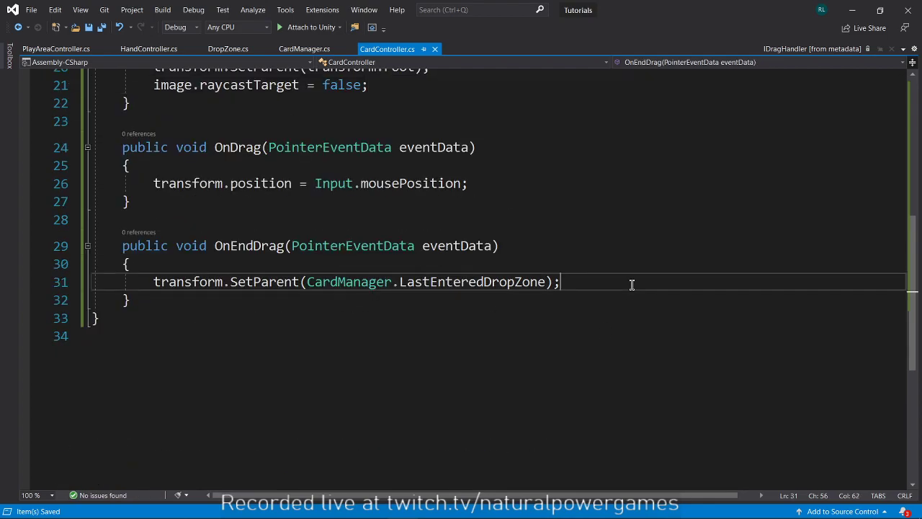
type("image.")
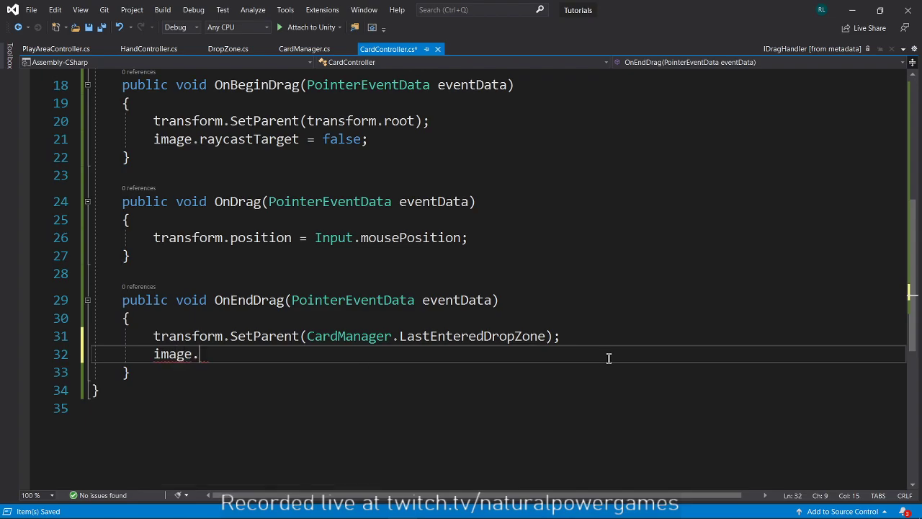
type("raycastTarget = tr")
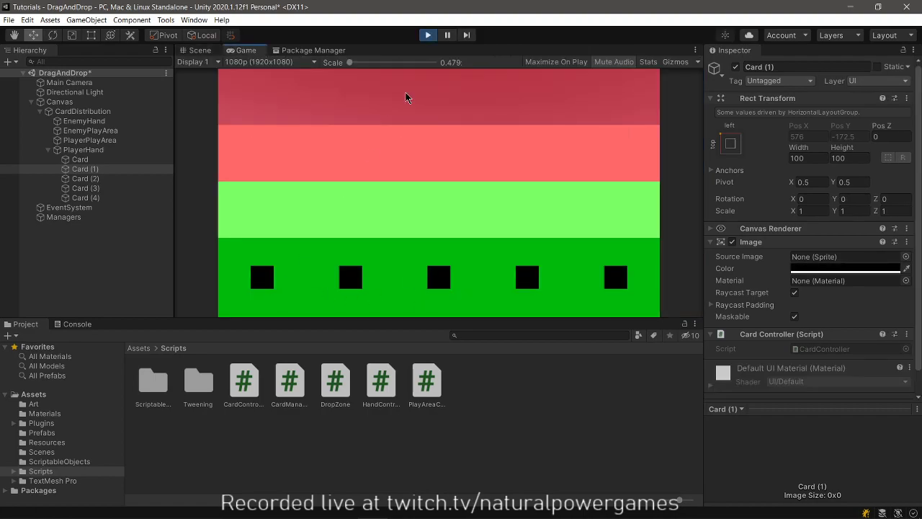
In Play mode, tint Card (1)'s Image dark red from the Inspector colour picker.
left_click(844, 268)
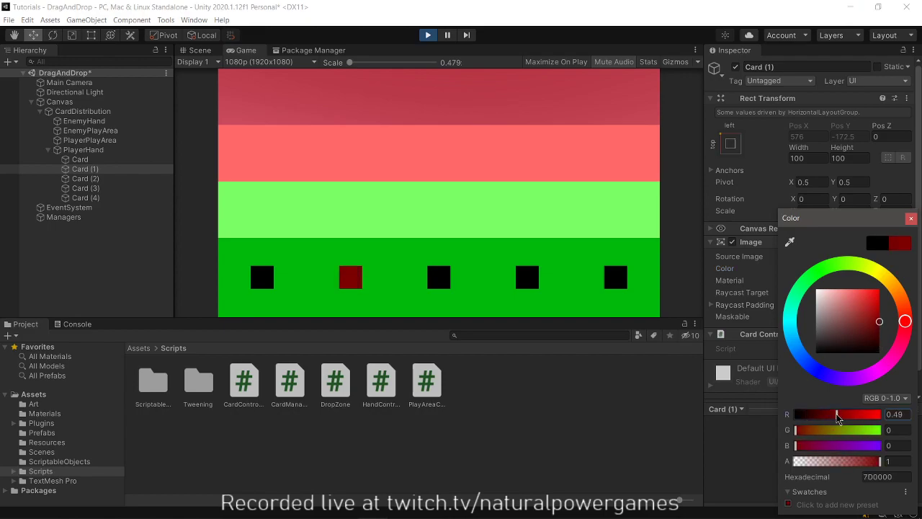
left_click_drag(835, 413, 861, 414)
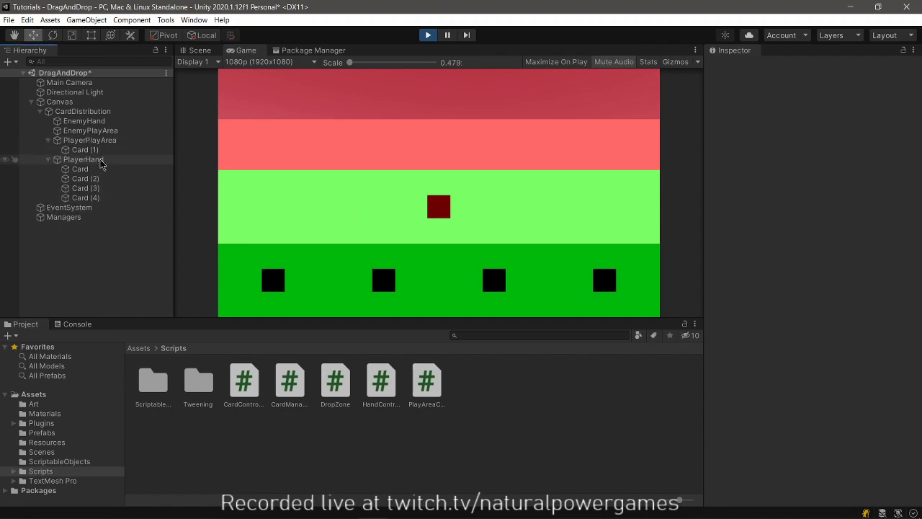
Drag the red card to the top area, back into the light-green play area, and across it.
left_click_drag(438, 208, 423, 100)
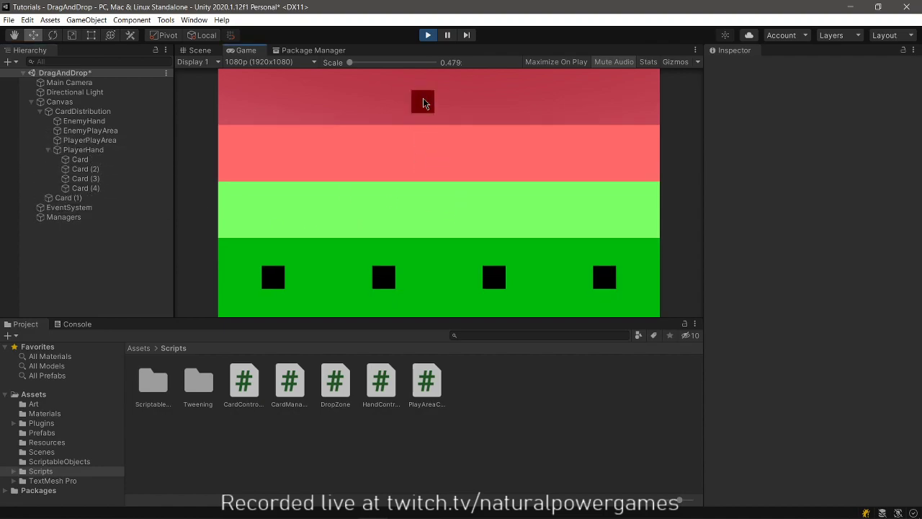
left_click_drag(423, 101, 435, 211)
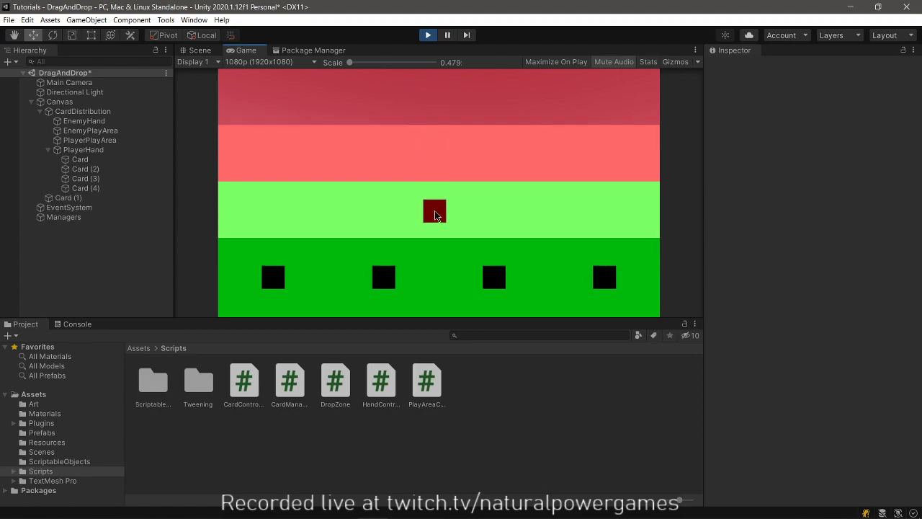
left_click_drag(434, 211, 615, 277)
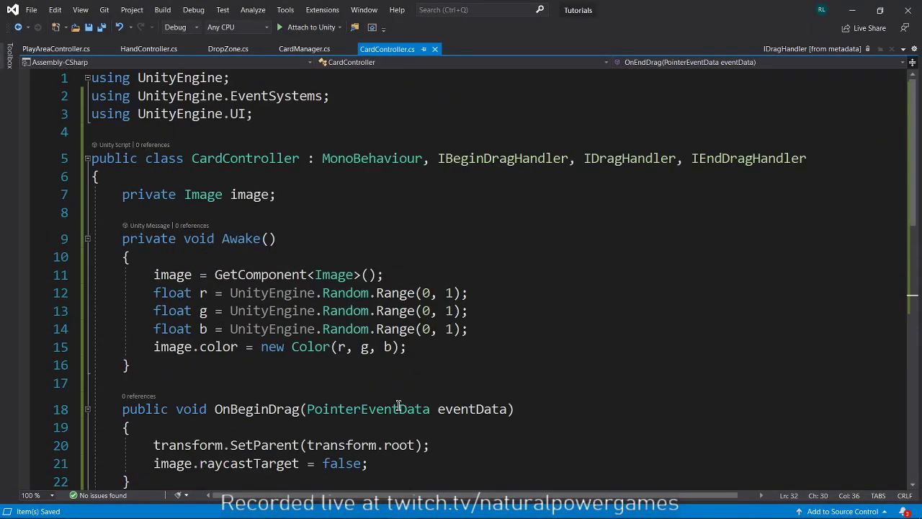
Pick a card from the player hand during the Play-mode drop-zone test.
scroll("down", 3)
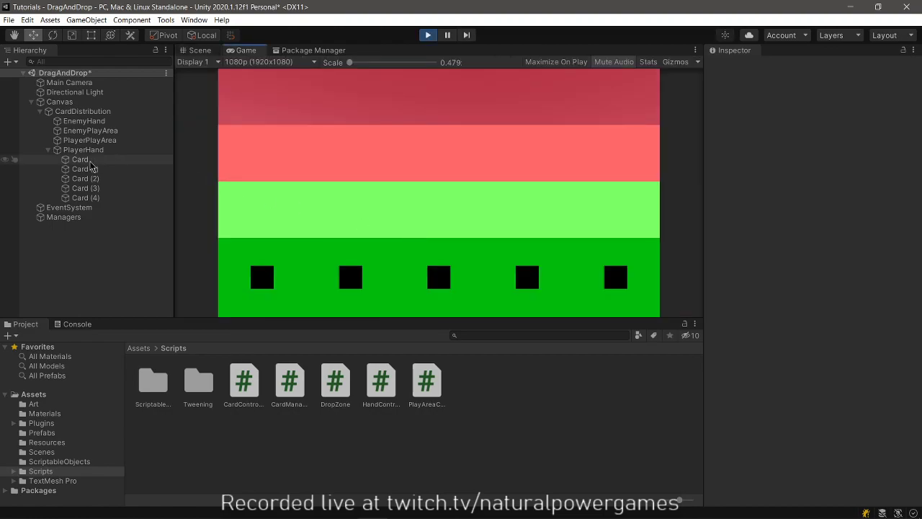
left_click(80, 130)
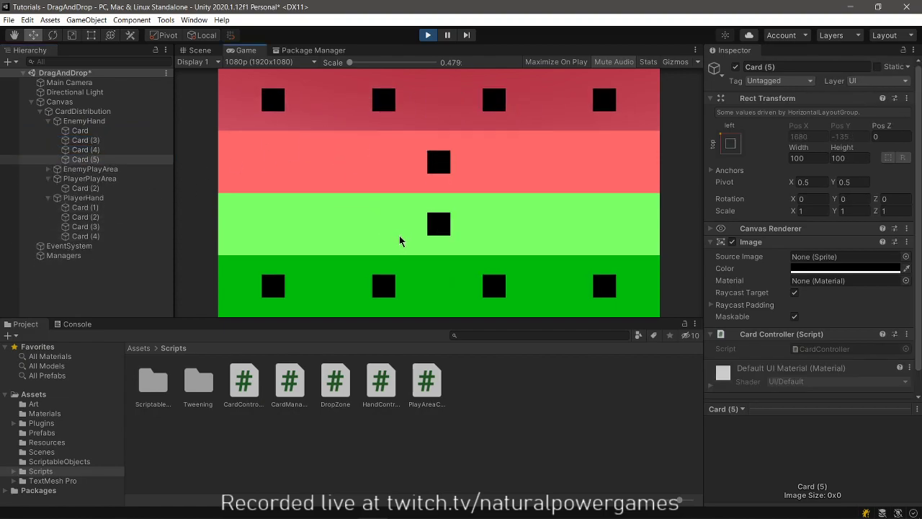
mouse_move(252, 144)
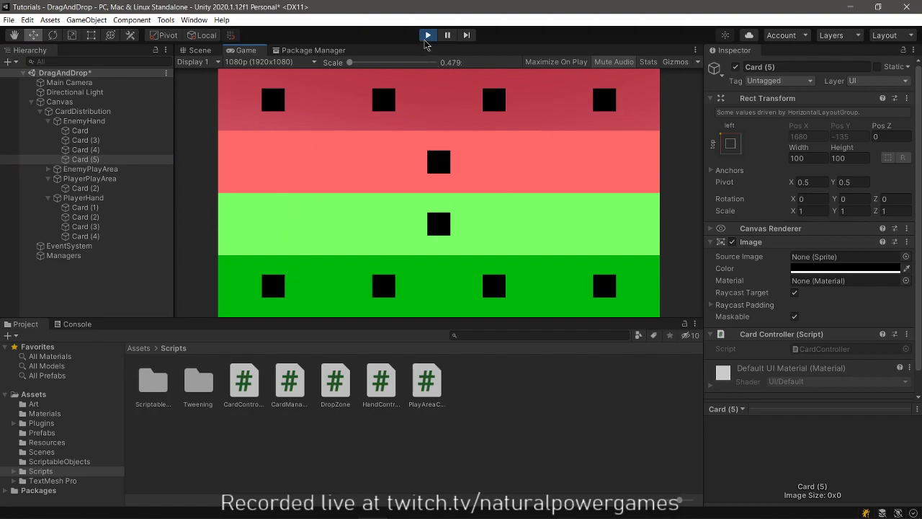
mouse_move(415, 69)
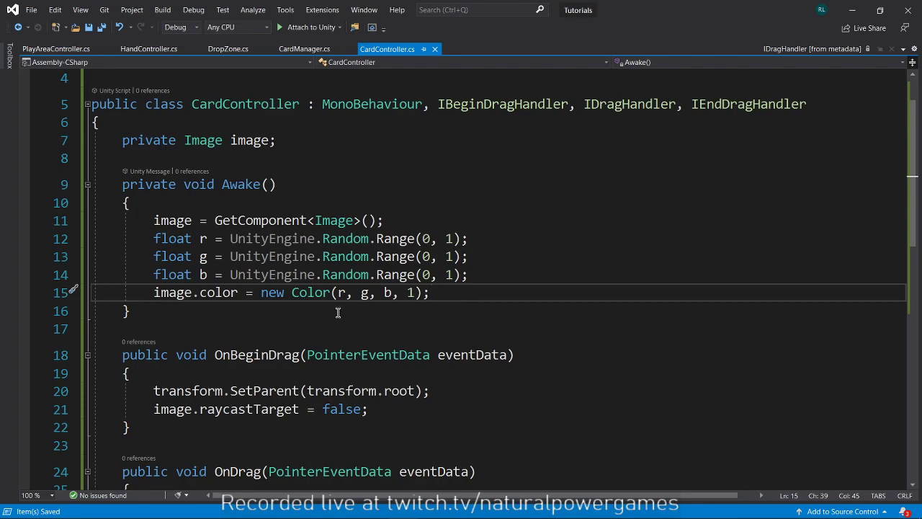
mouse_move(448, 239)
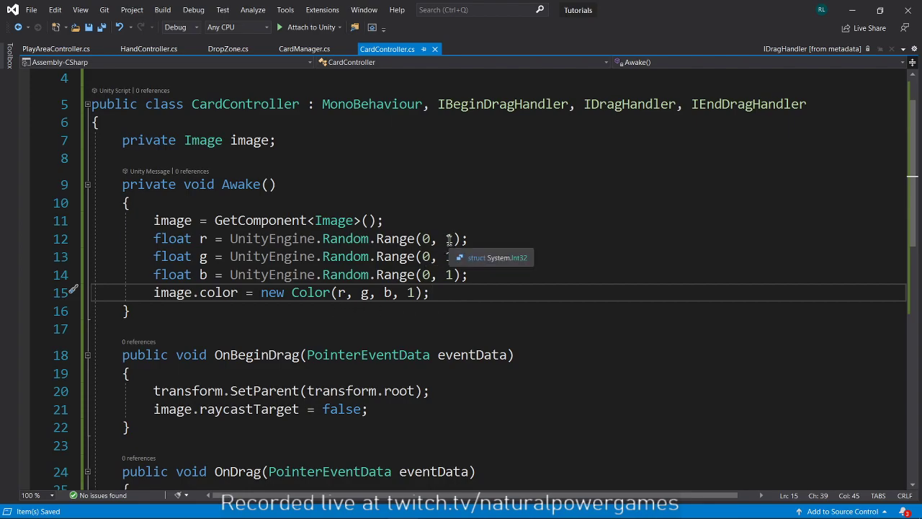
Change the colour Random.Range upper bound to 255, run a Play-mode test, then stop it.
type("255")
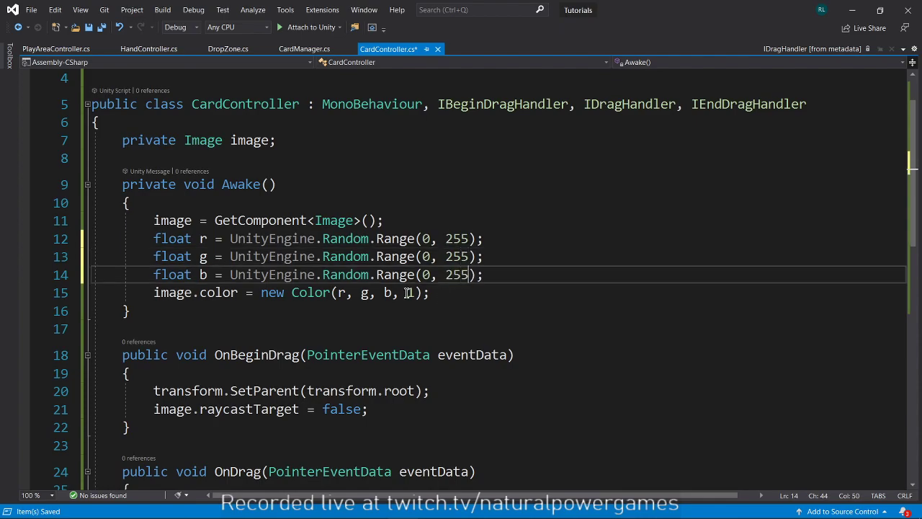
type("255")
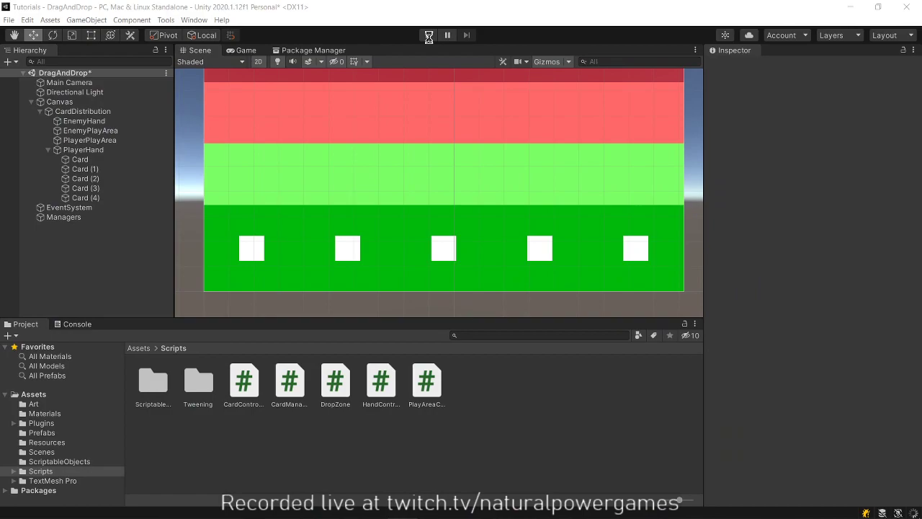
left_click(430, 34)
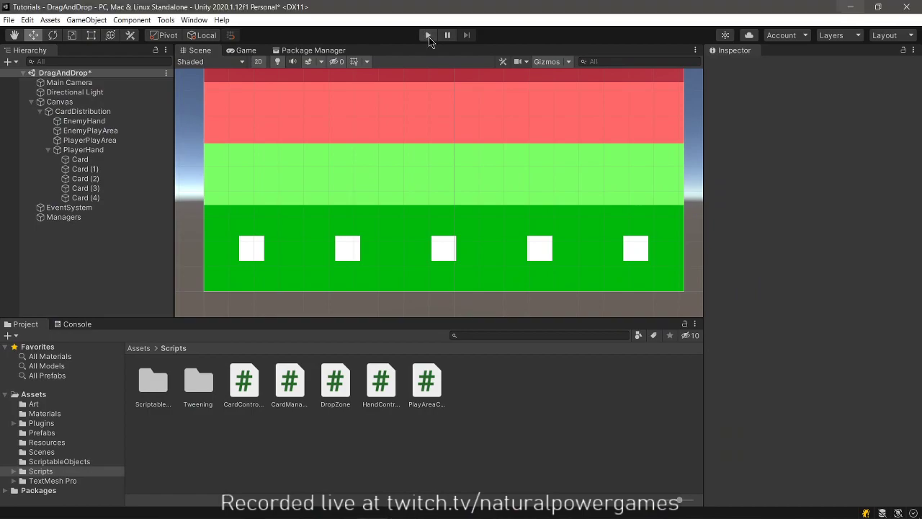
left_click(428, 35)
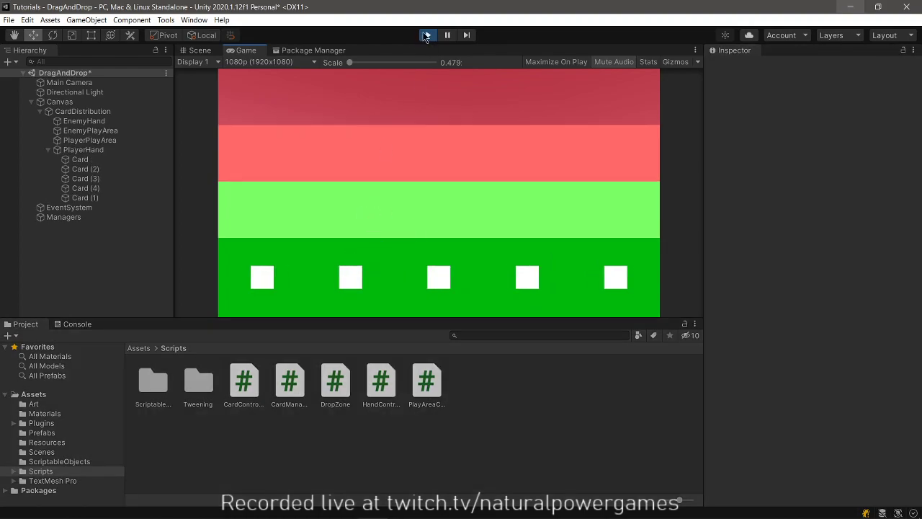
left_click(426, 35)
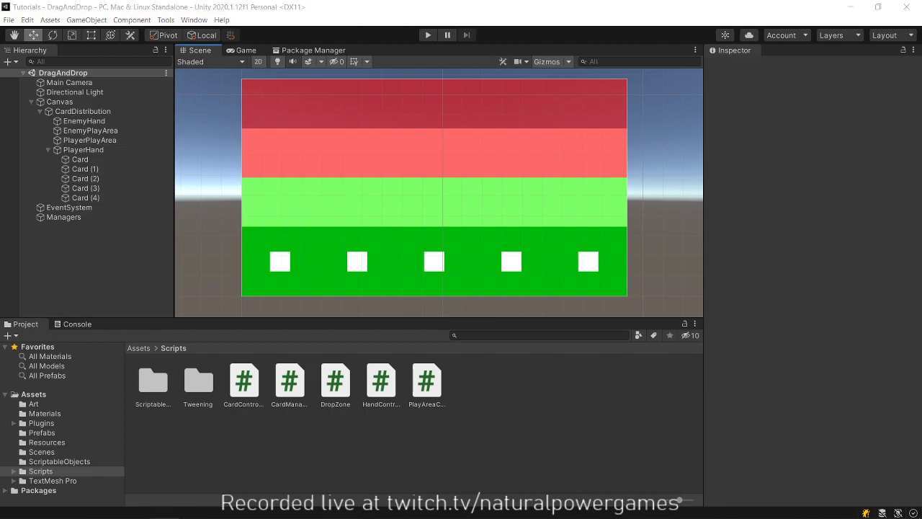
mouse_move(323, 193)
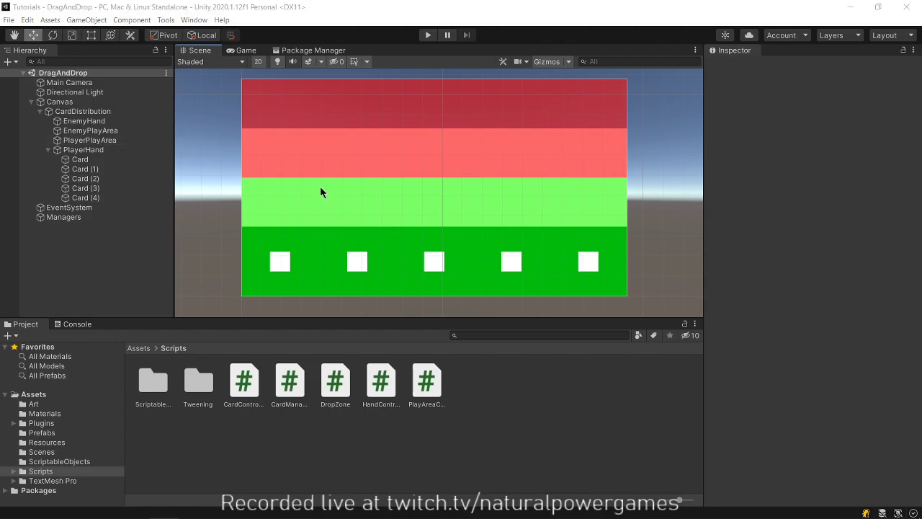